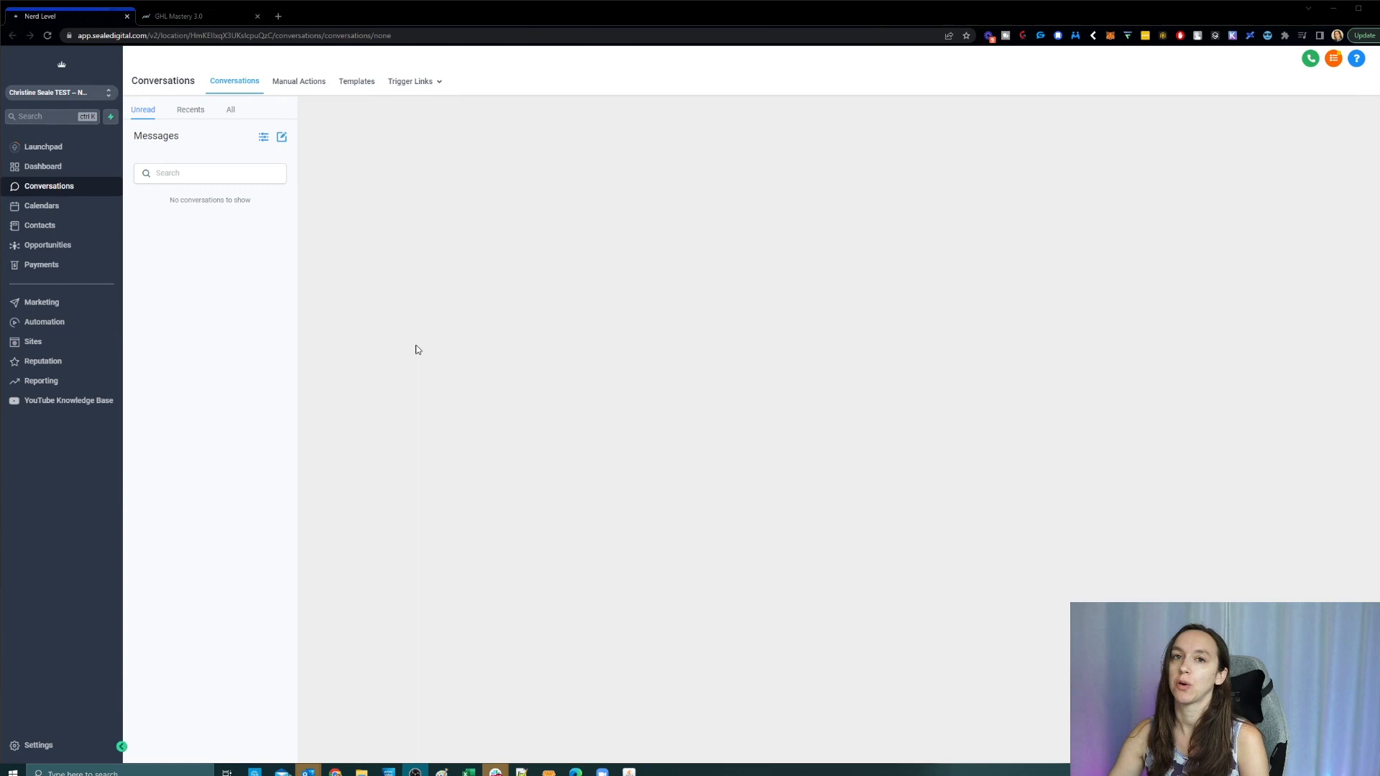
mouse_move(523, 294)
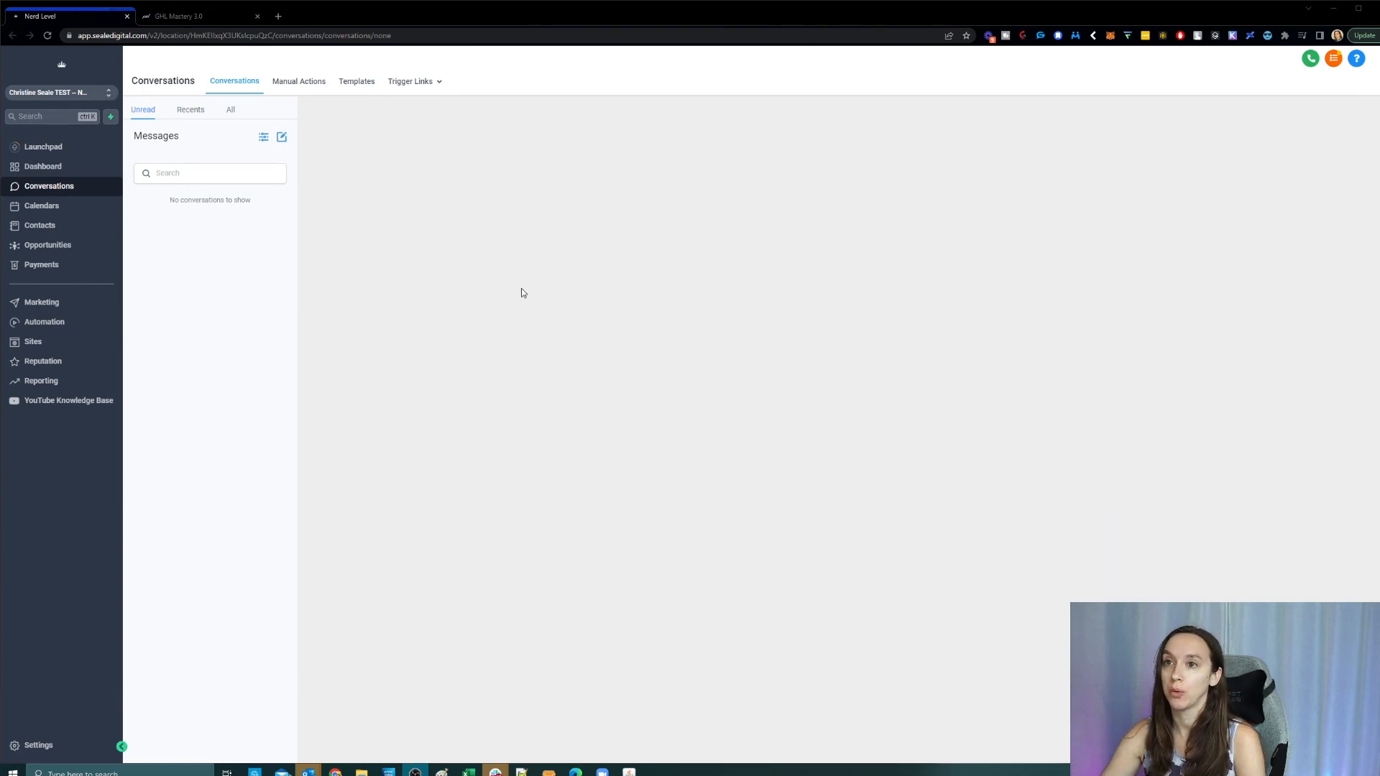
mouse_move(523, 278)
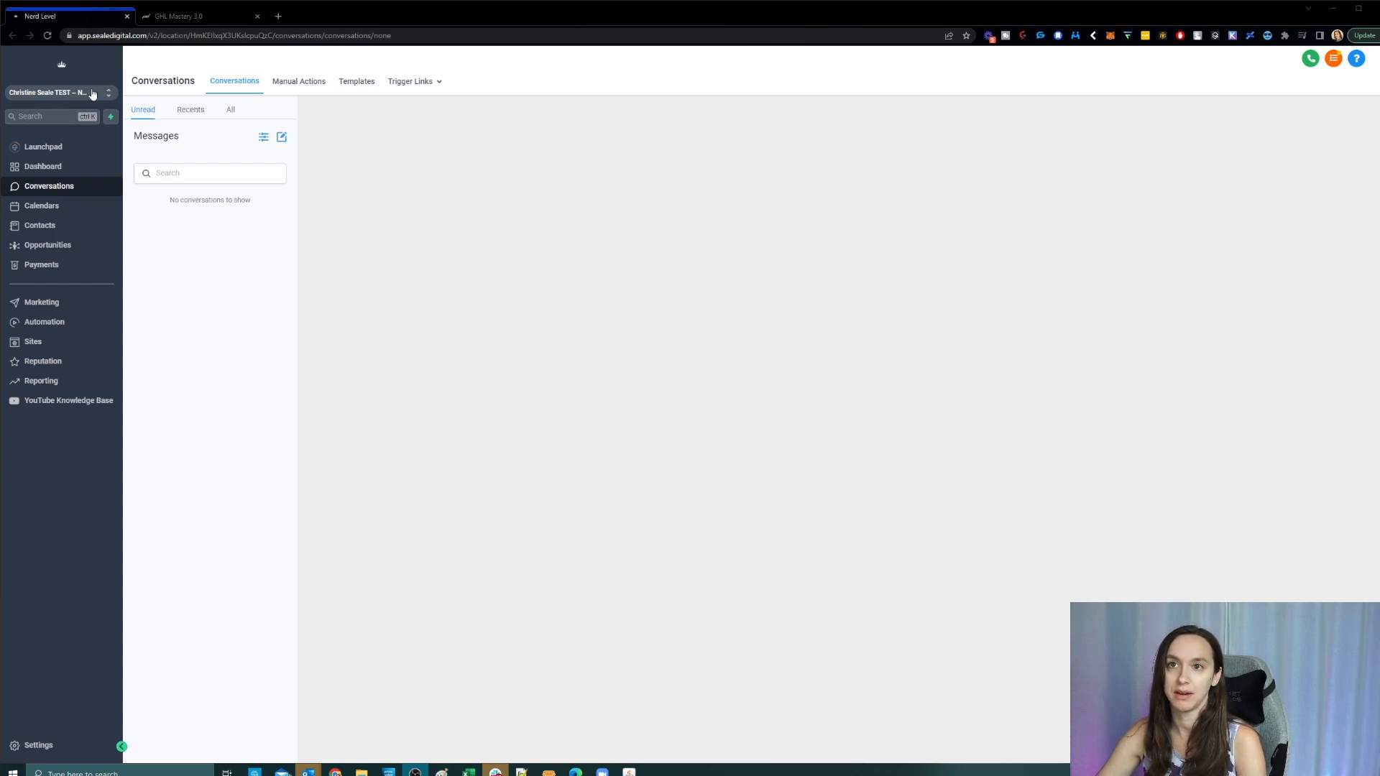
Step: Switch from the sub-account to Agency View to show the Accounts list
click(56, 95)
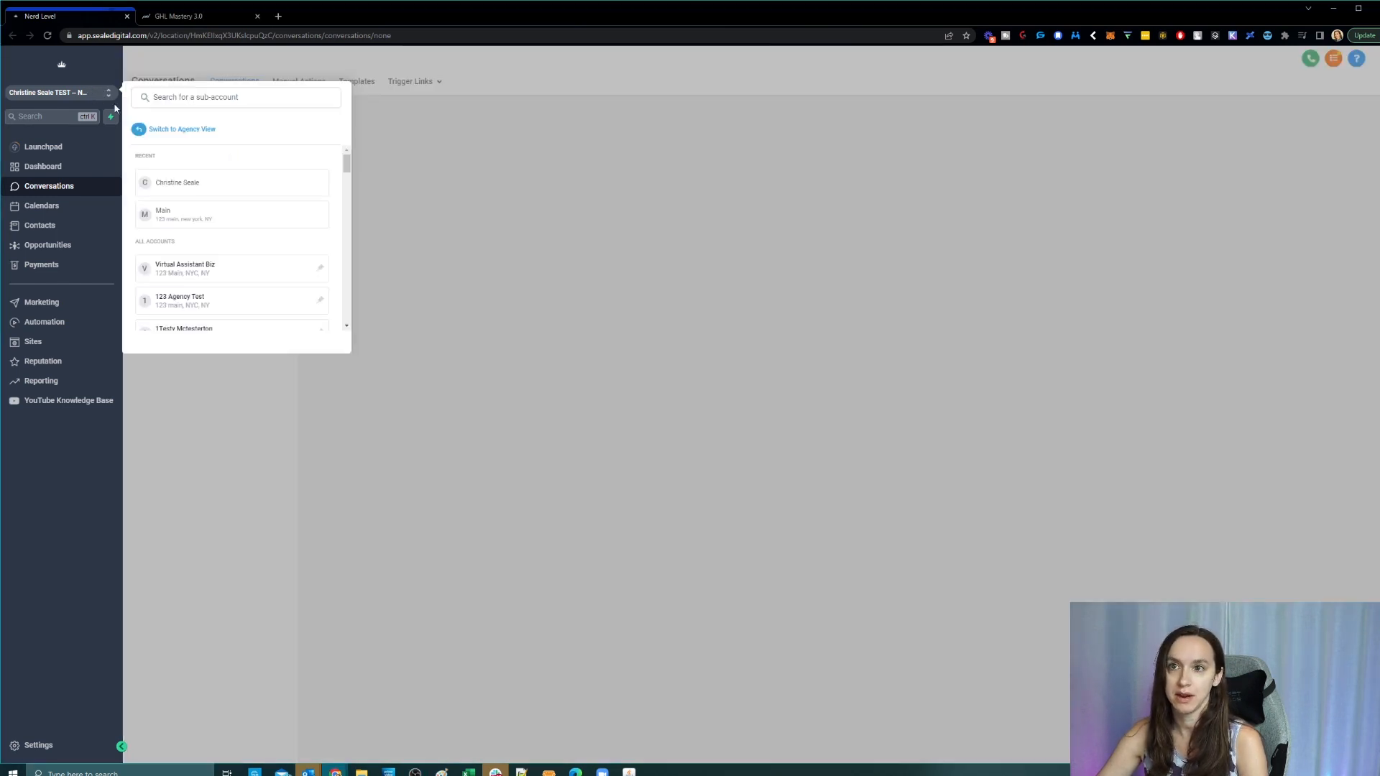
click(181, 130)
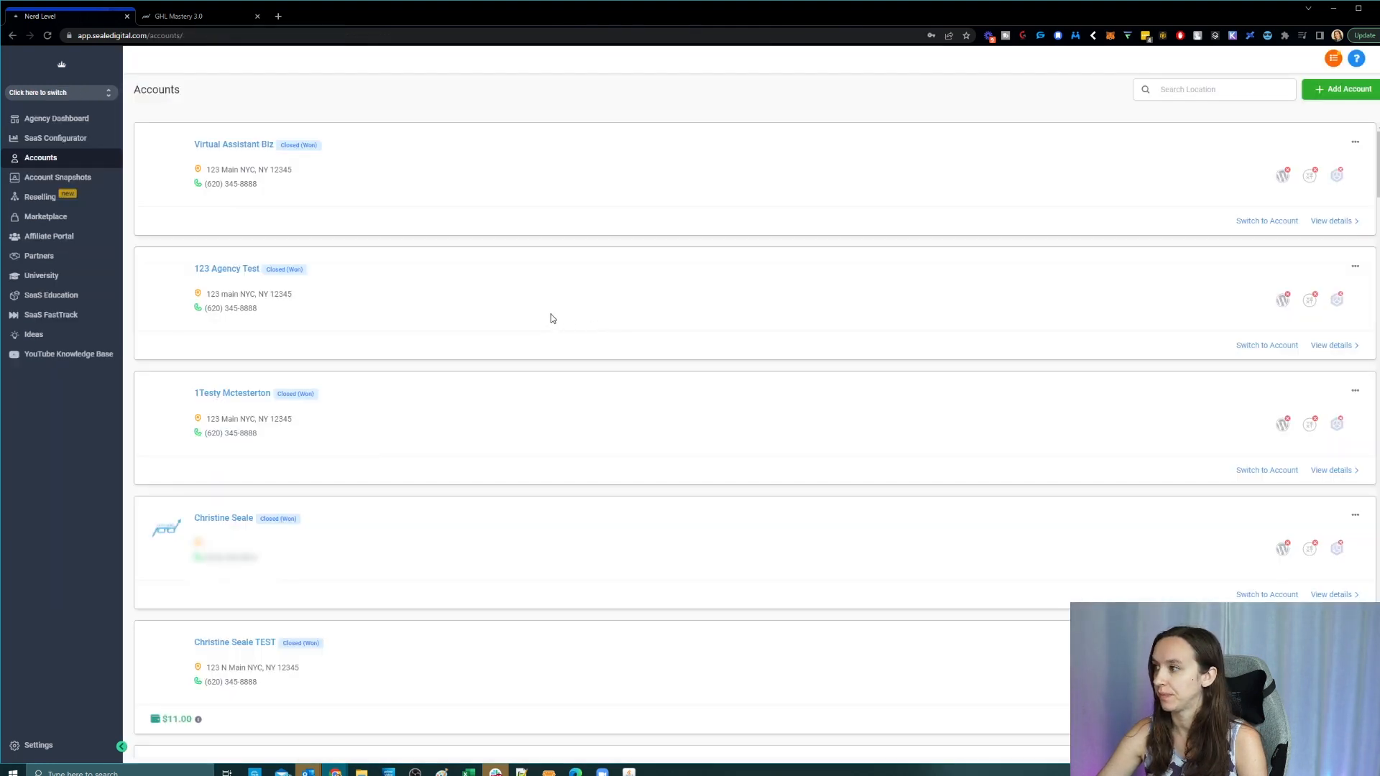
mouse_move(49, 754)
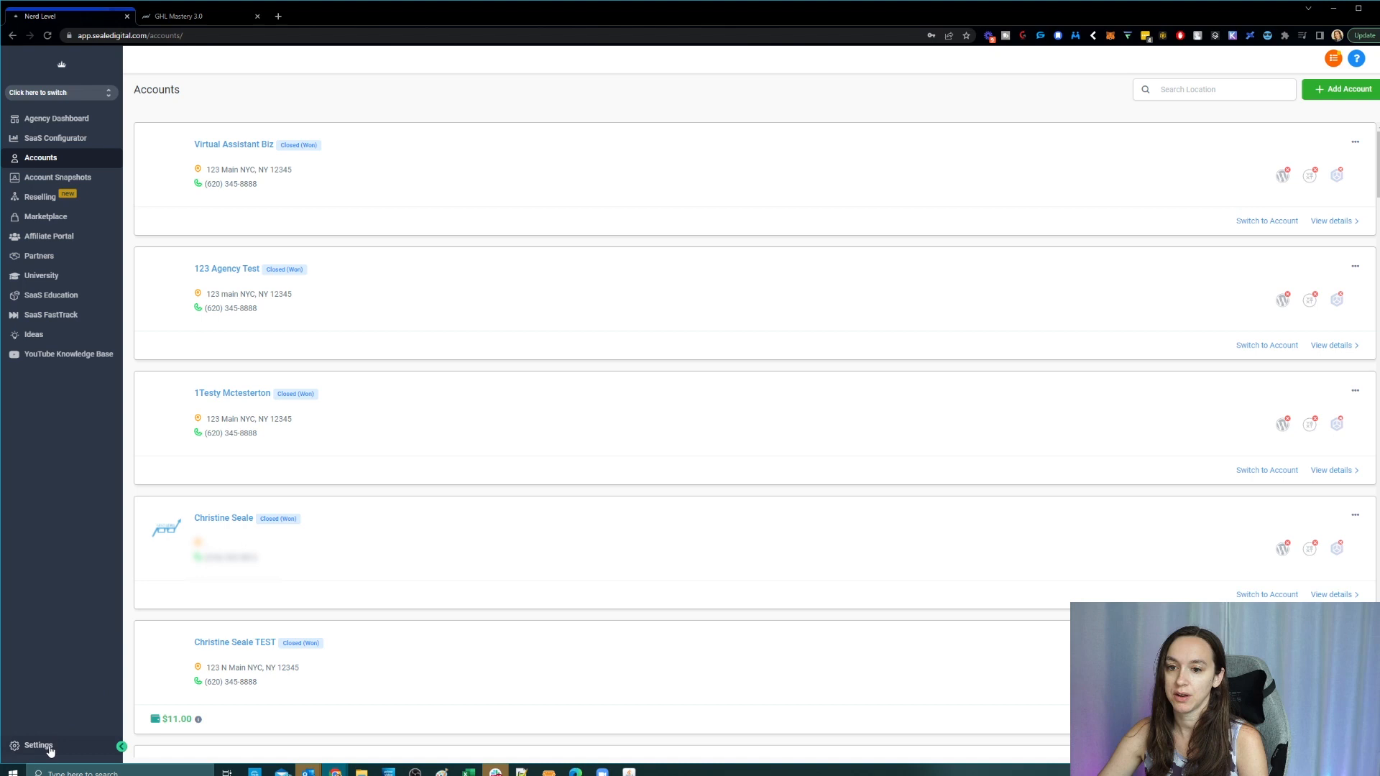
Step: Go to agency Settings > Team and start Add Employee to bring up Team Management
click(37, 745)
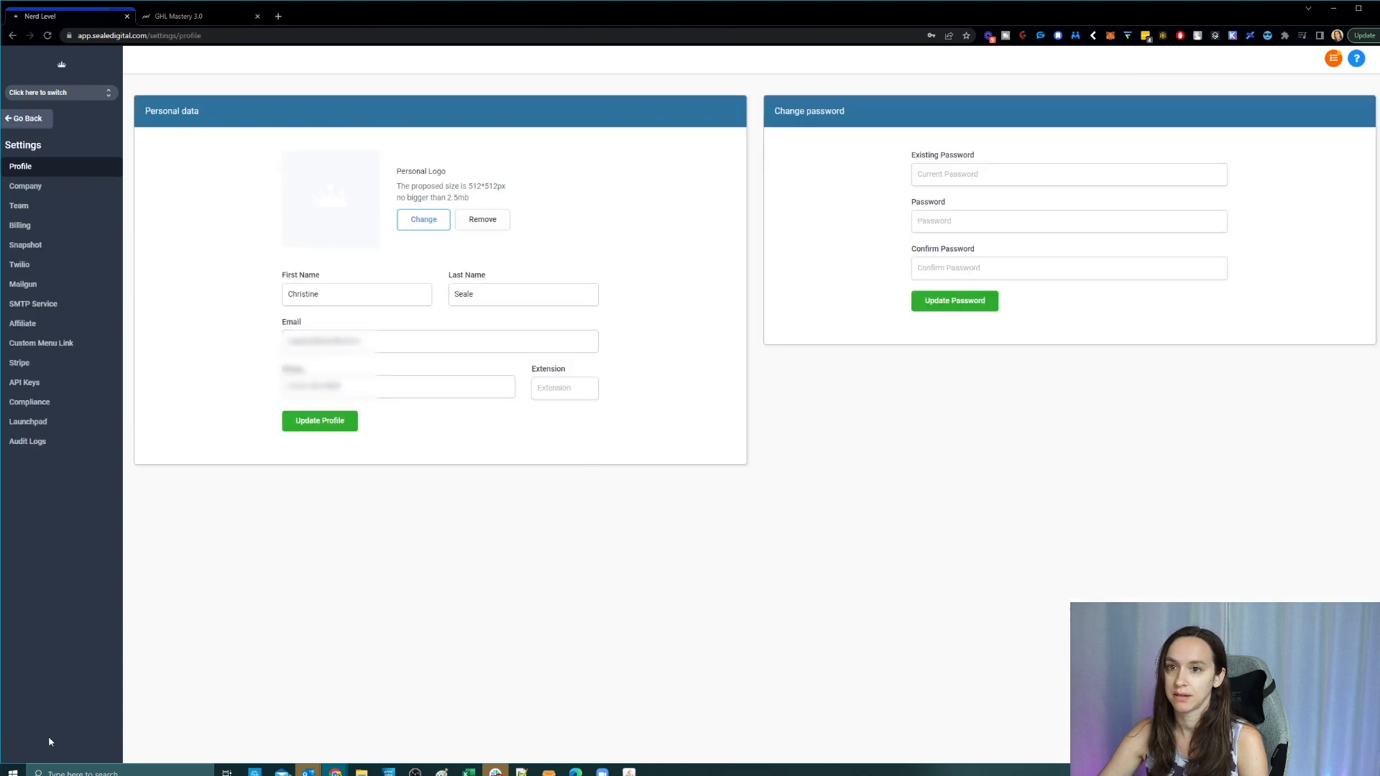
click(18, 206)
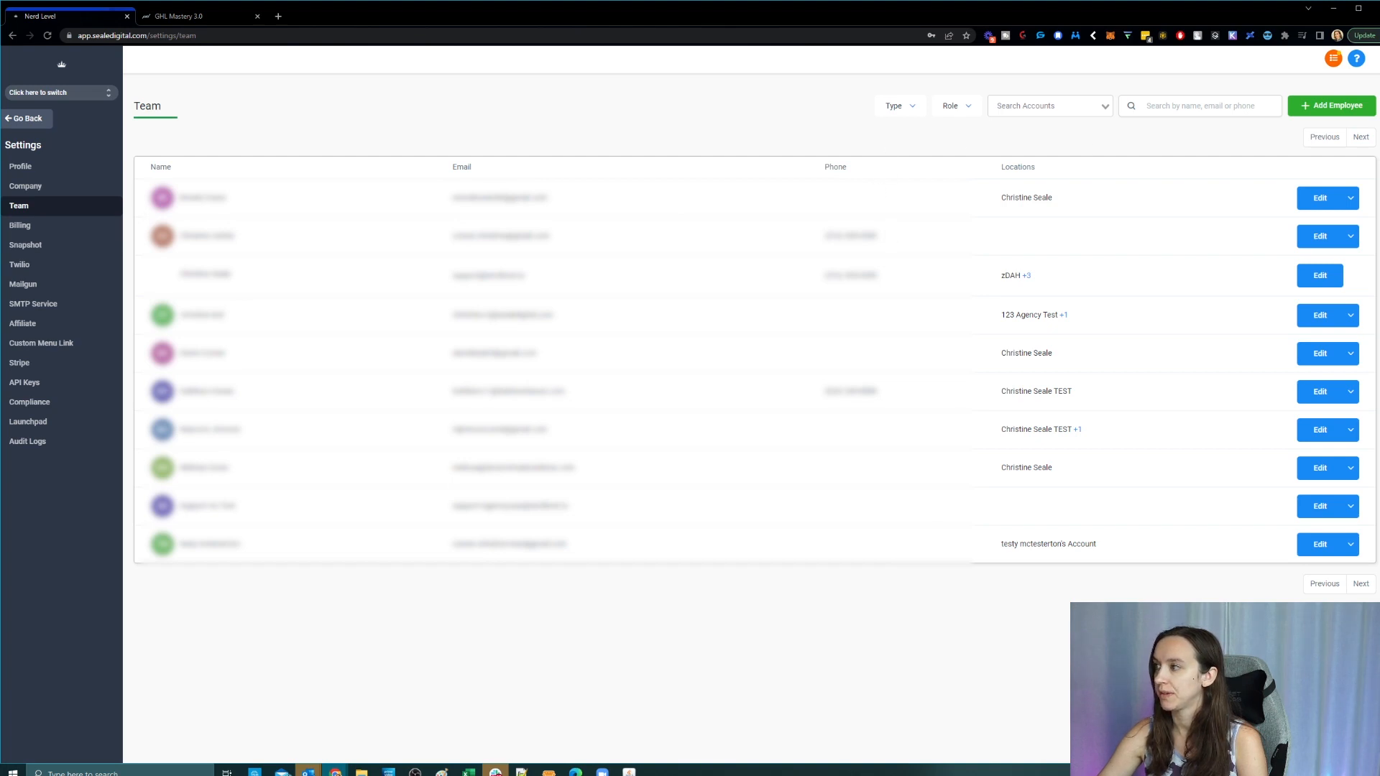
mouse_move(851, 95)
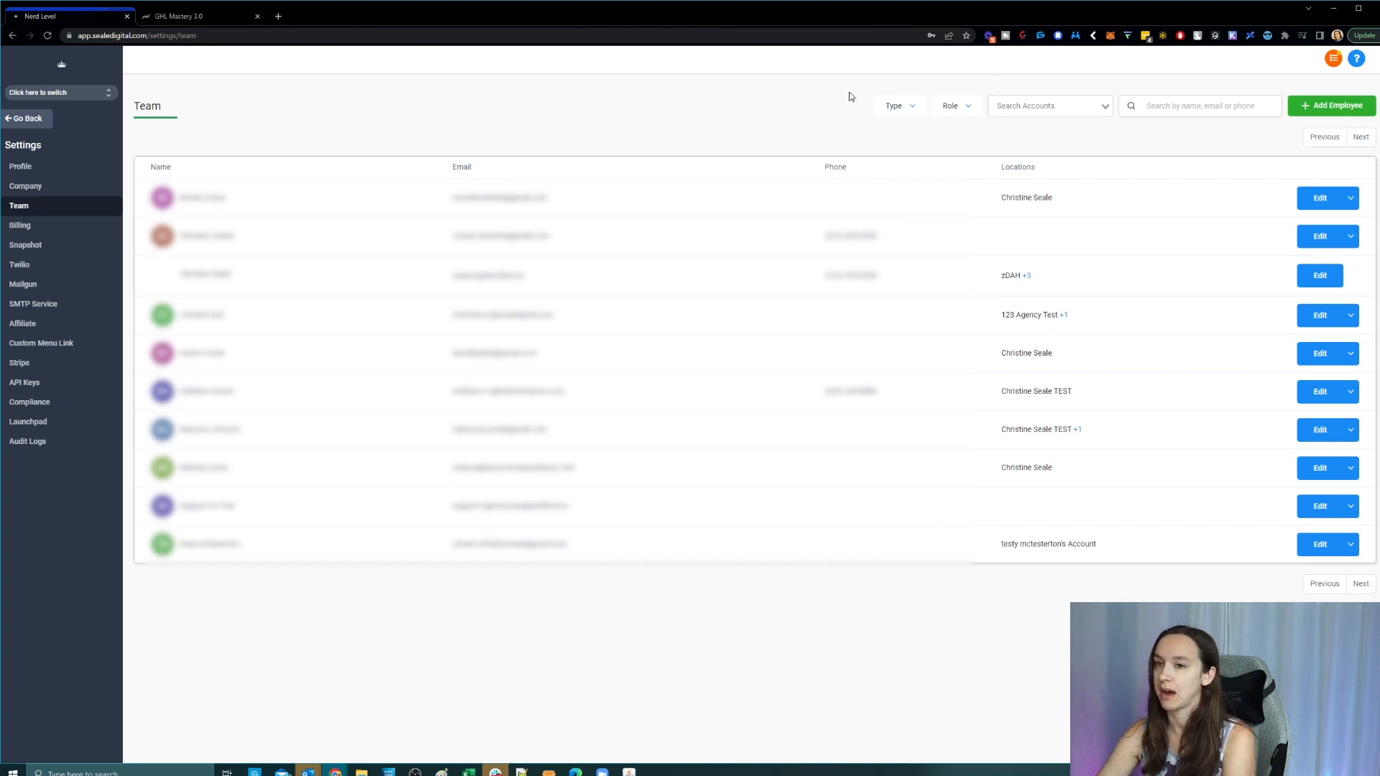
mouse_move(804, 108)
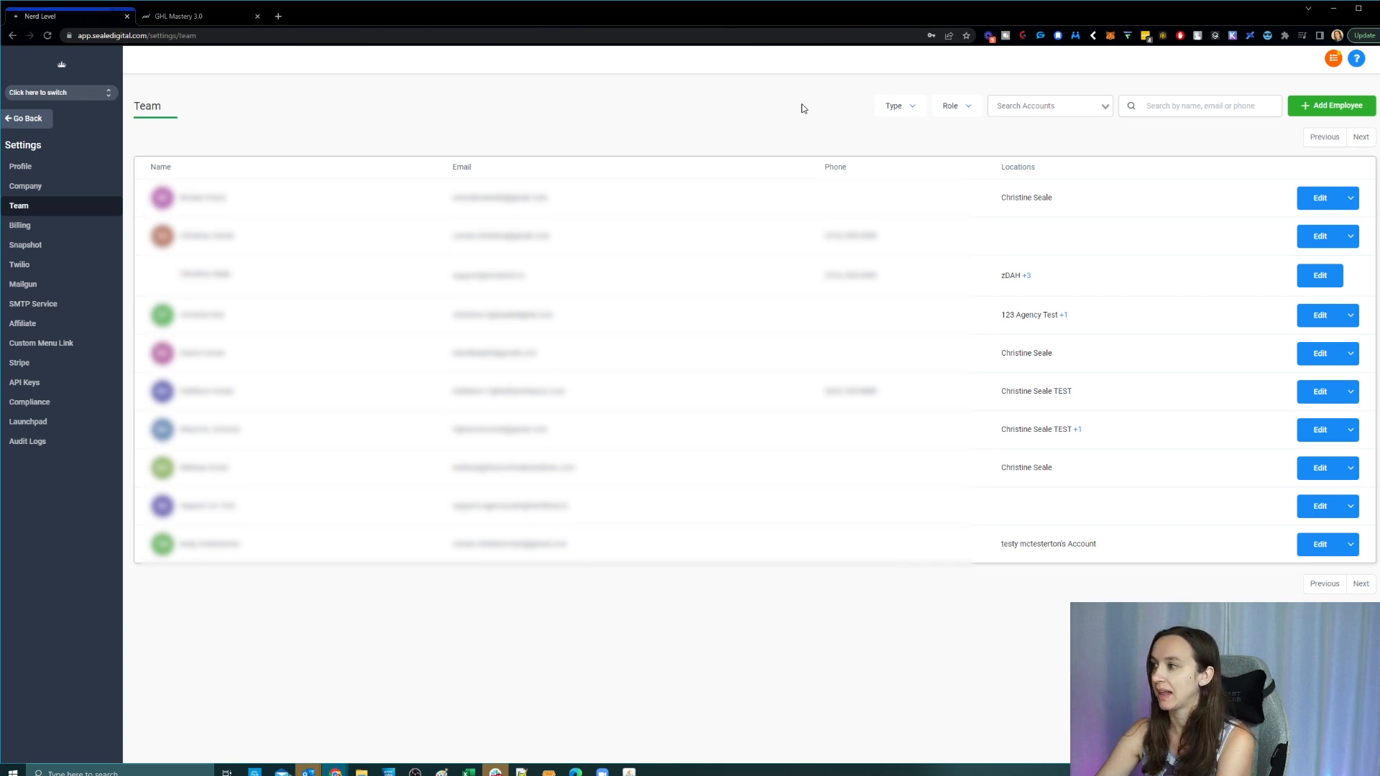
mouse_move(1297, 130)
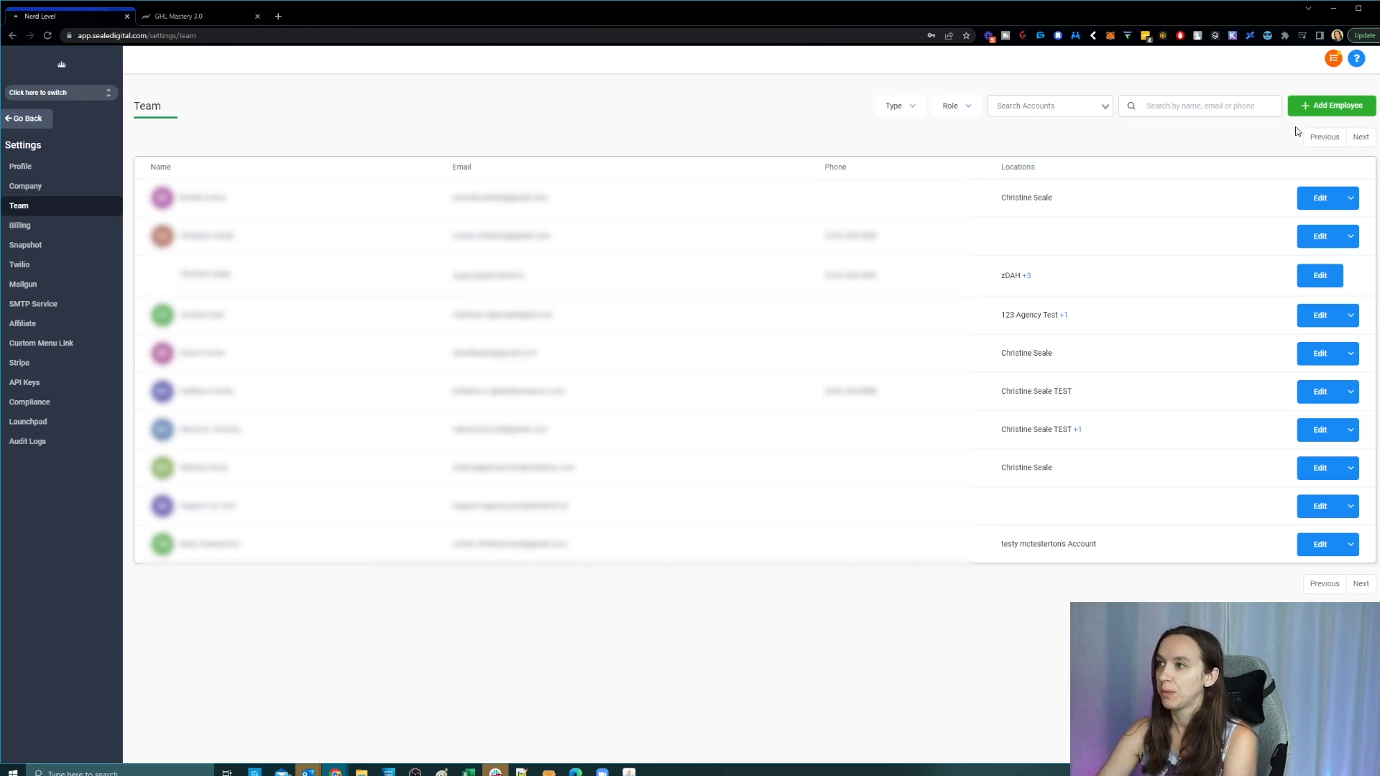
click(1331, 107)
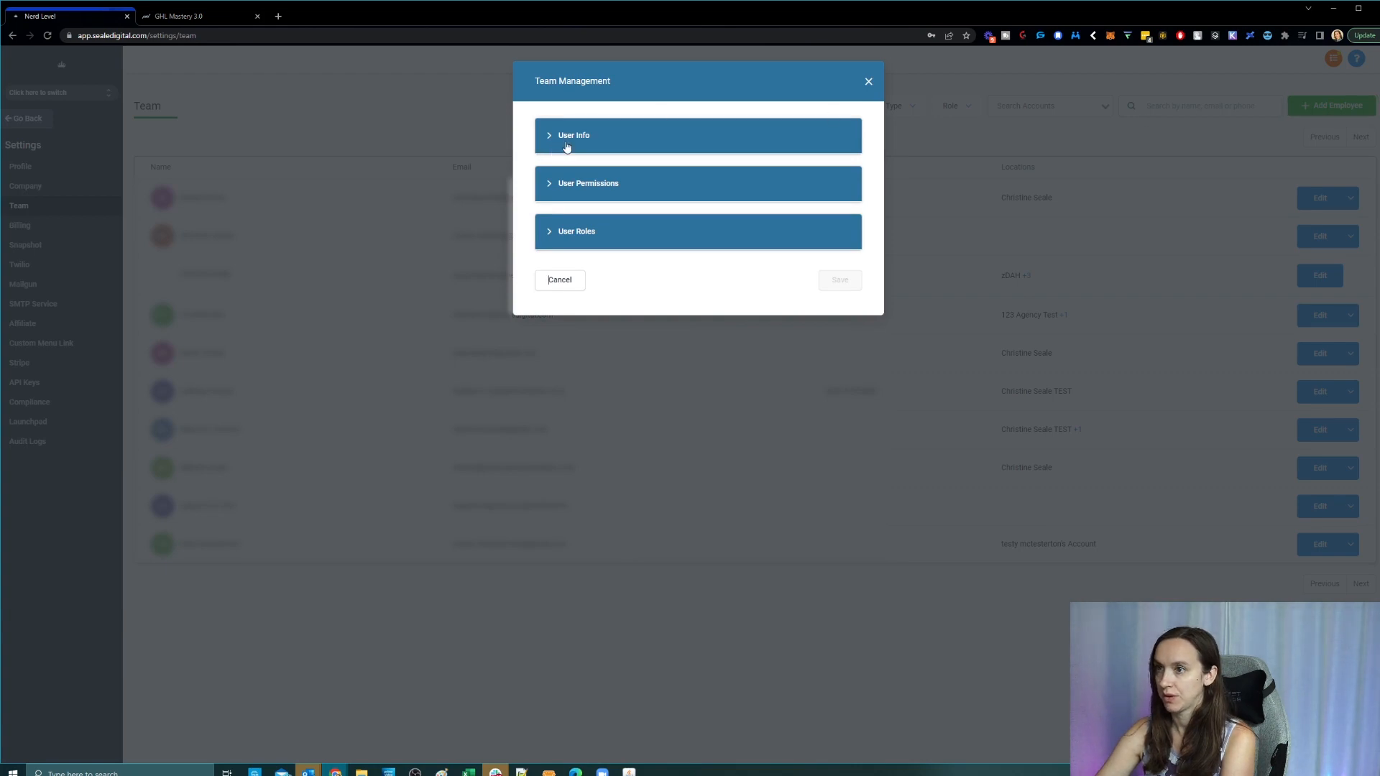
Step: Expand the new user's details, switch off the Funnels permission and reveal User Roles
click(574, 135)
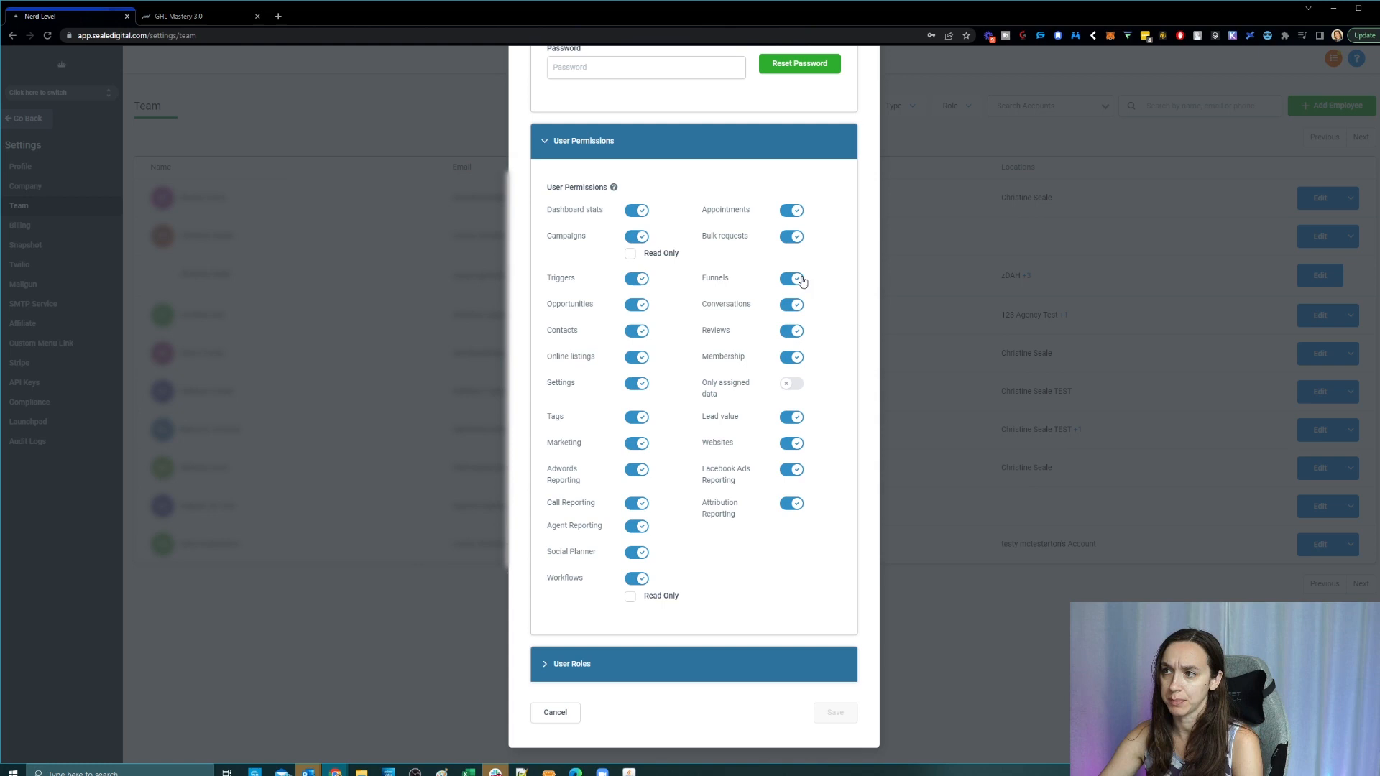
click(791, 279)
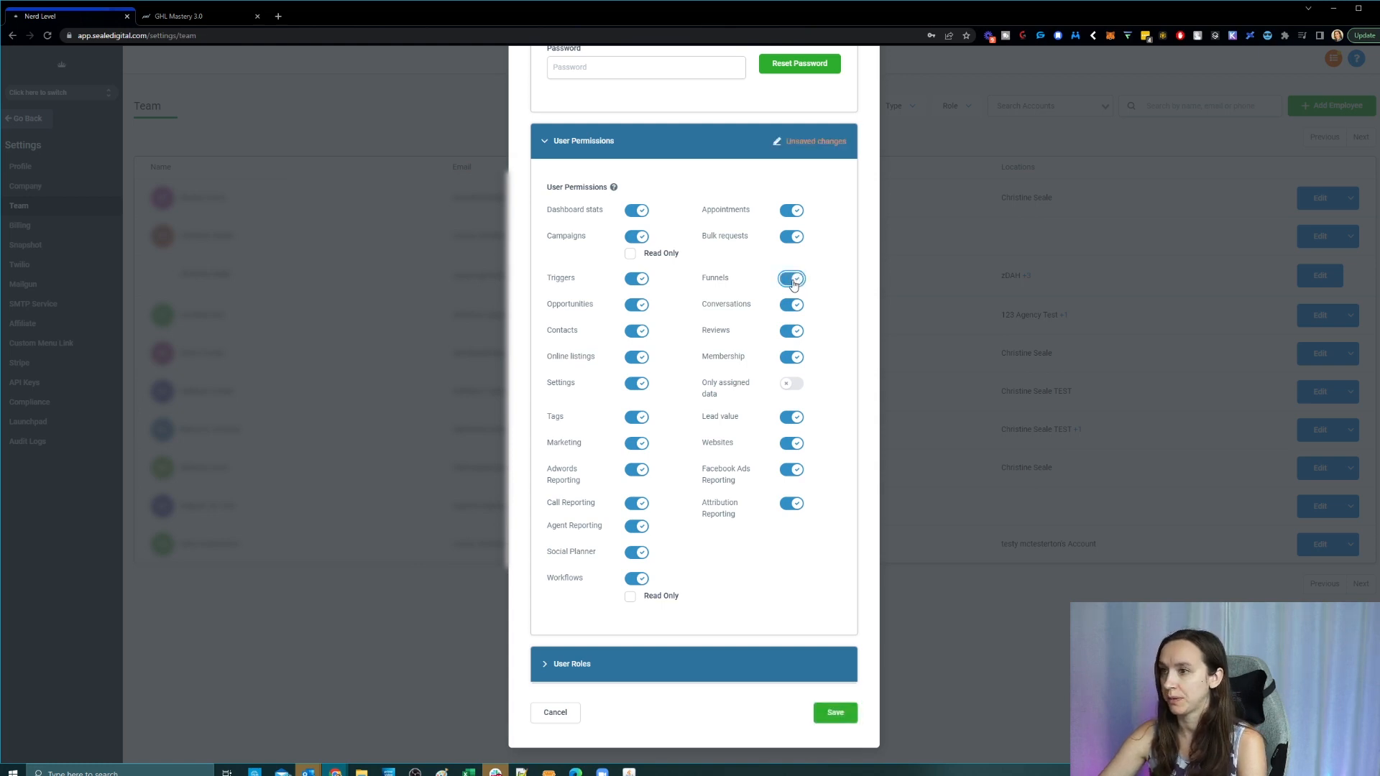
click(790, 279)
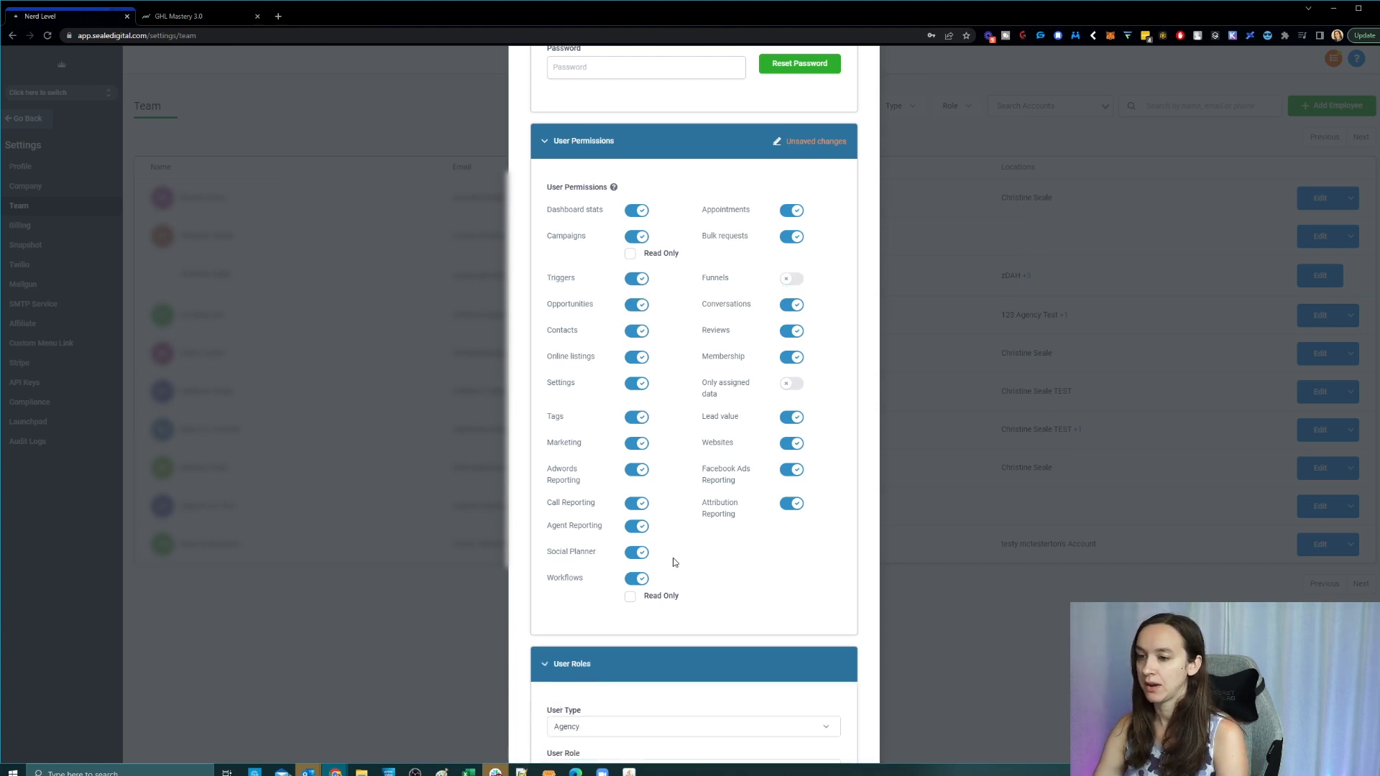
Step: Set User Type to Agency, keep User Role as User, and begin choosing an account
scroll(down, 3)
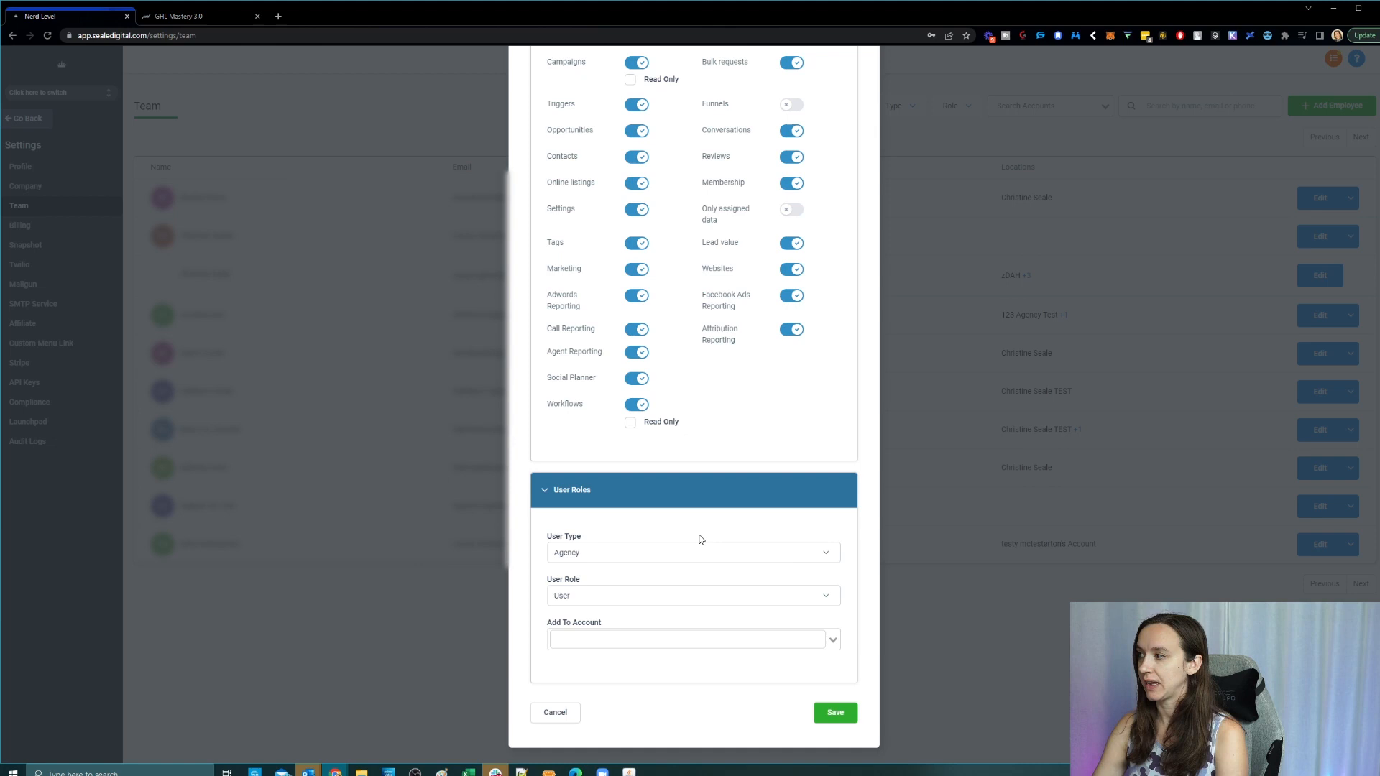
mouse_move(697, 545)
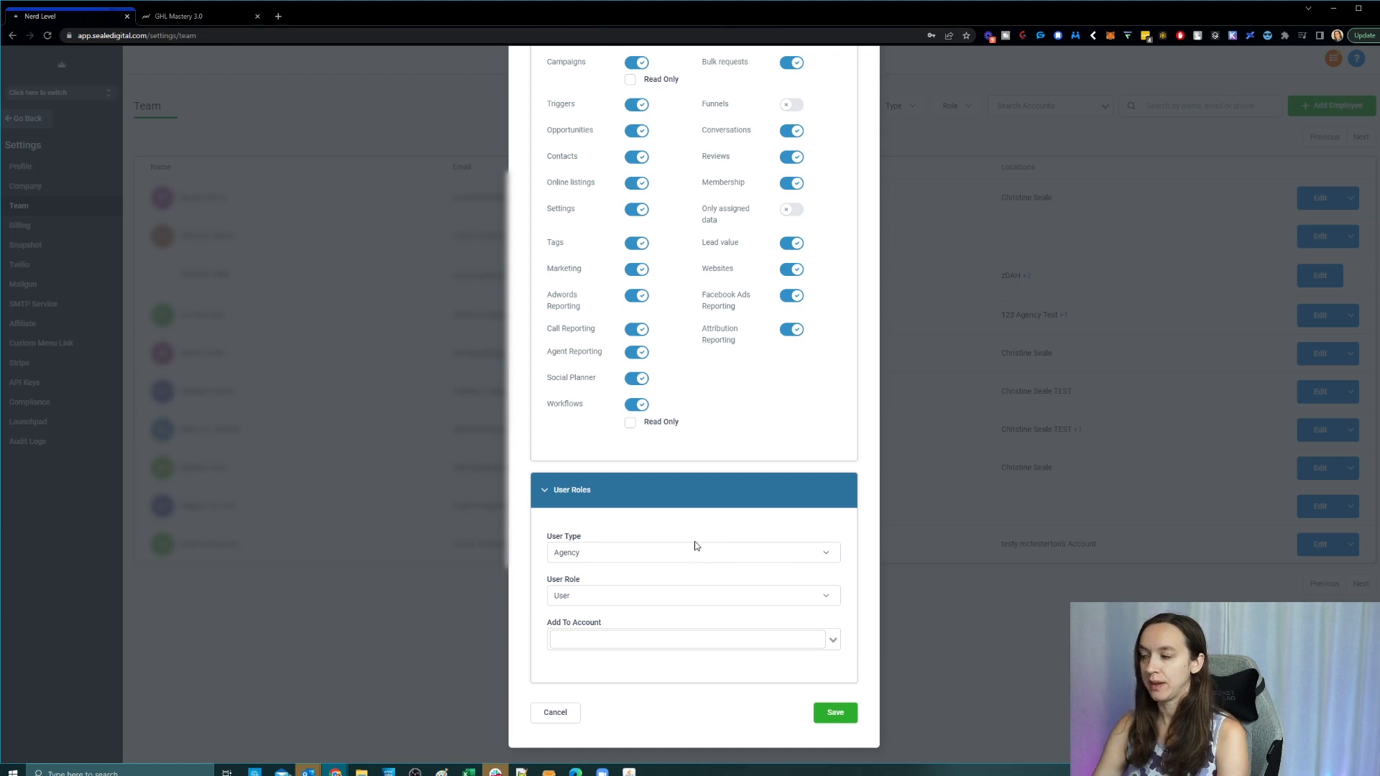
click(694, 552)
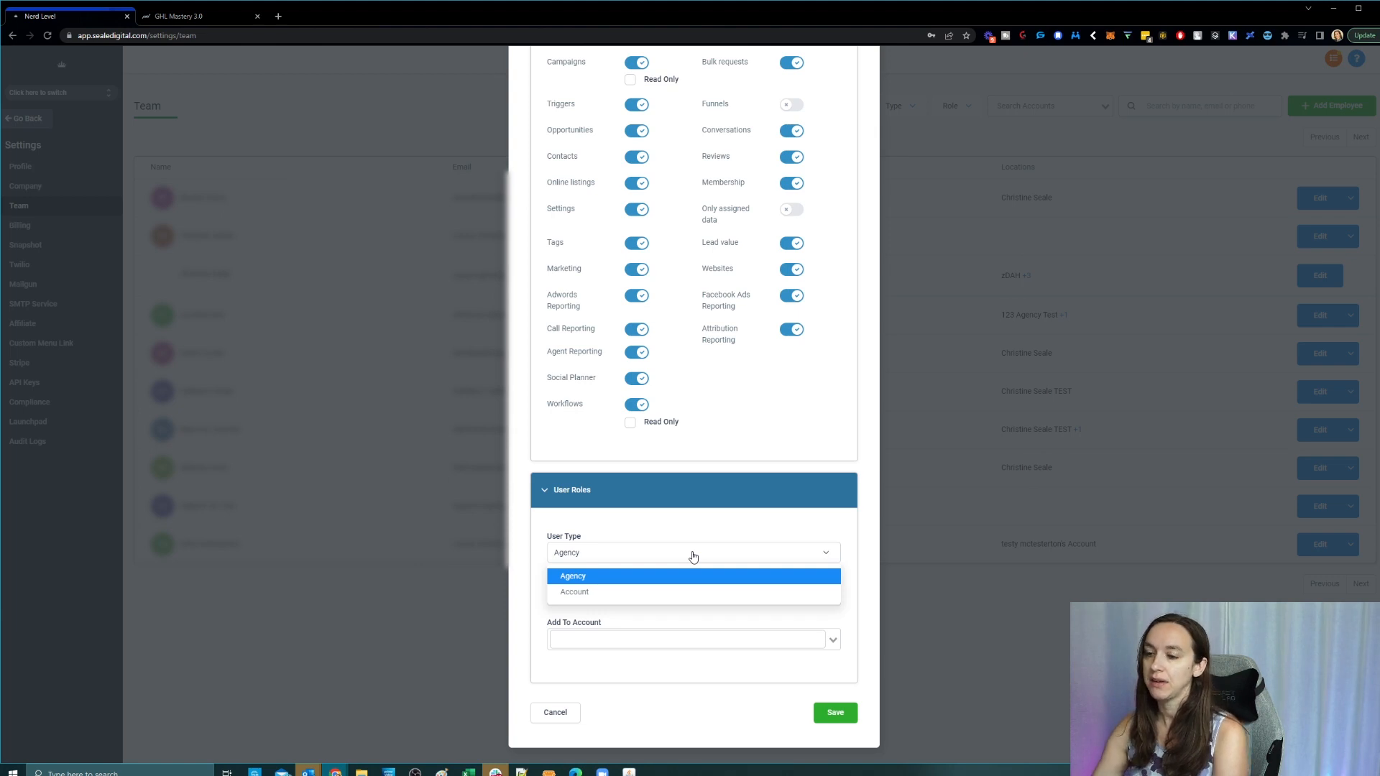
click(690, 640)
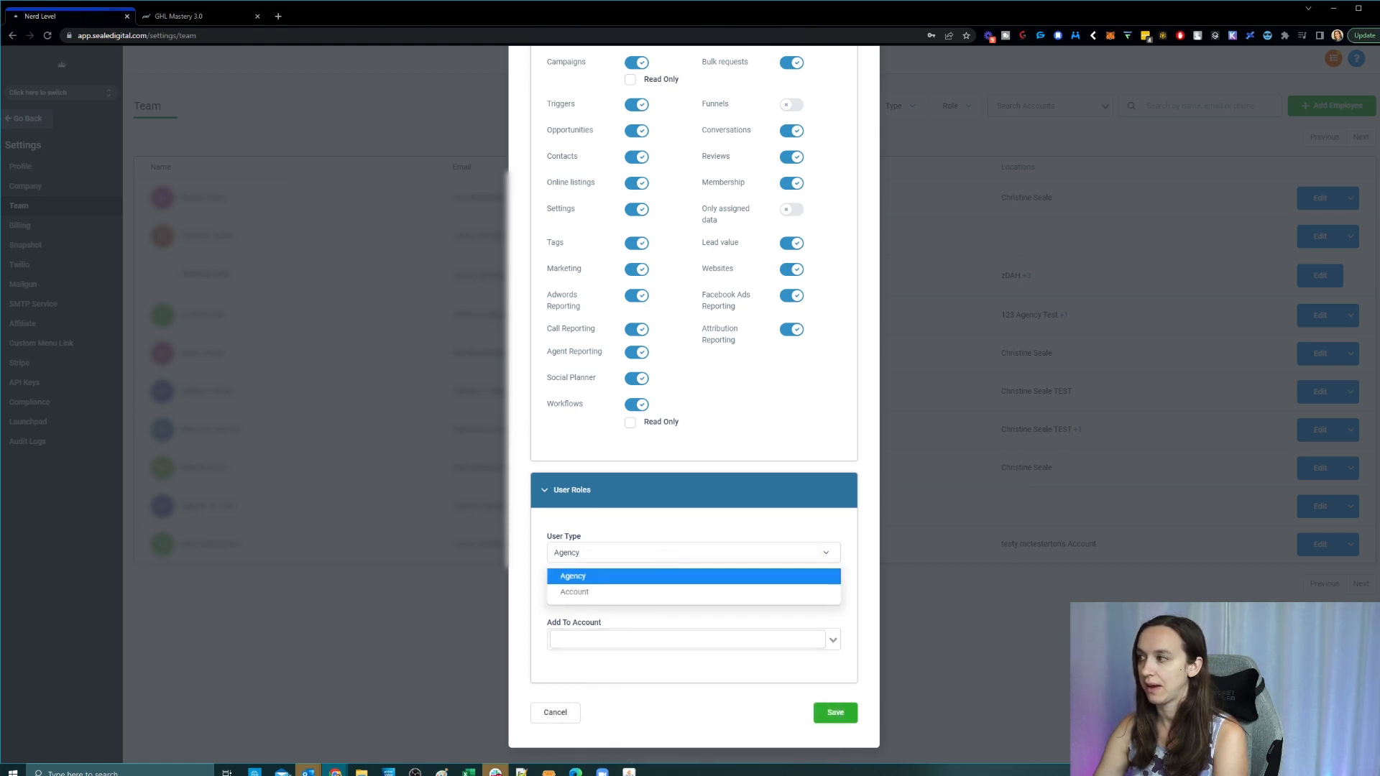
mouse_move(563, 471)
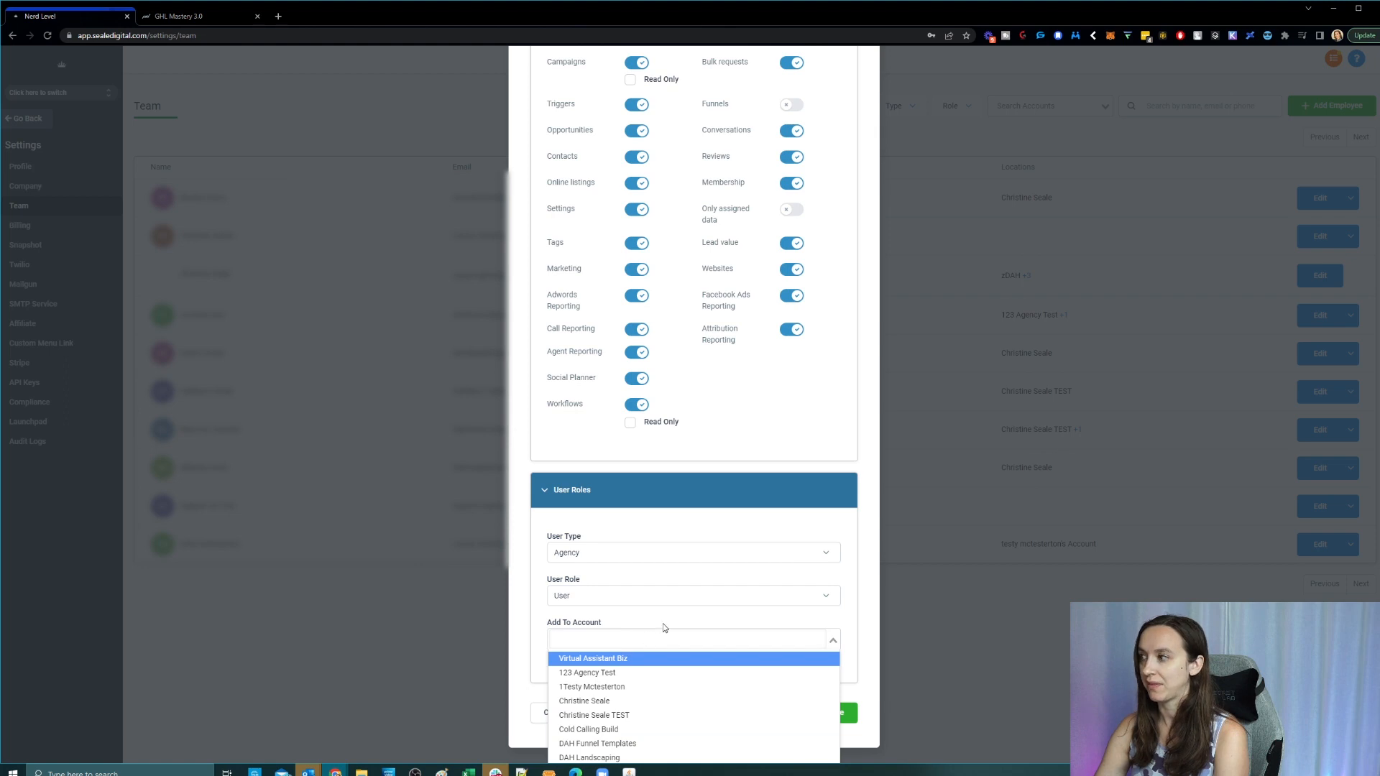
mouse_move(662, 627)
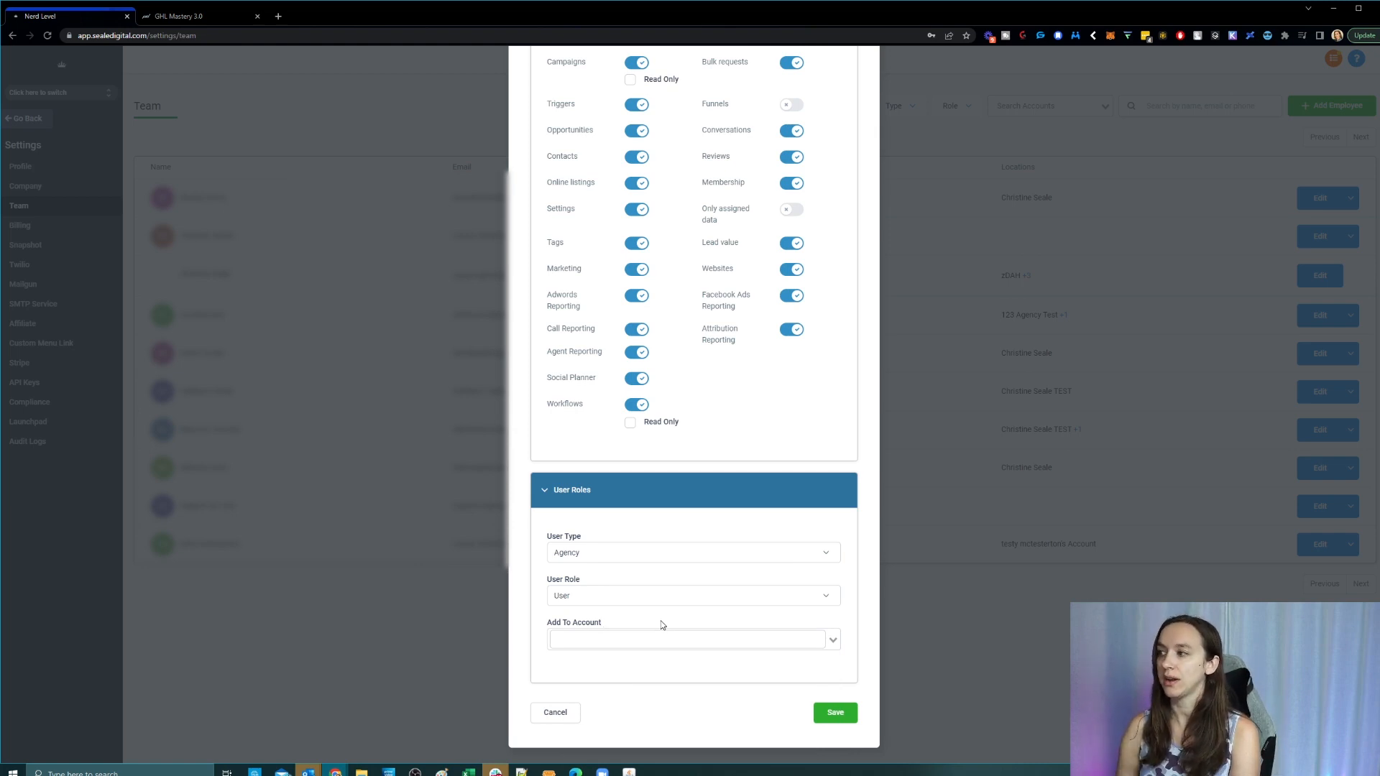
mouse_move(801, 586)
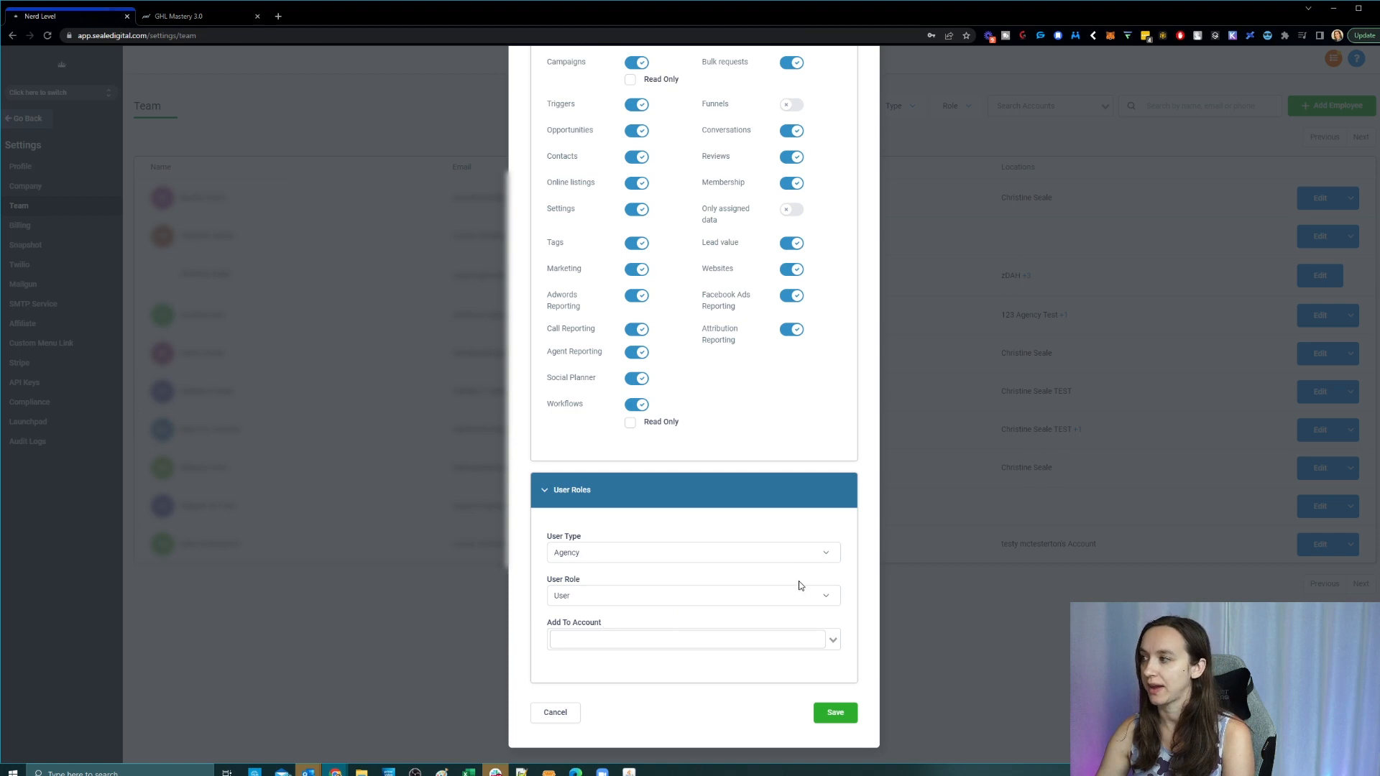
mouse_move(808, 585)
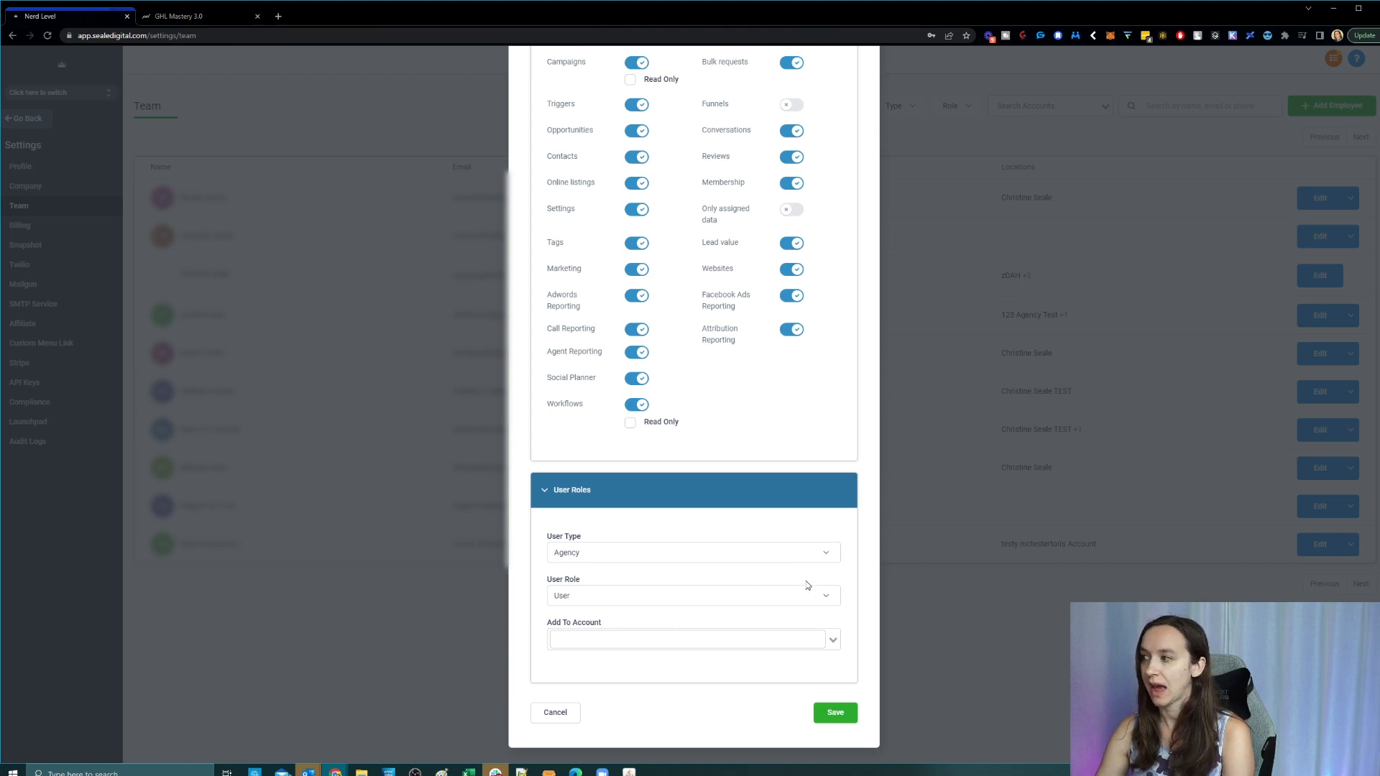
click(687, 639)
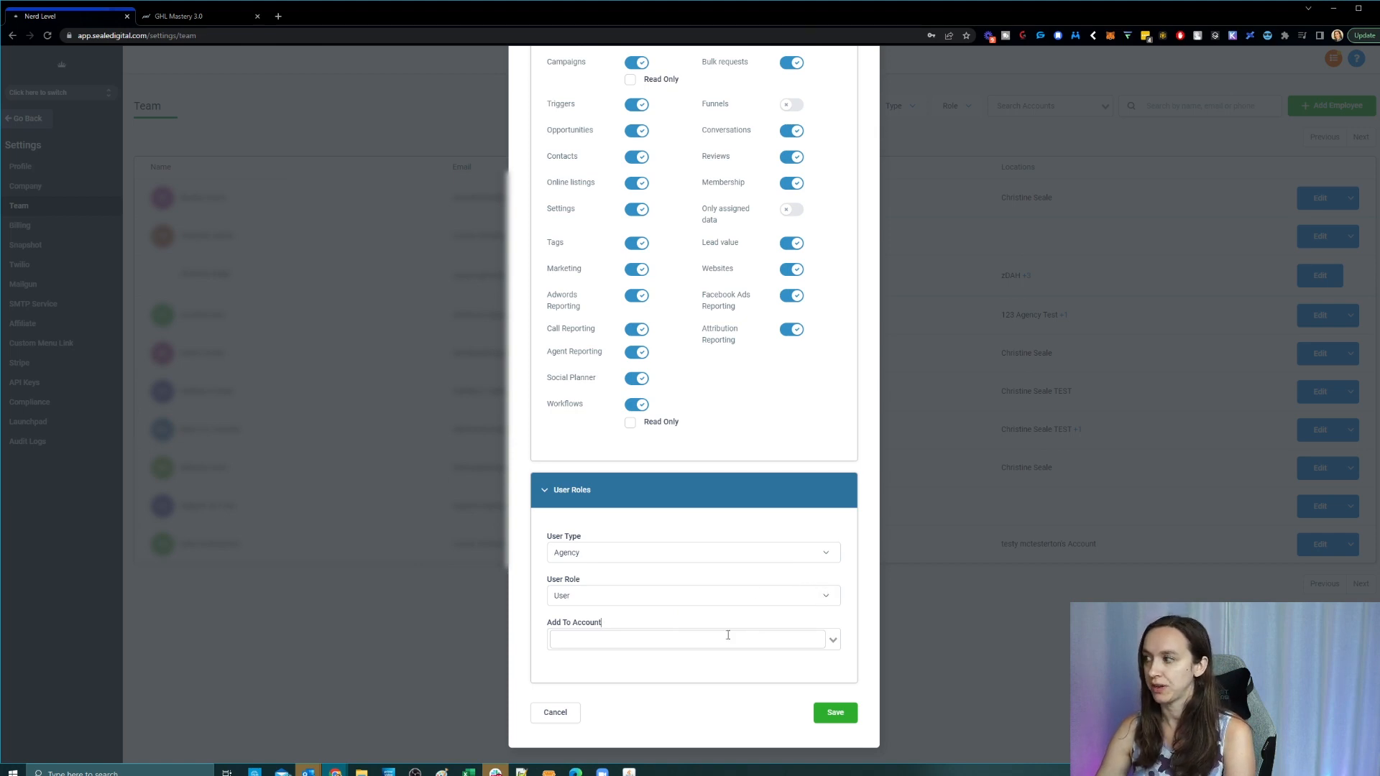
mouse_move(575, 673)
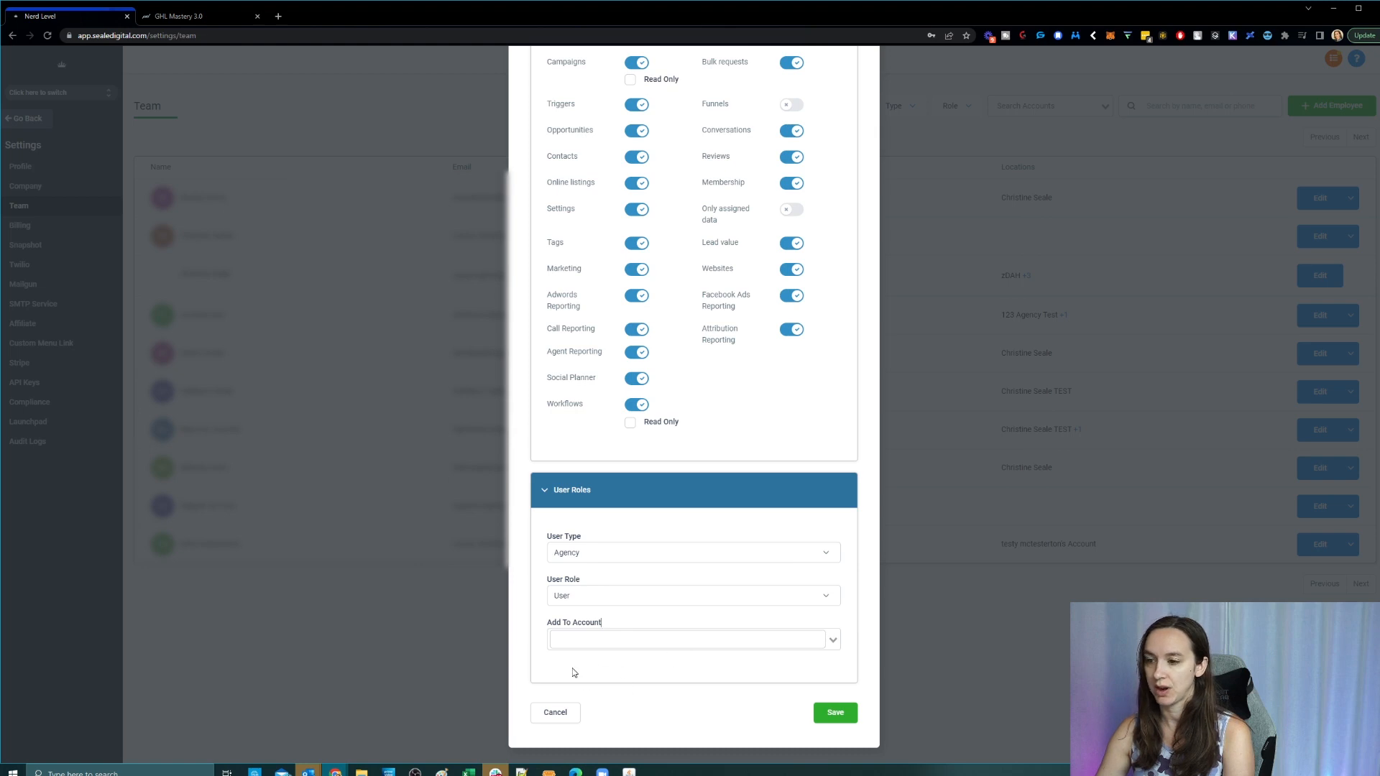
double_click(575, 622)
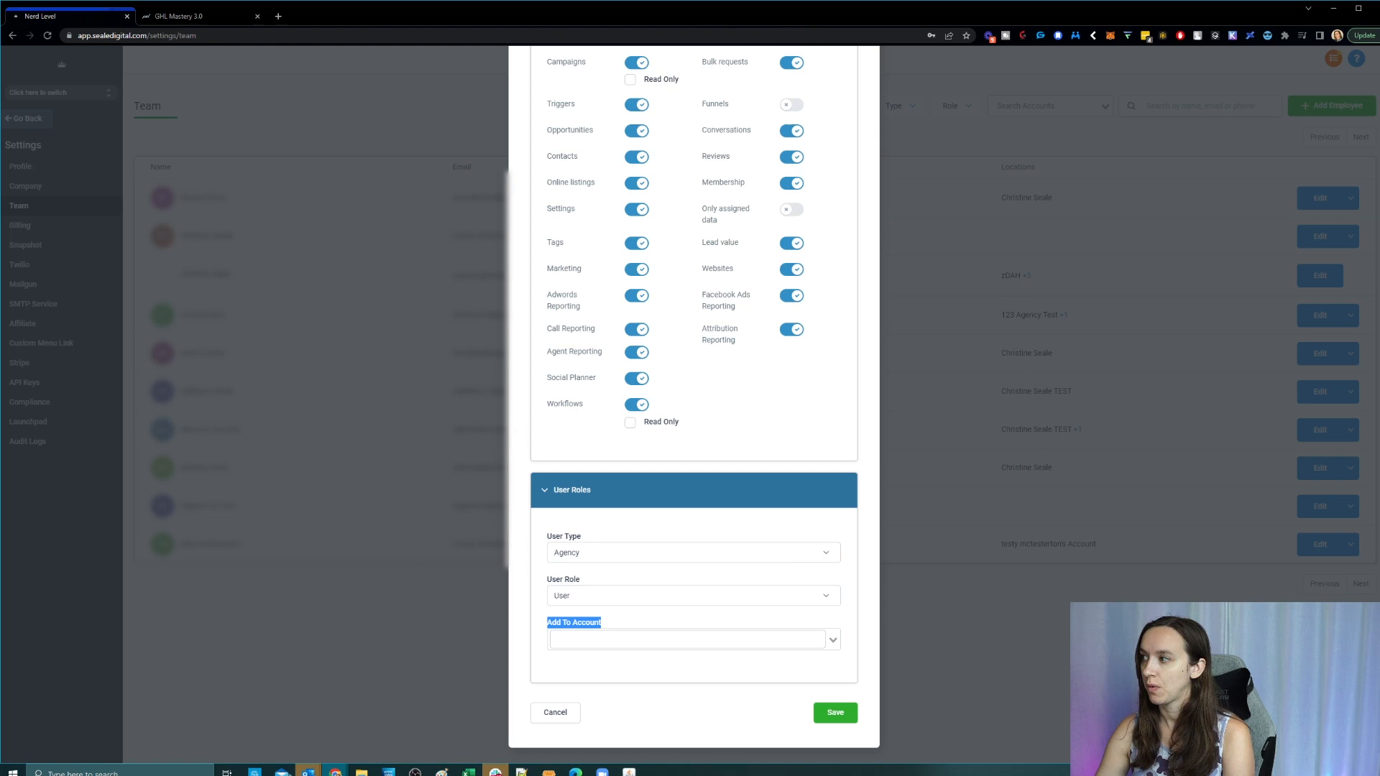
mouse_move(613, 552)
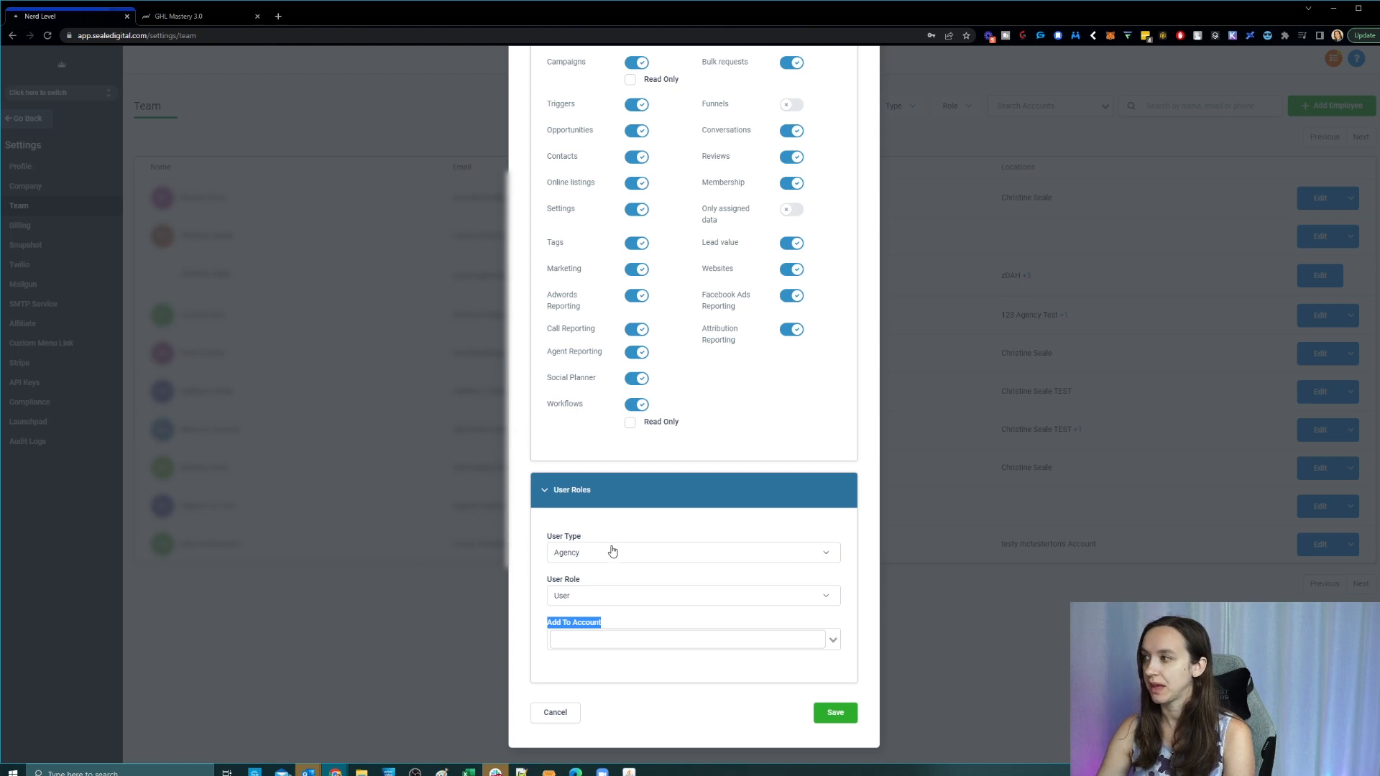
mouse_move(612, 550)
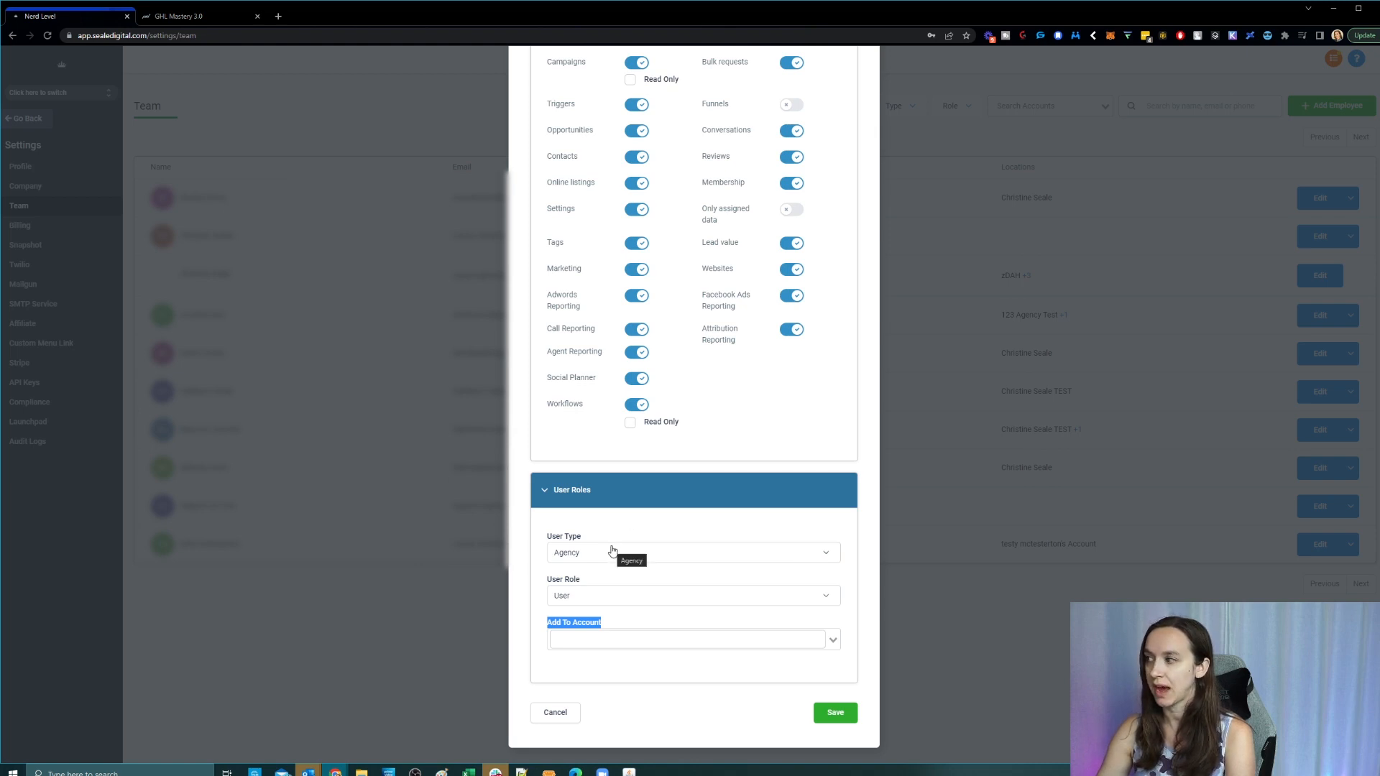
click(693, 596)
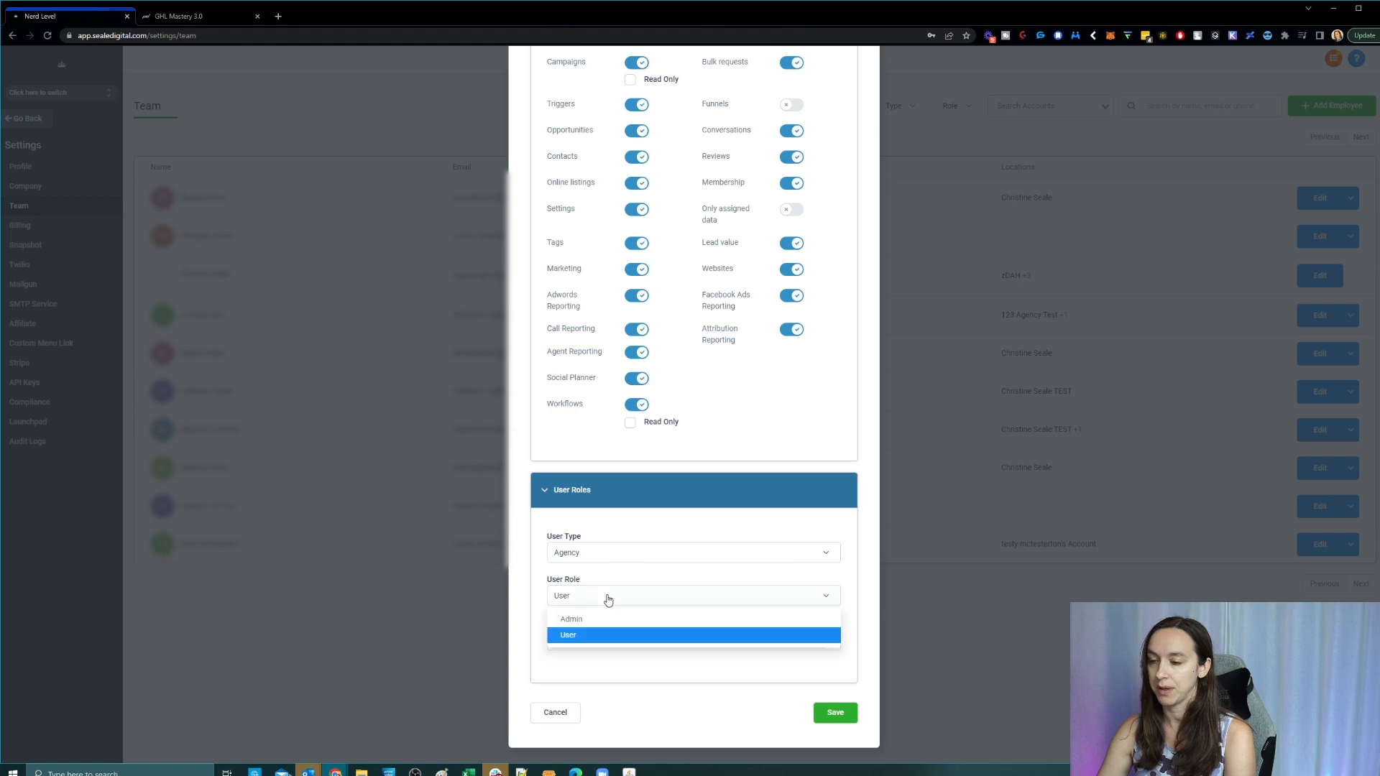
mouse_move(612, 626)
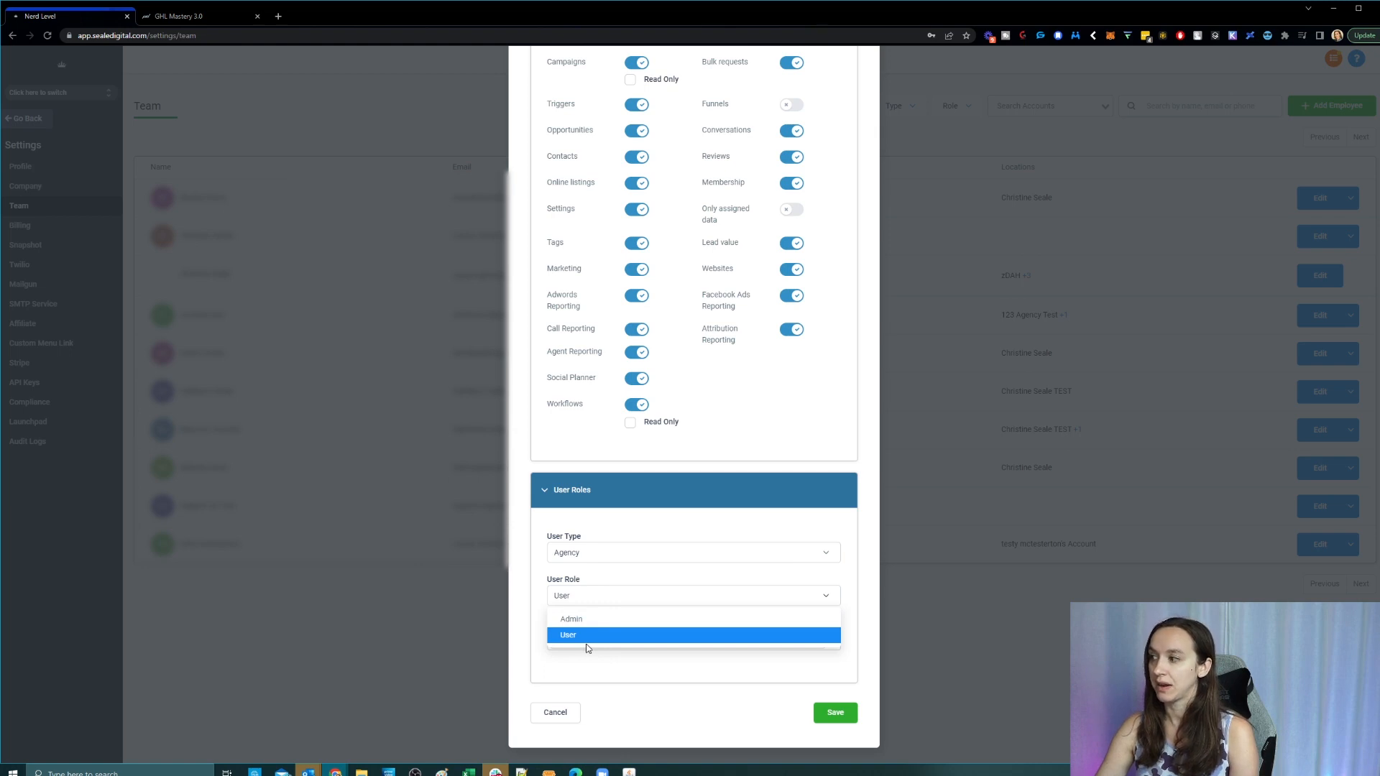
click(568, 636)
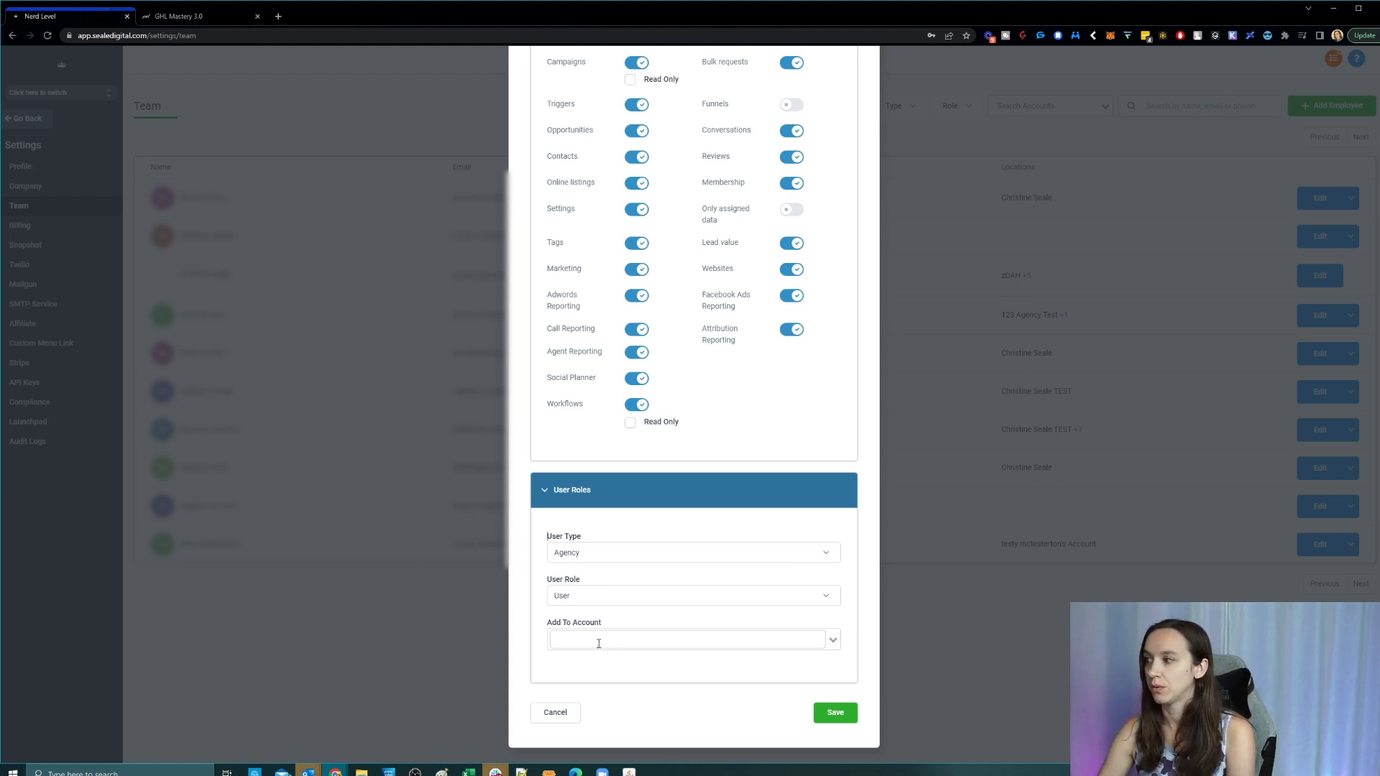
mouse_move(620, 605)
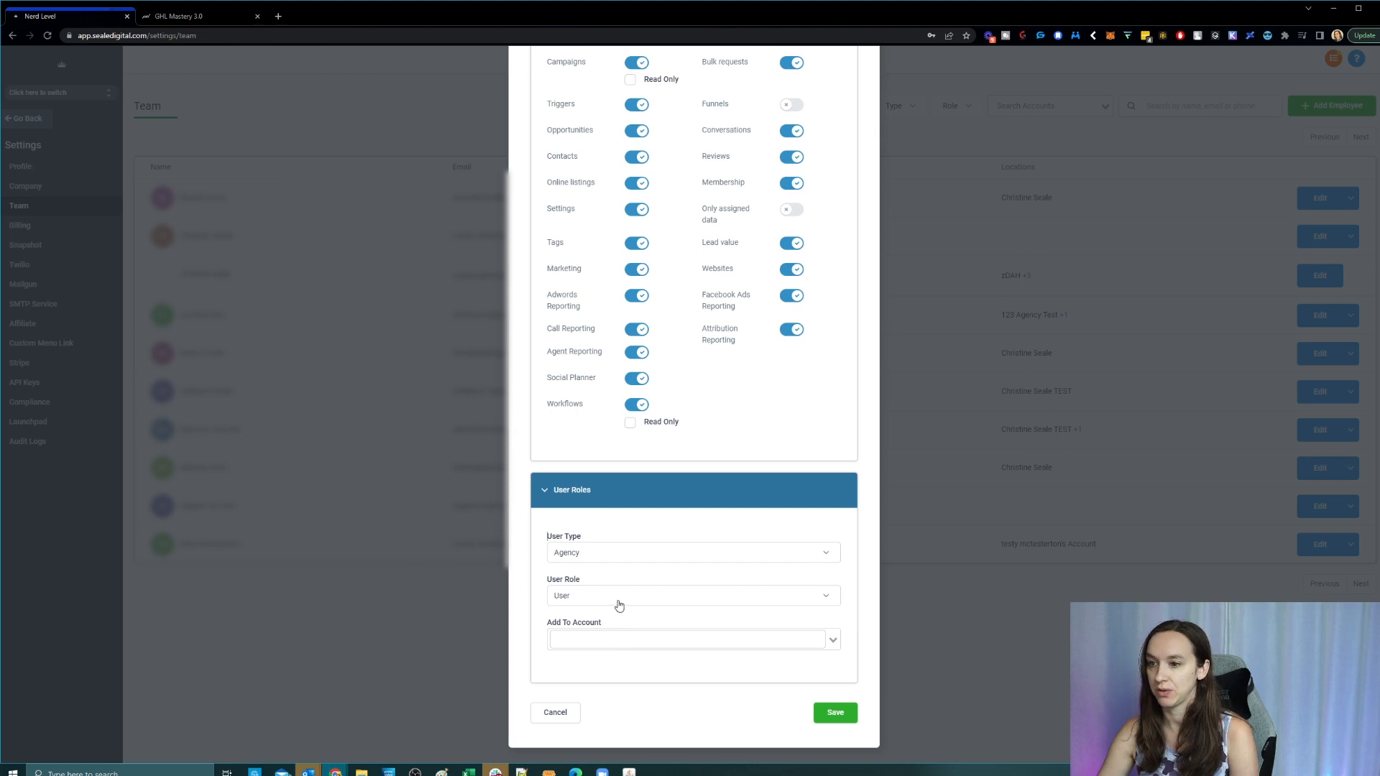
Step: Change the User Type to Account, then switch into the test sub-account
click(693, 552)
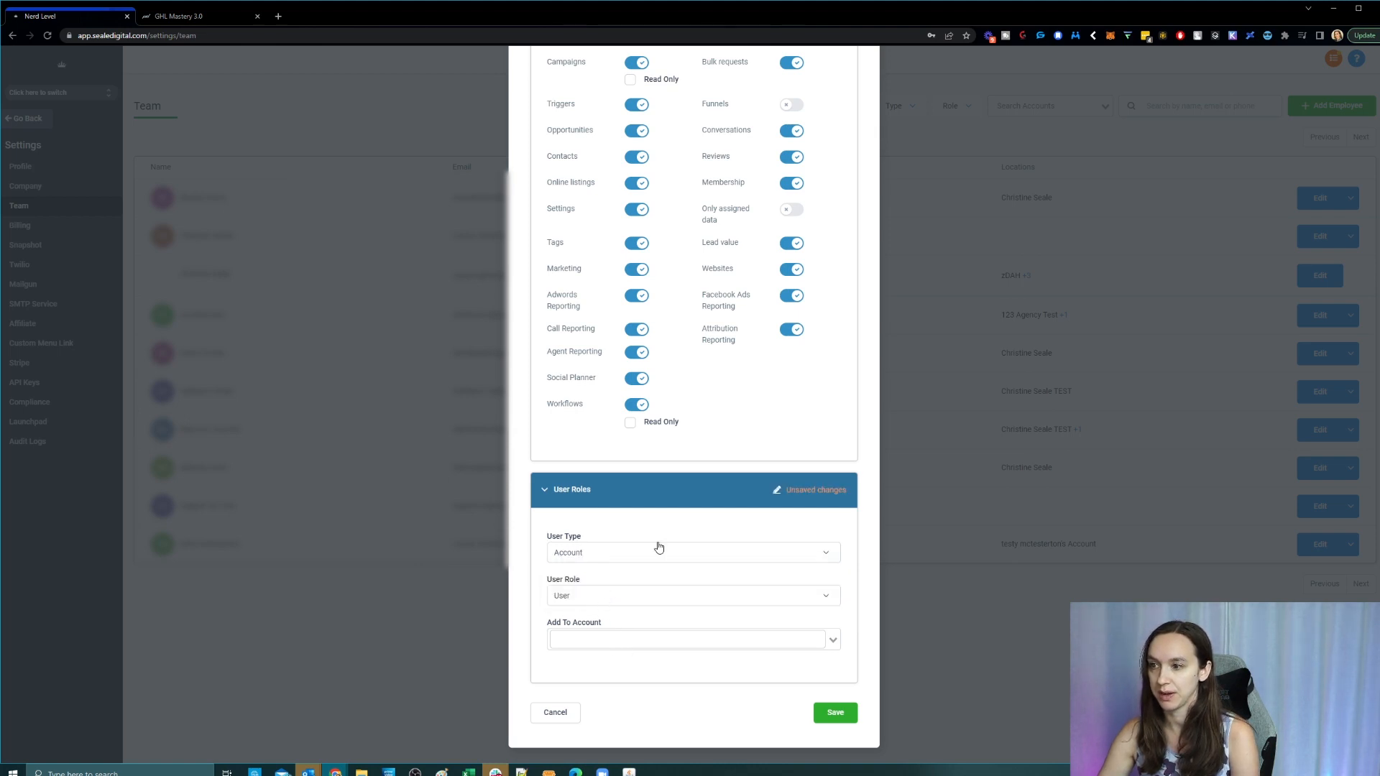
mouse_move(1318, 443)
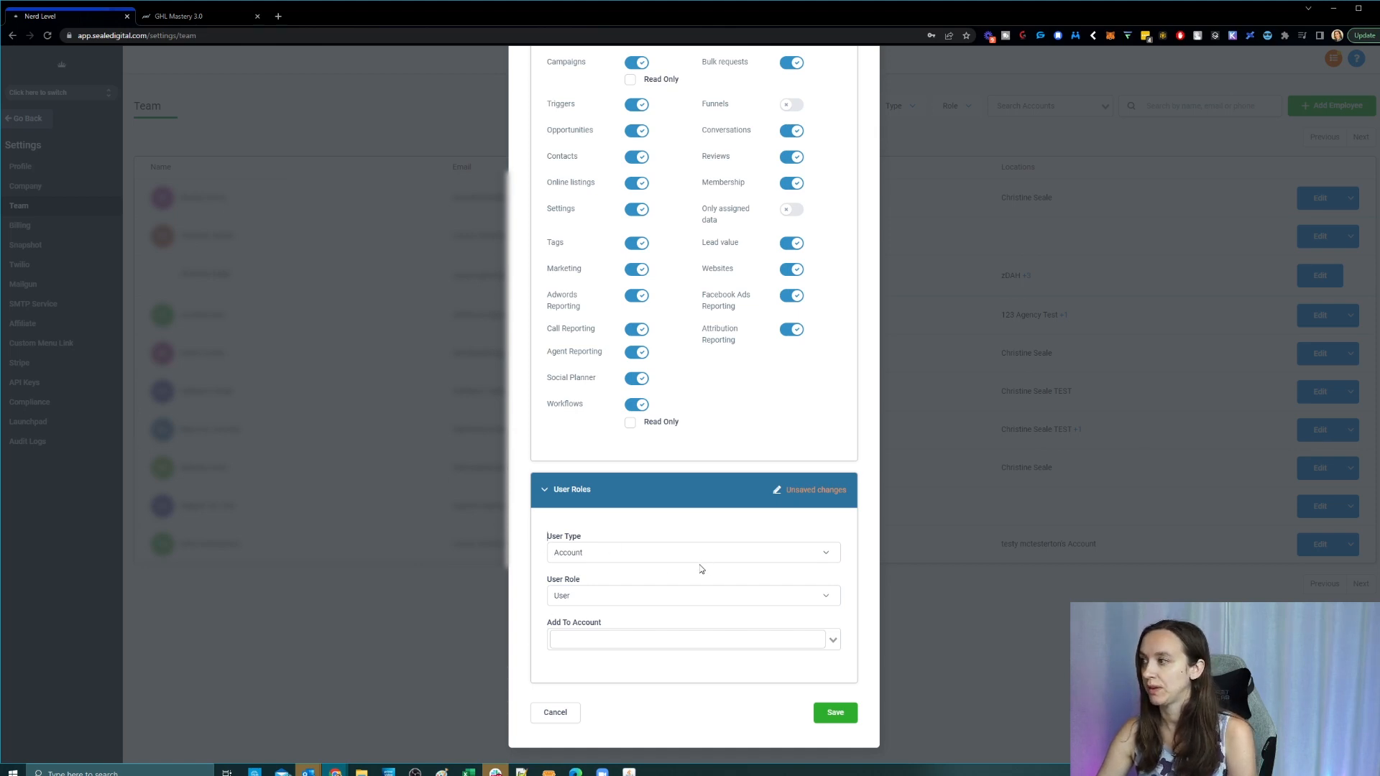
mouse_move(687, 582)
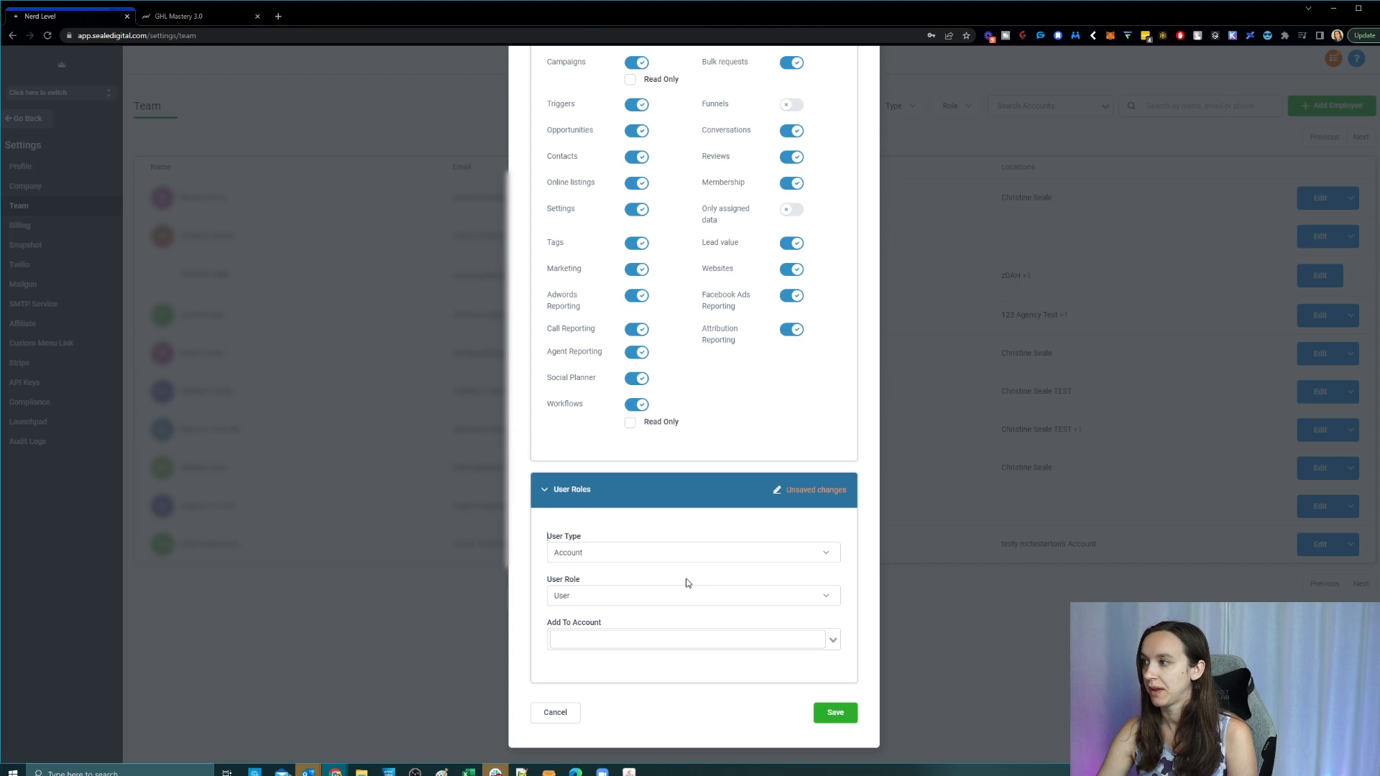
mouse_move(725, 579)
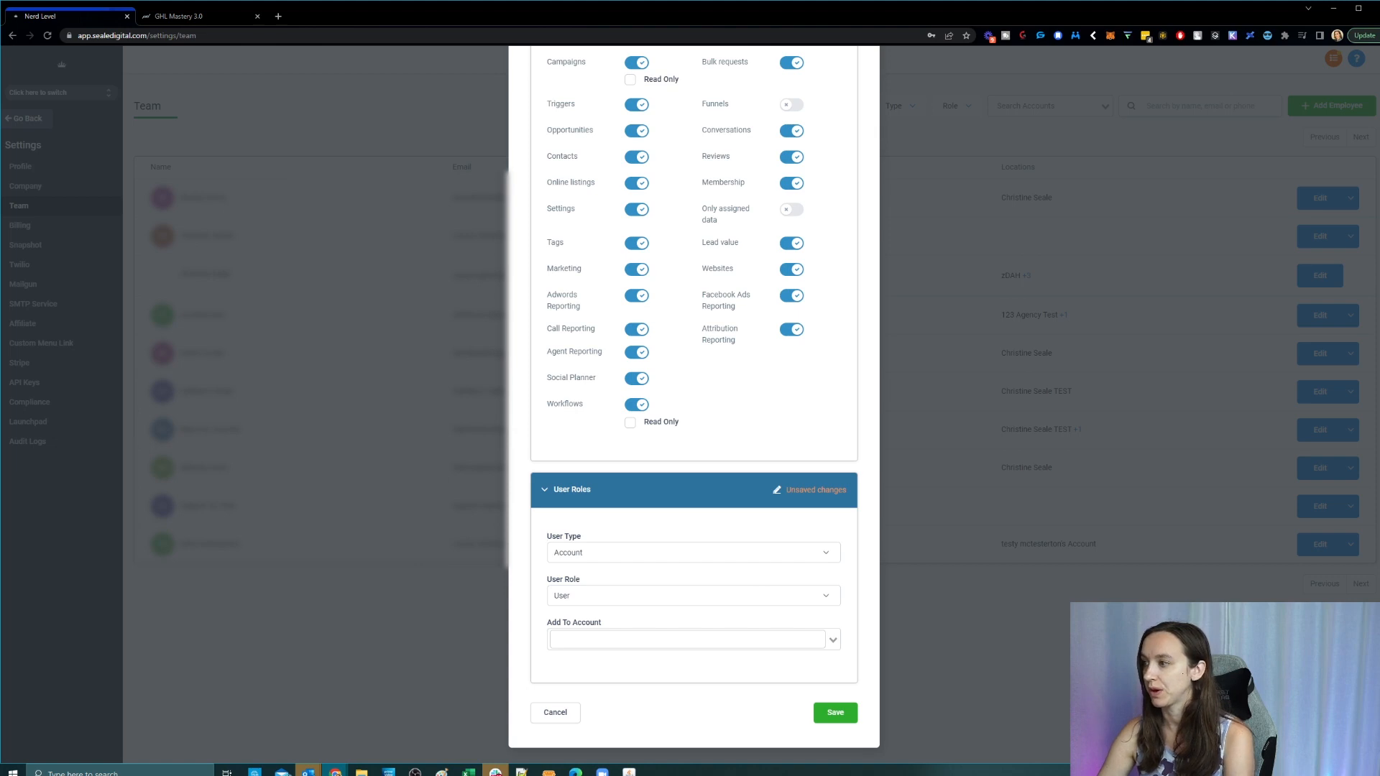
mouse_move(682, 543)
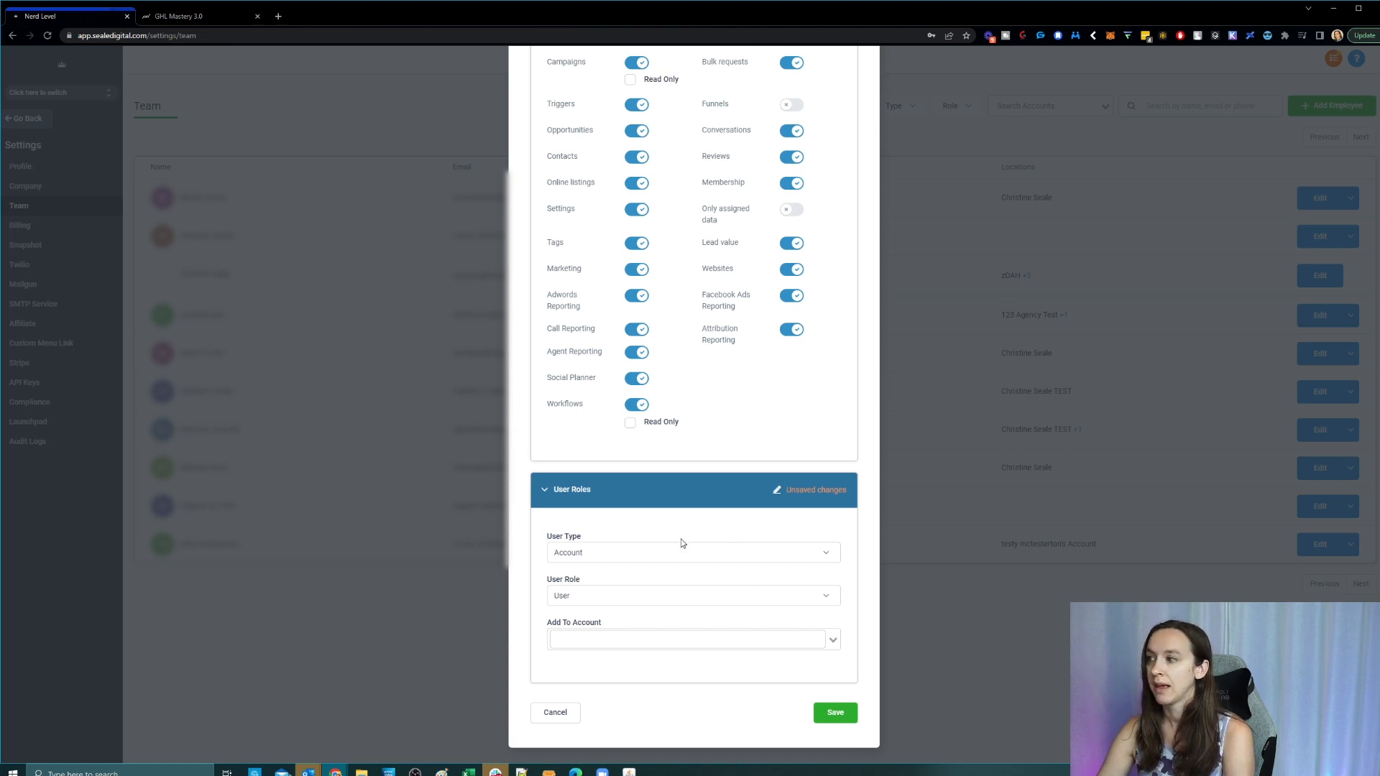
mouse_move(667, 541)
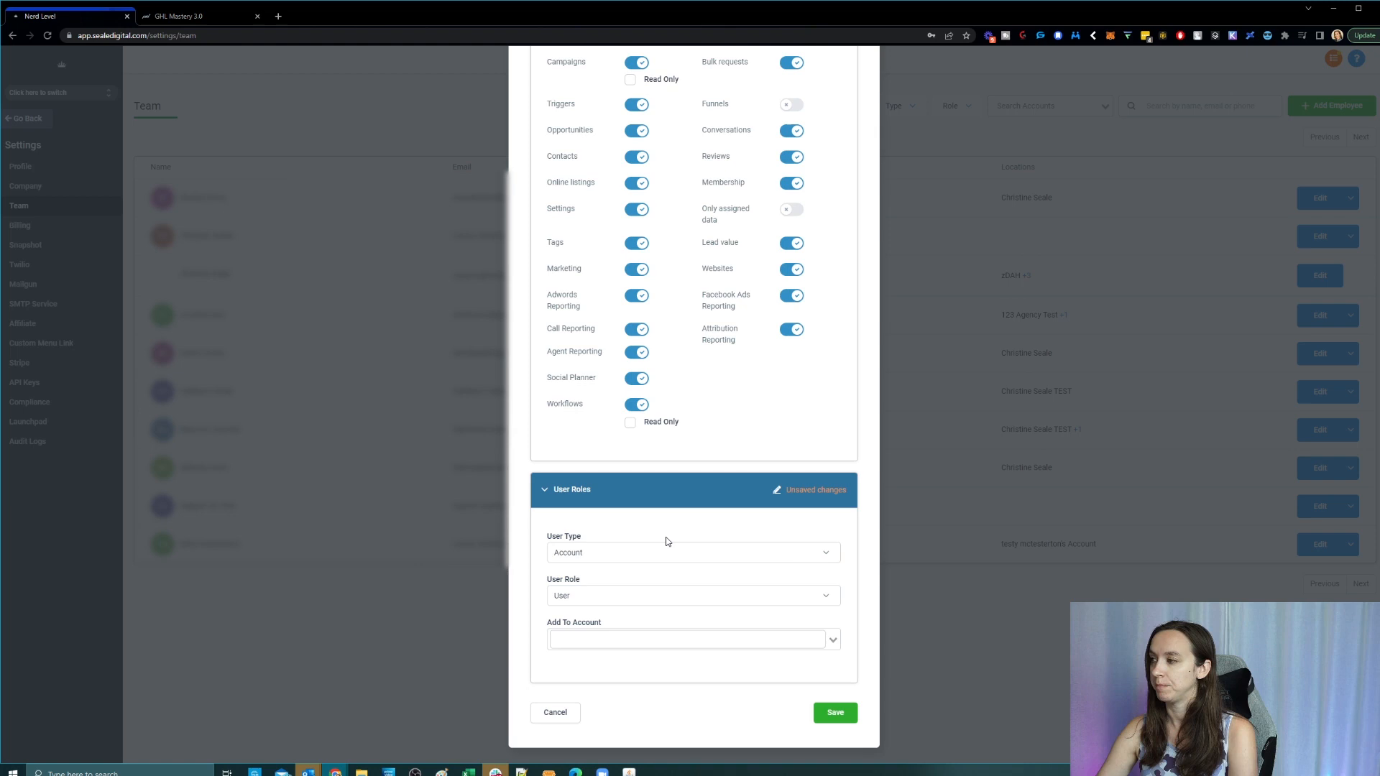
mouse_move(945, 456)
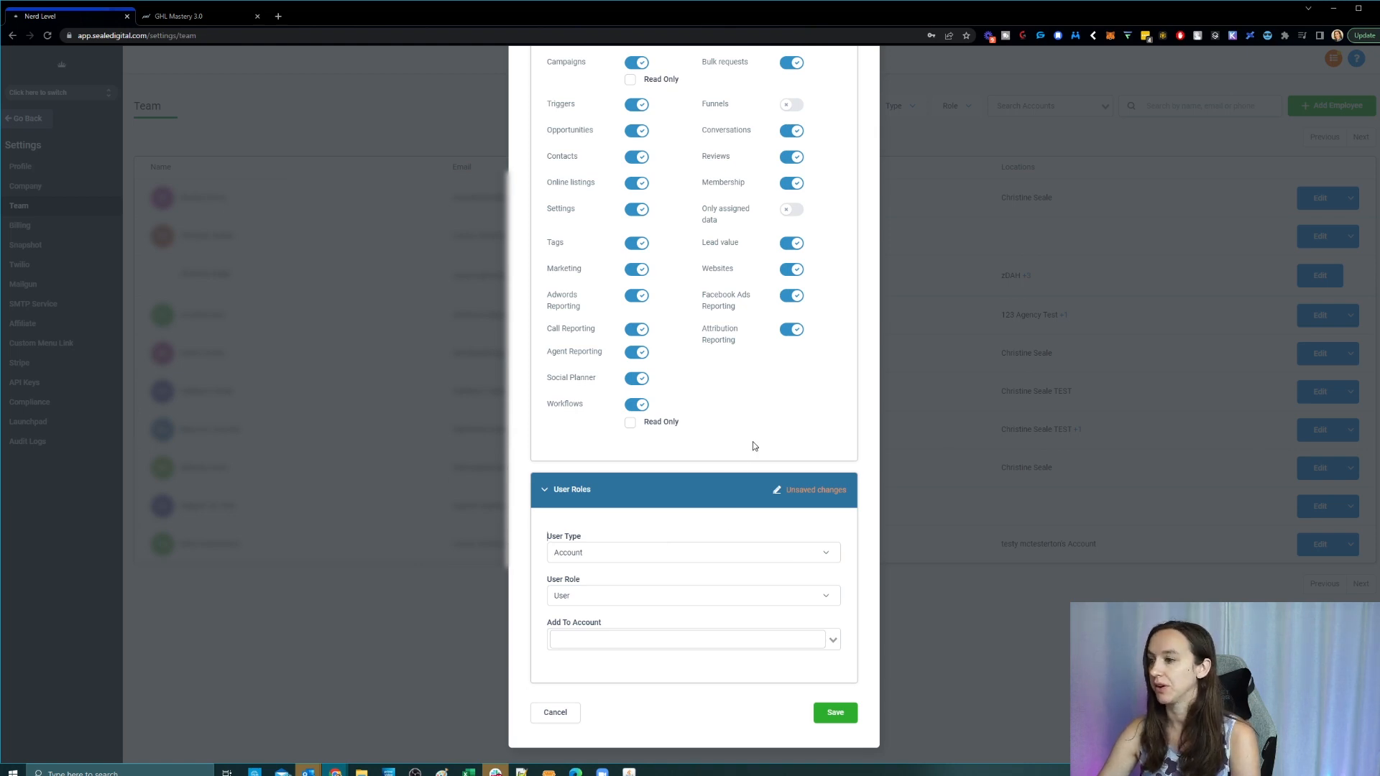
mouse_move(771, 446)
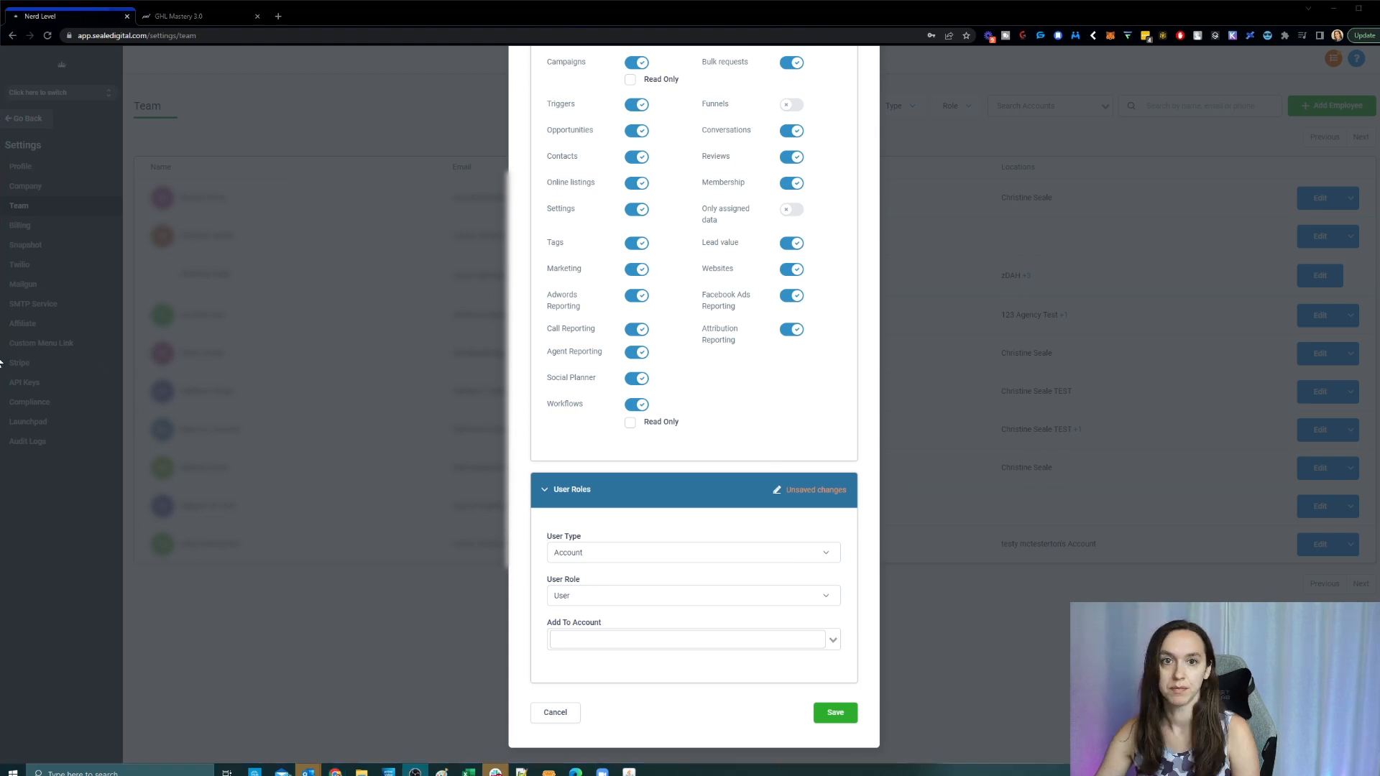
mouse_move(579, 307)
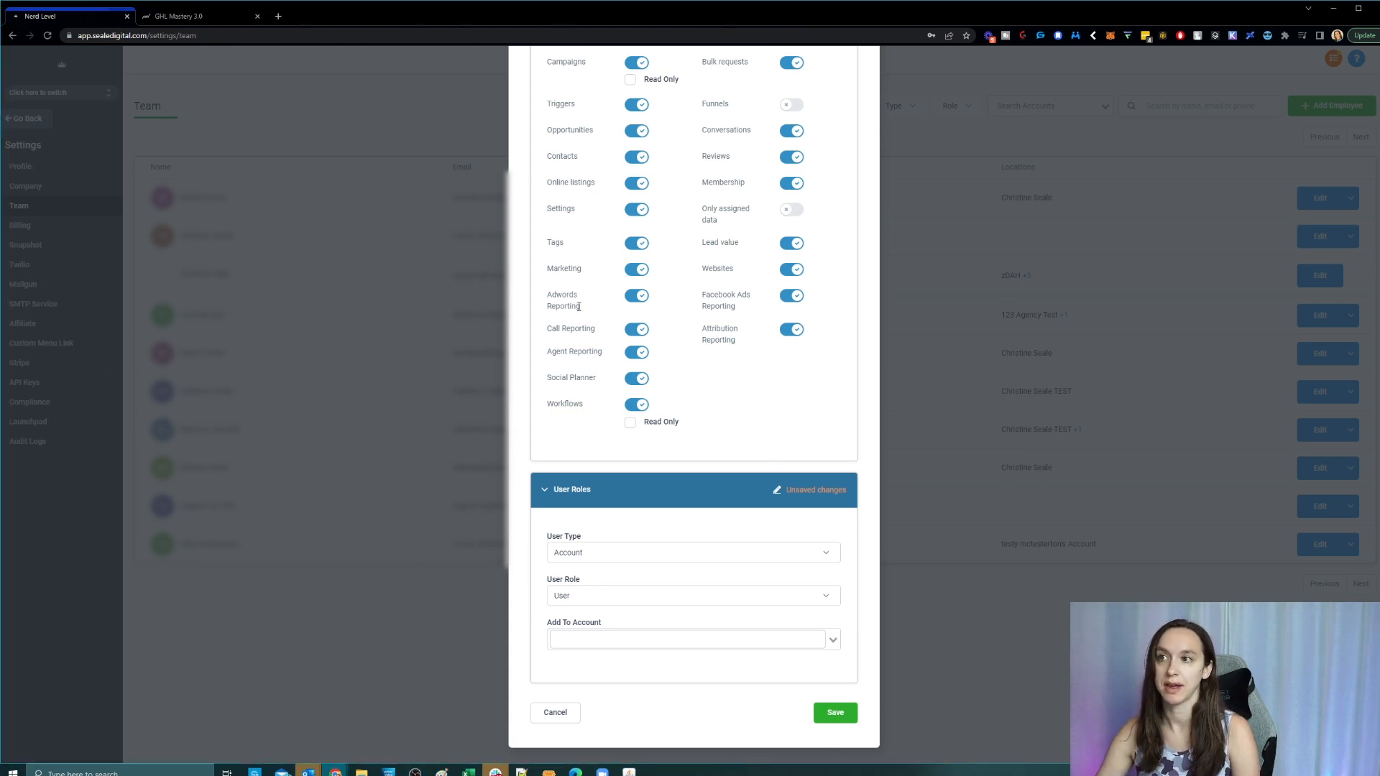
click(60, 92)
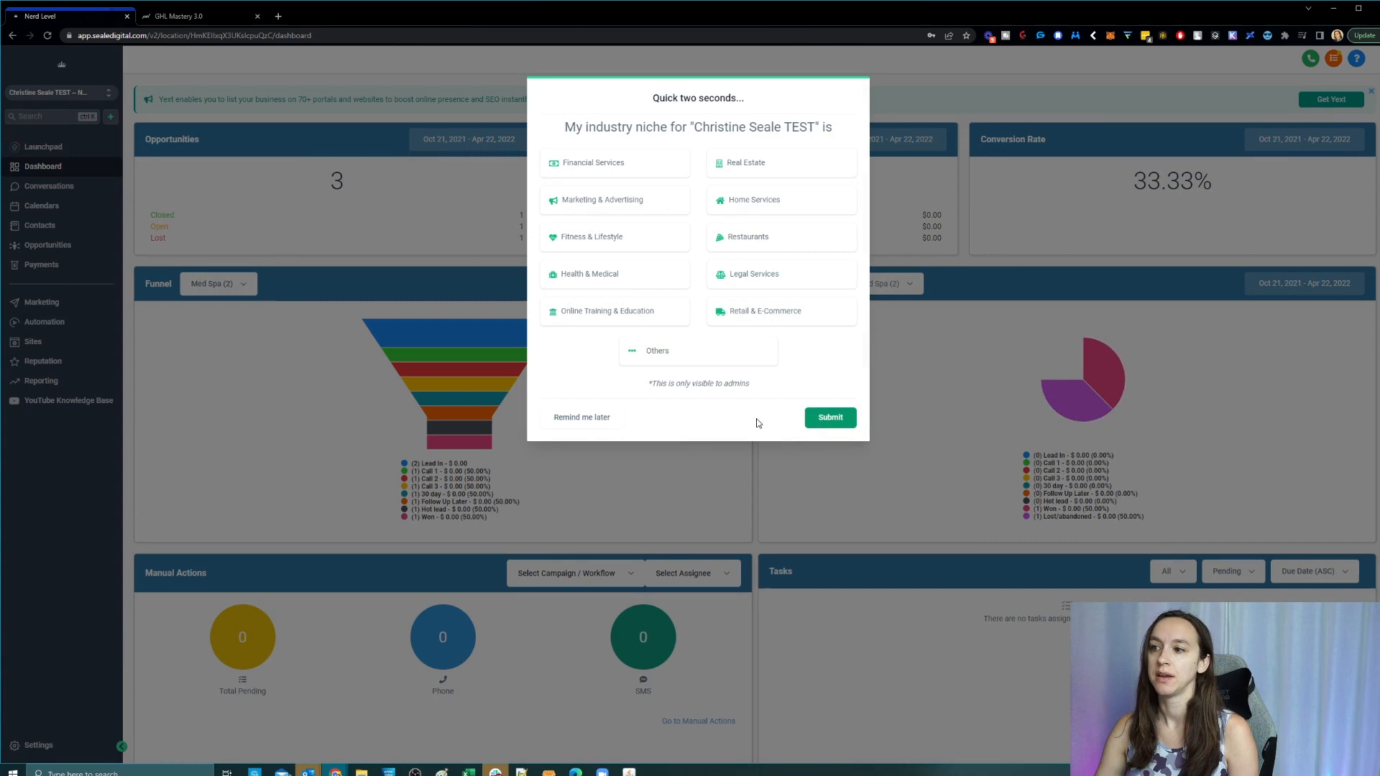
Step: Dismiss the niche survey, go to Settings > My Staff and start adding a team member
click(581, 417)
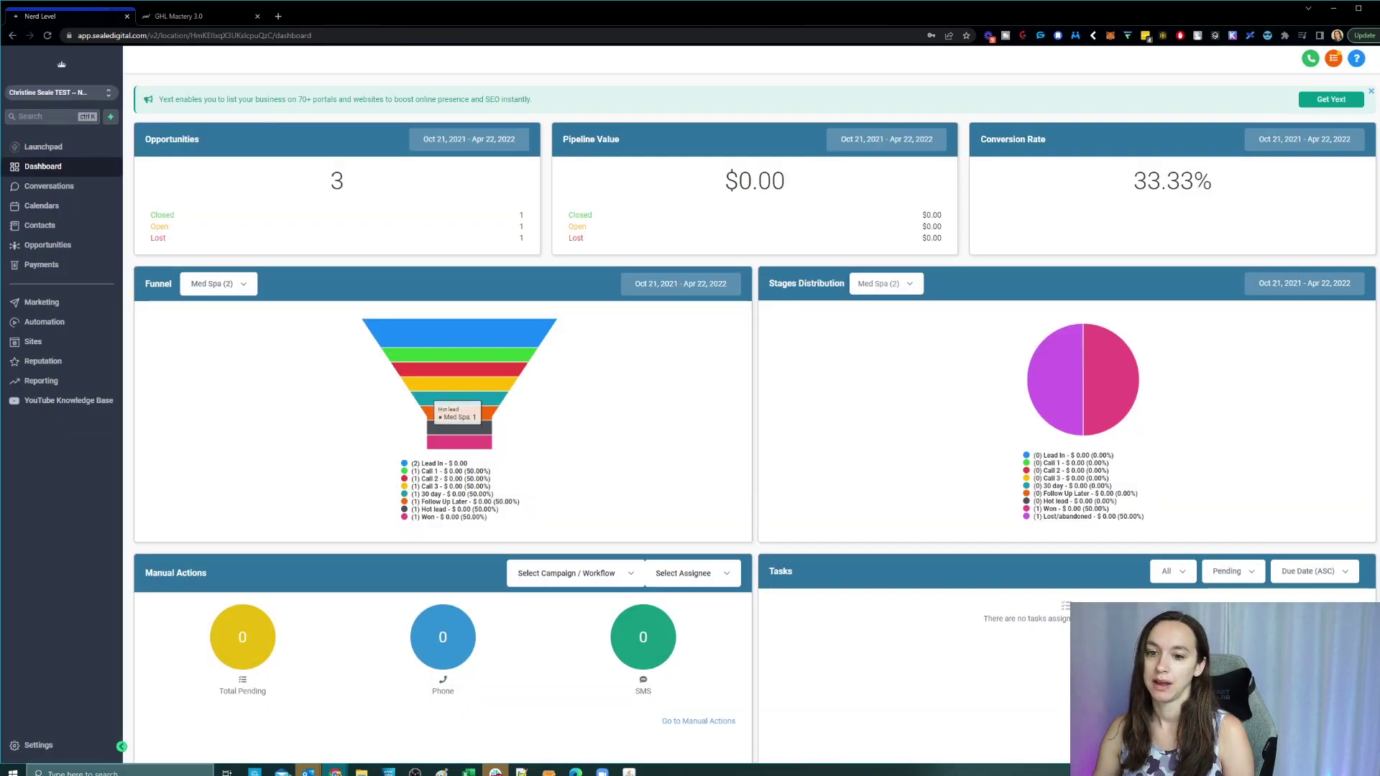
click(37, 744)
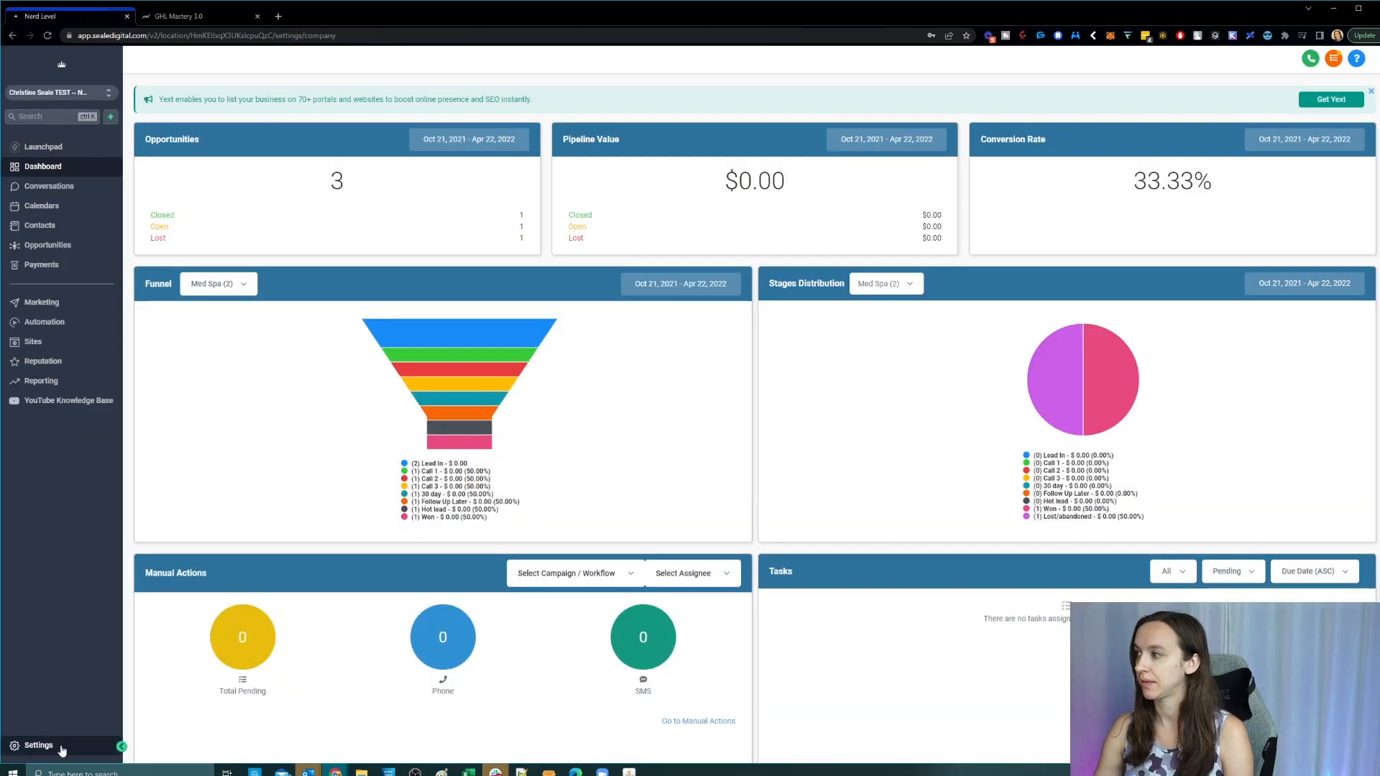
click(37, 745)
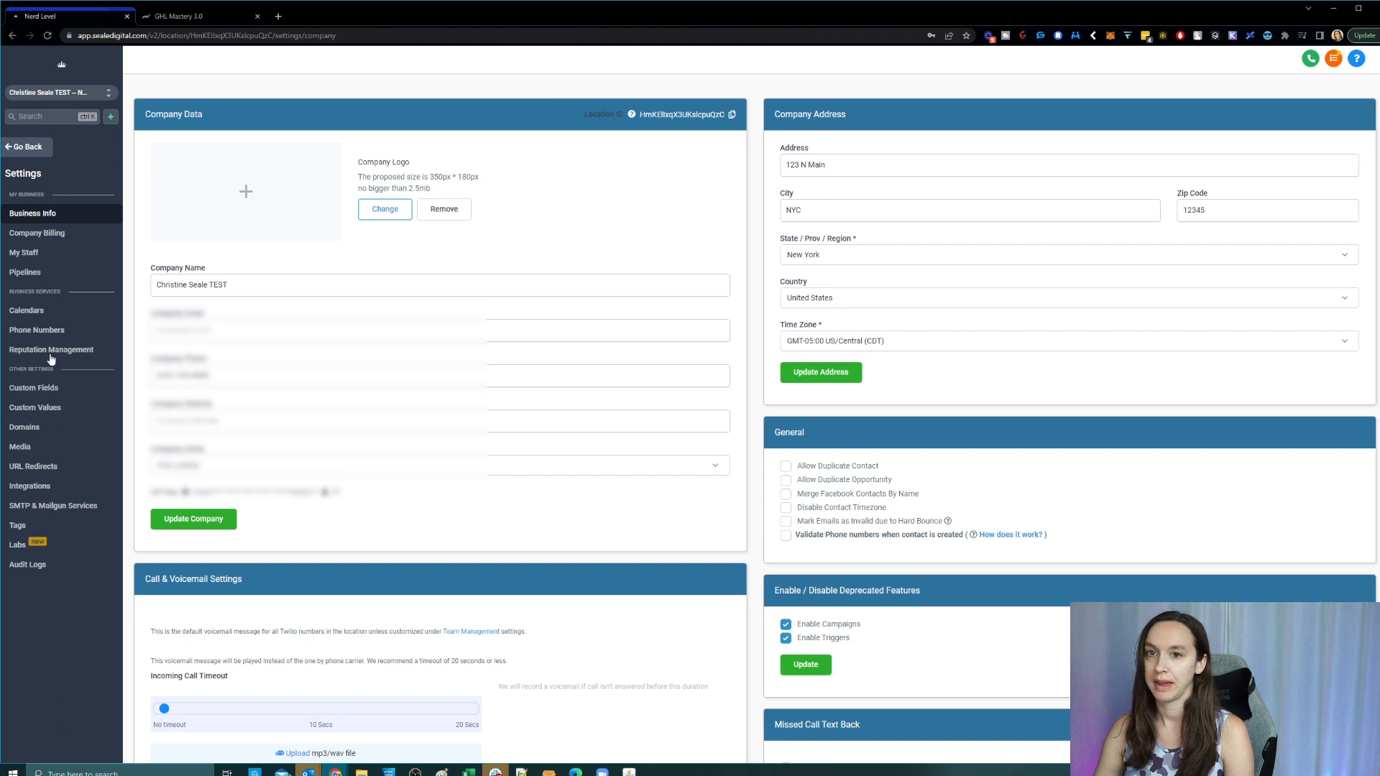
mouse_move(60, 455)
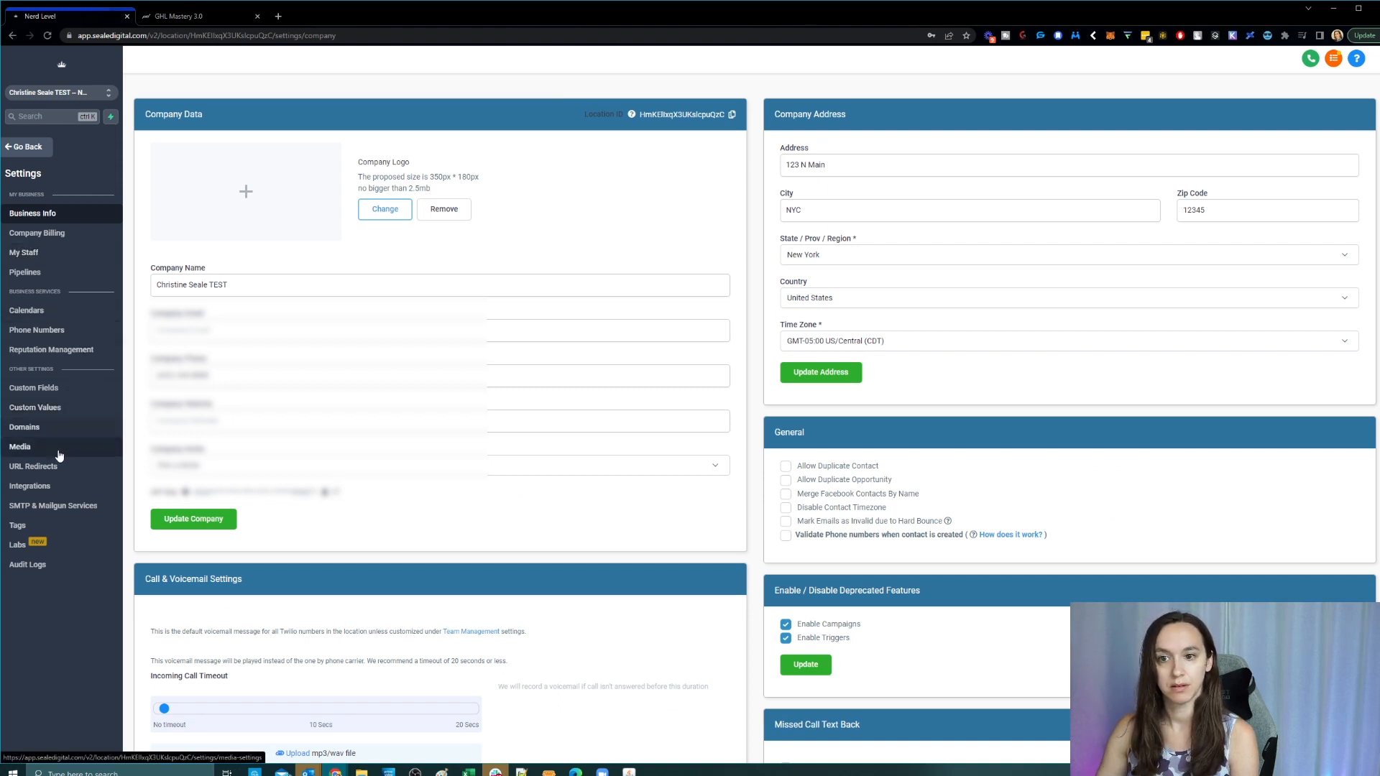
click(23, 252)
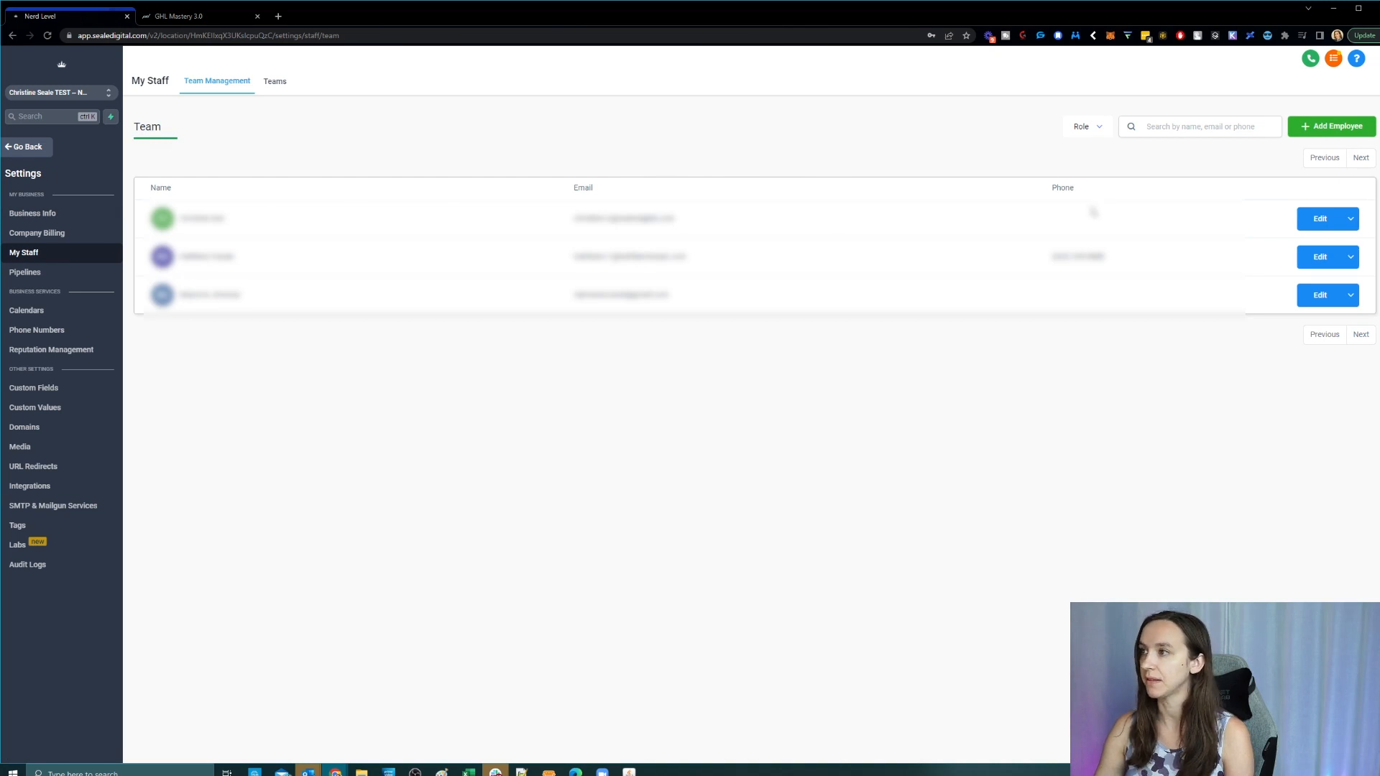
mouse_move(683, 164)
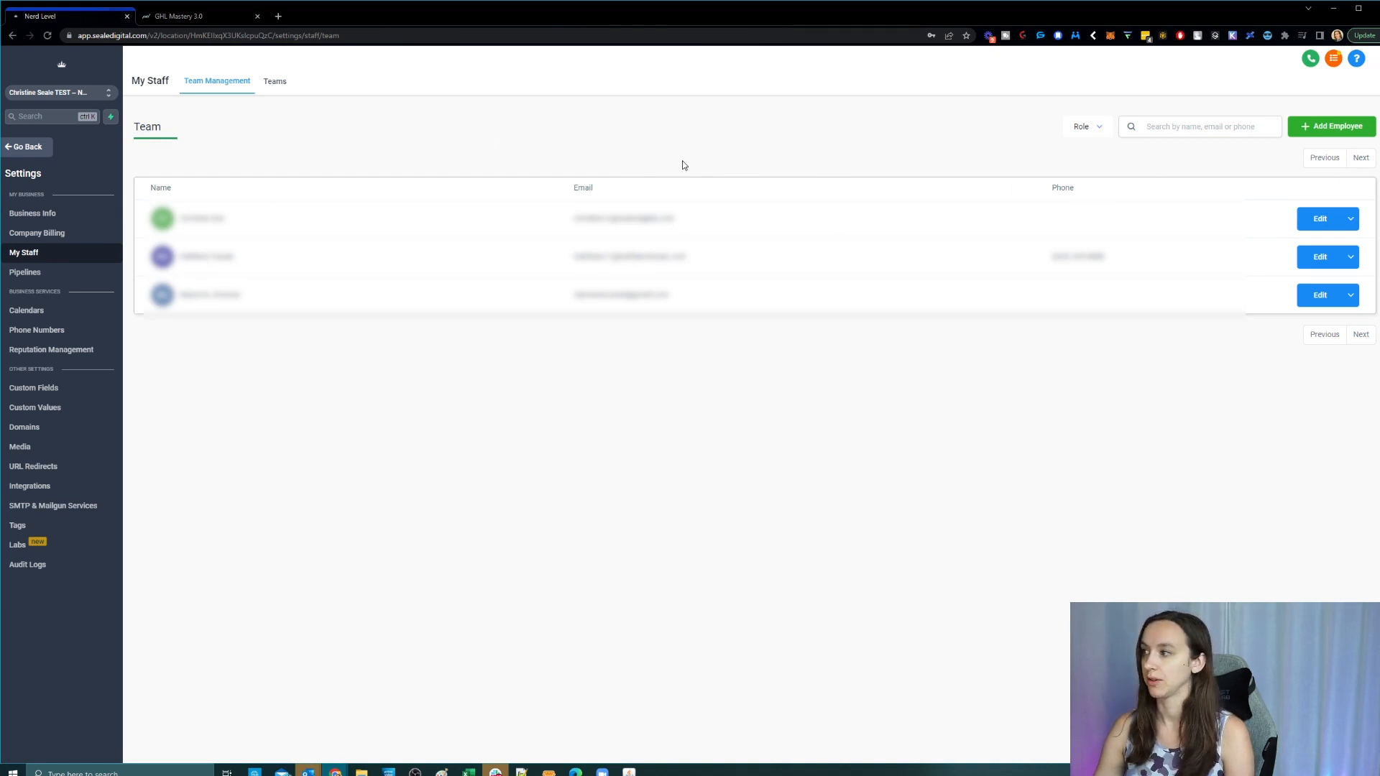
mouse_move(1140, 147)
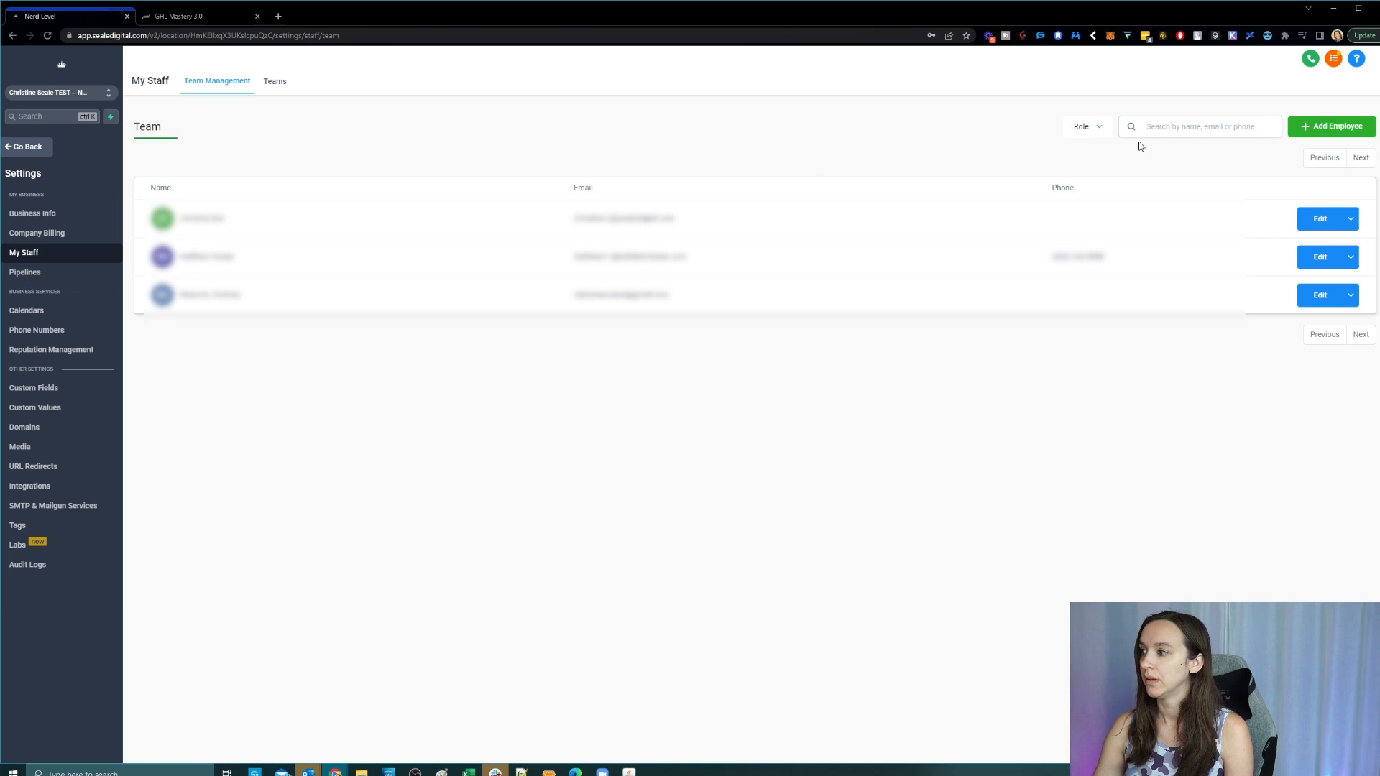
click(1320, 219)
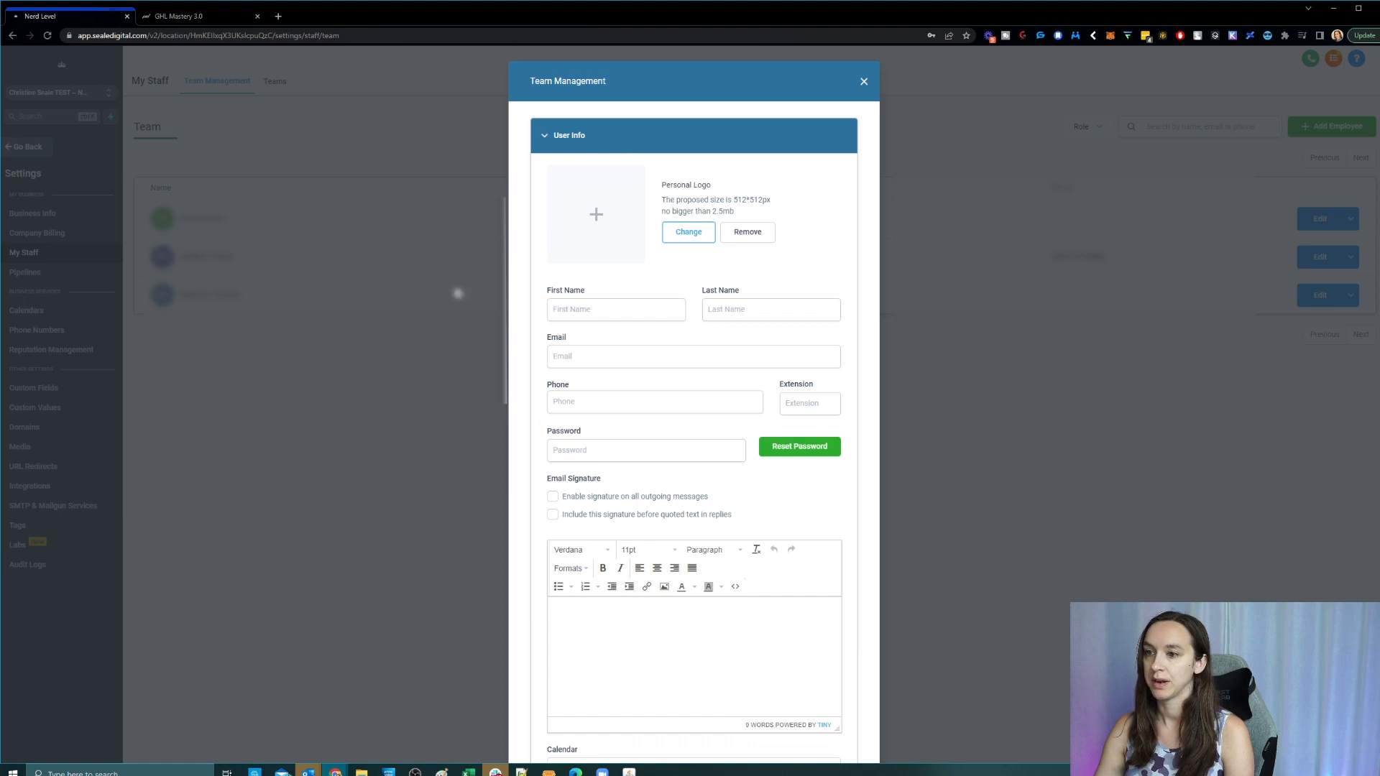
Step: Scroll the blank add-user form down to the permissions and roles sections
scroll(down, 3)
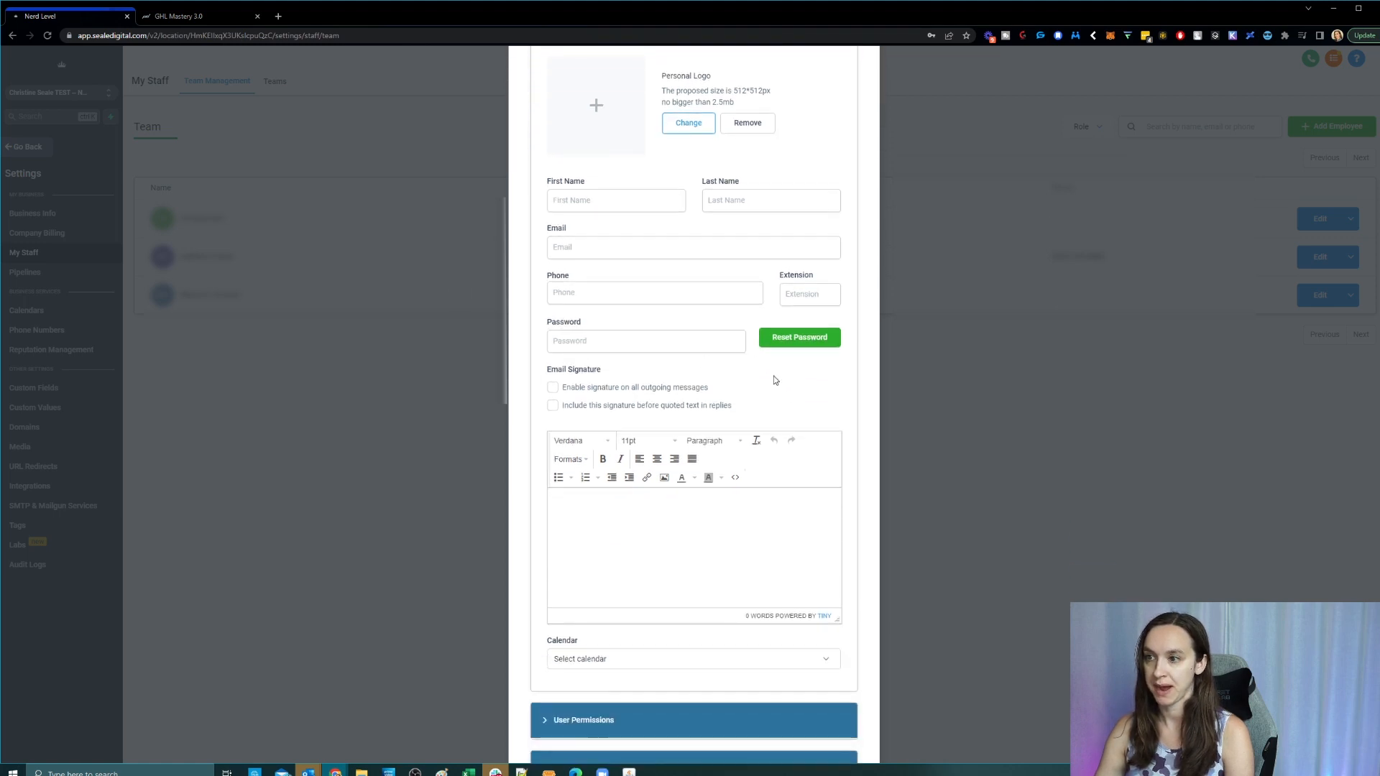
scroll(down, 3)
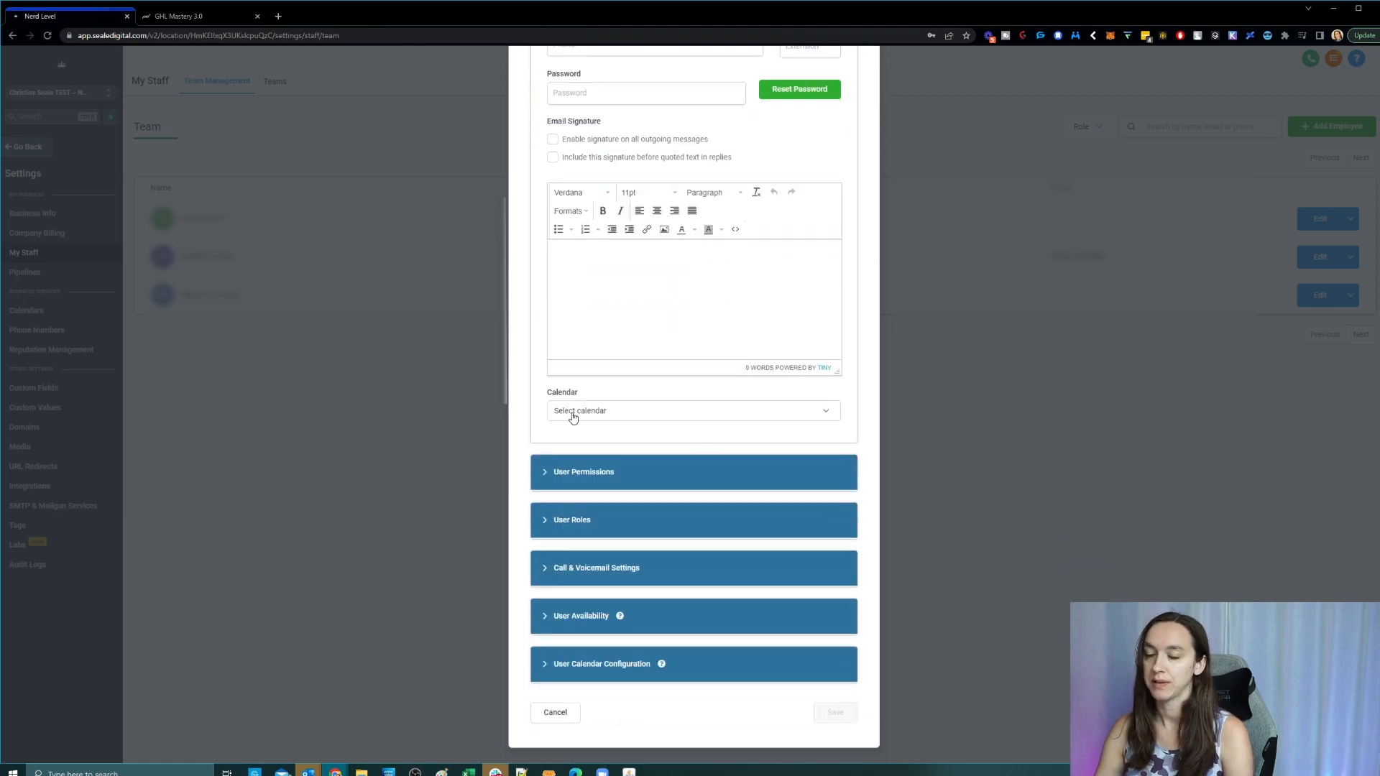
mouse_move(629, 415)
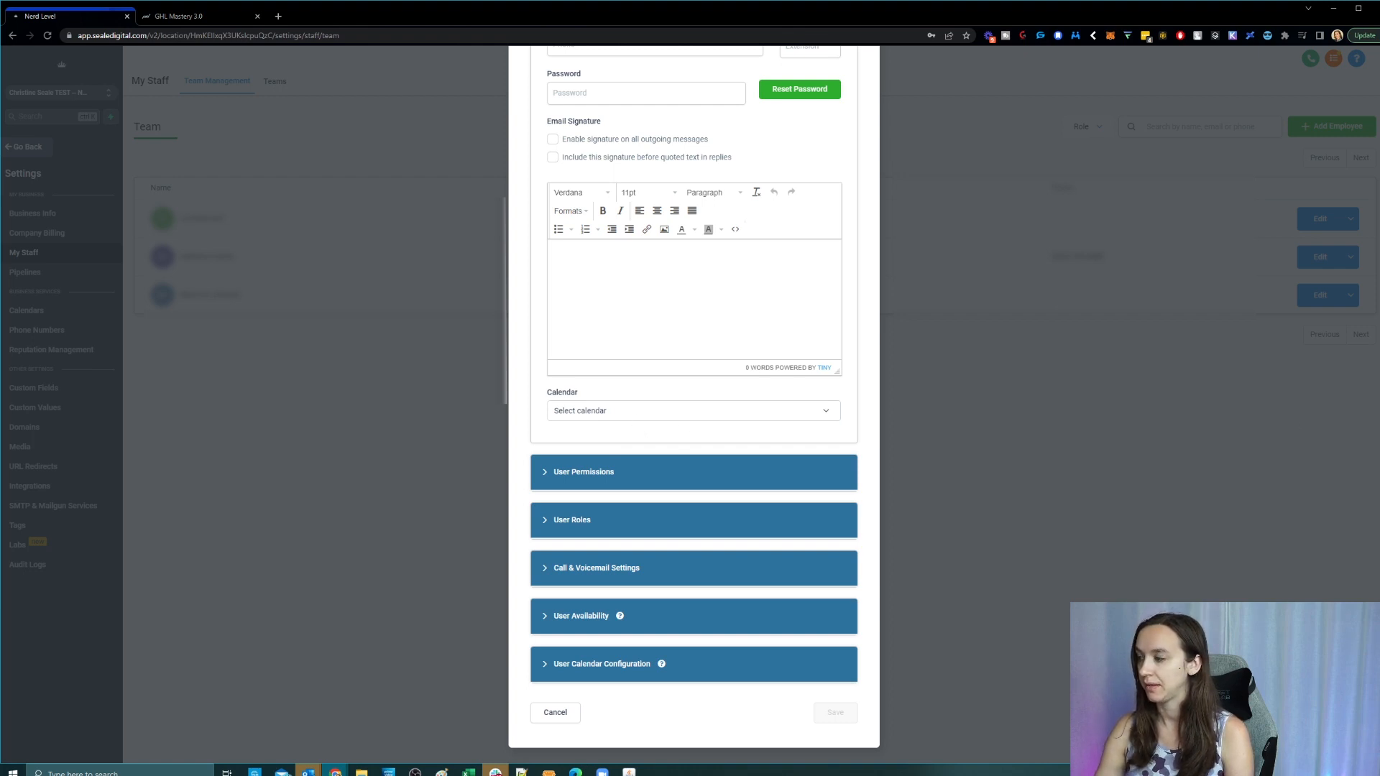
mouse_move(709, 450)
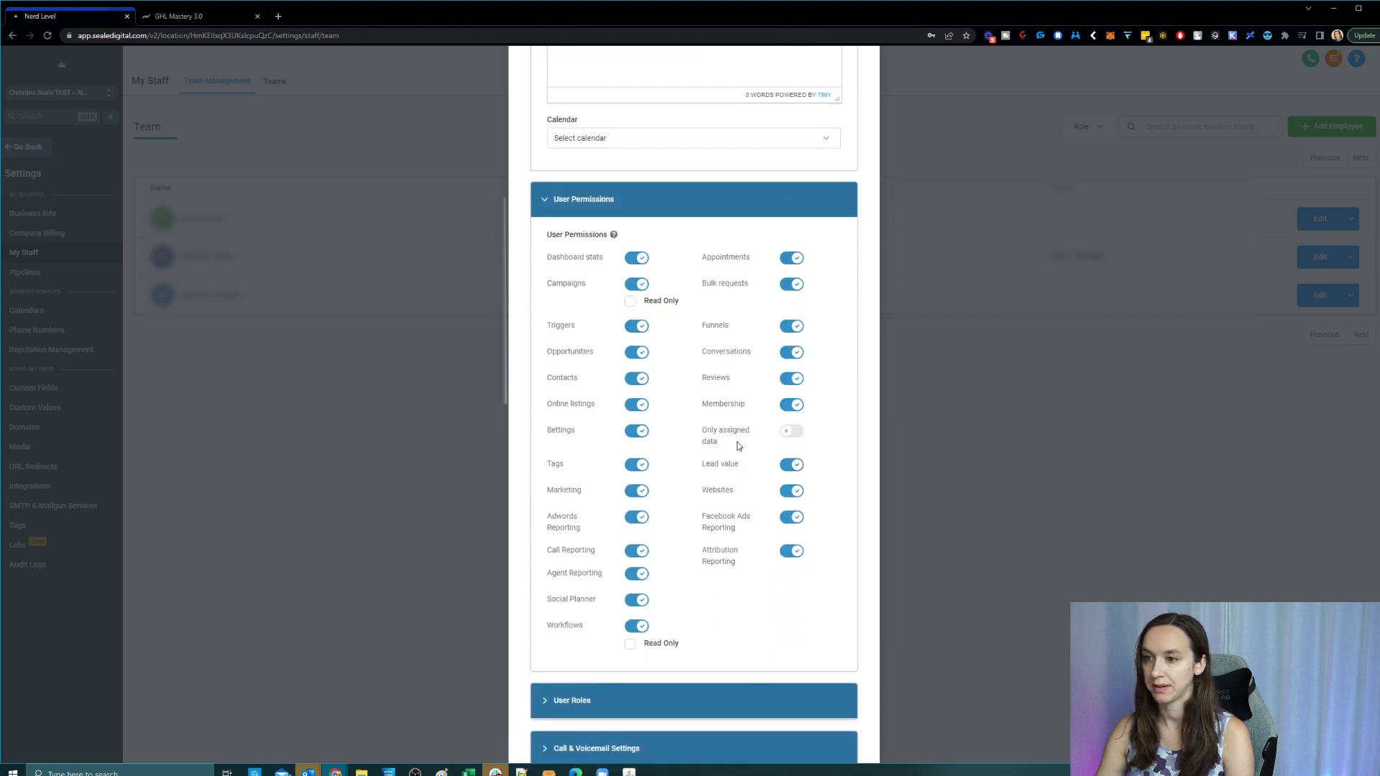
mouse_move(854, 443)
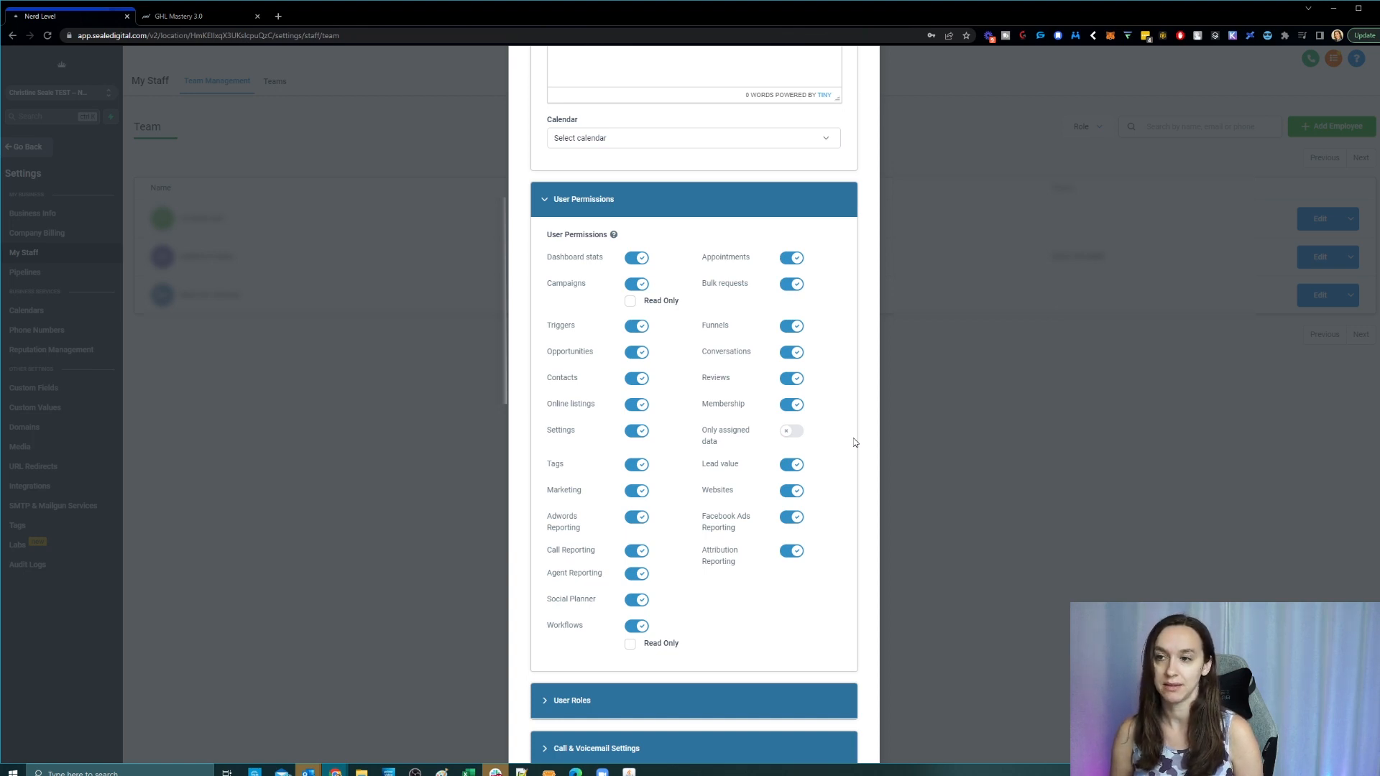
mouse_move(673, 345)
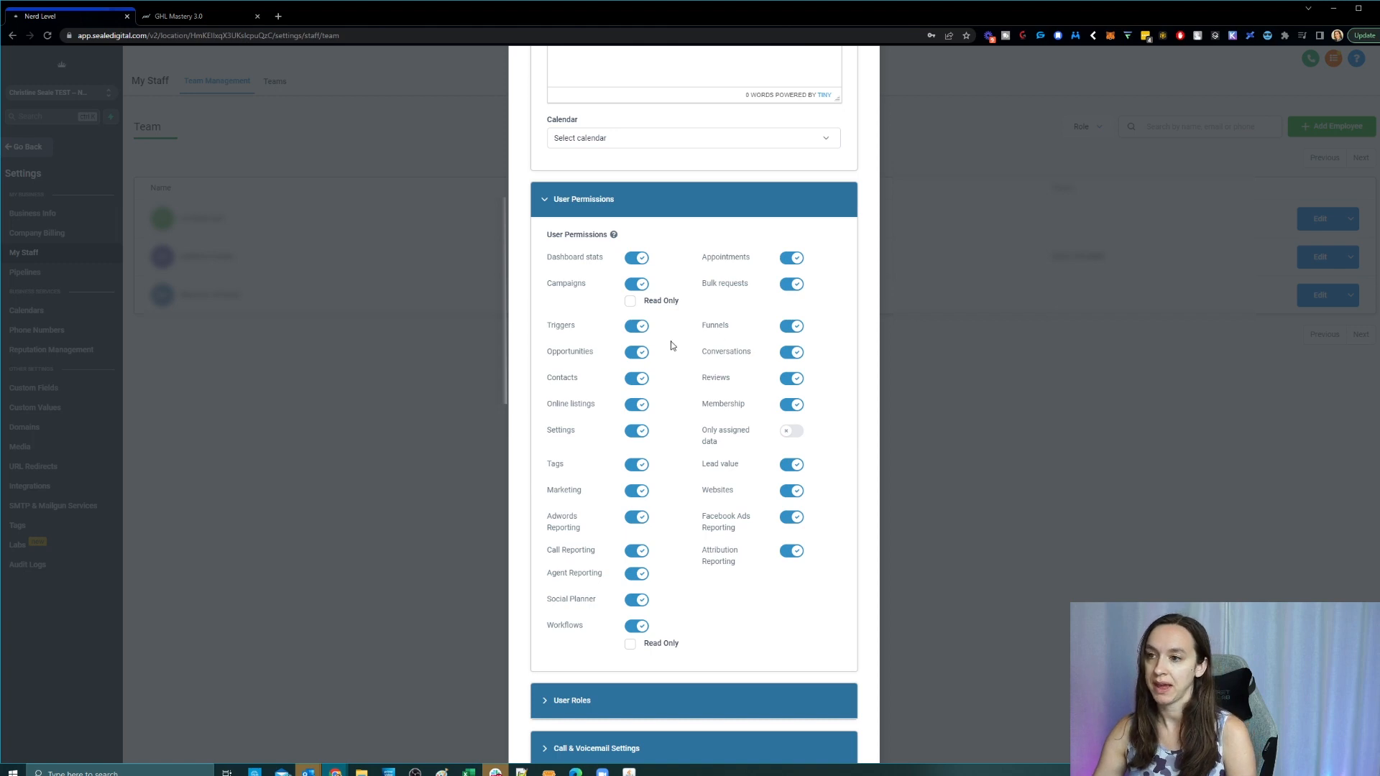
Step: Switch off Triggers, Marketing, Bulk requests, Membership, Campaigns and related permissions
click(637, 325)
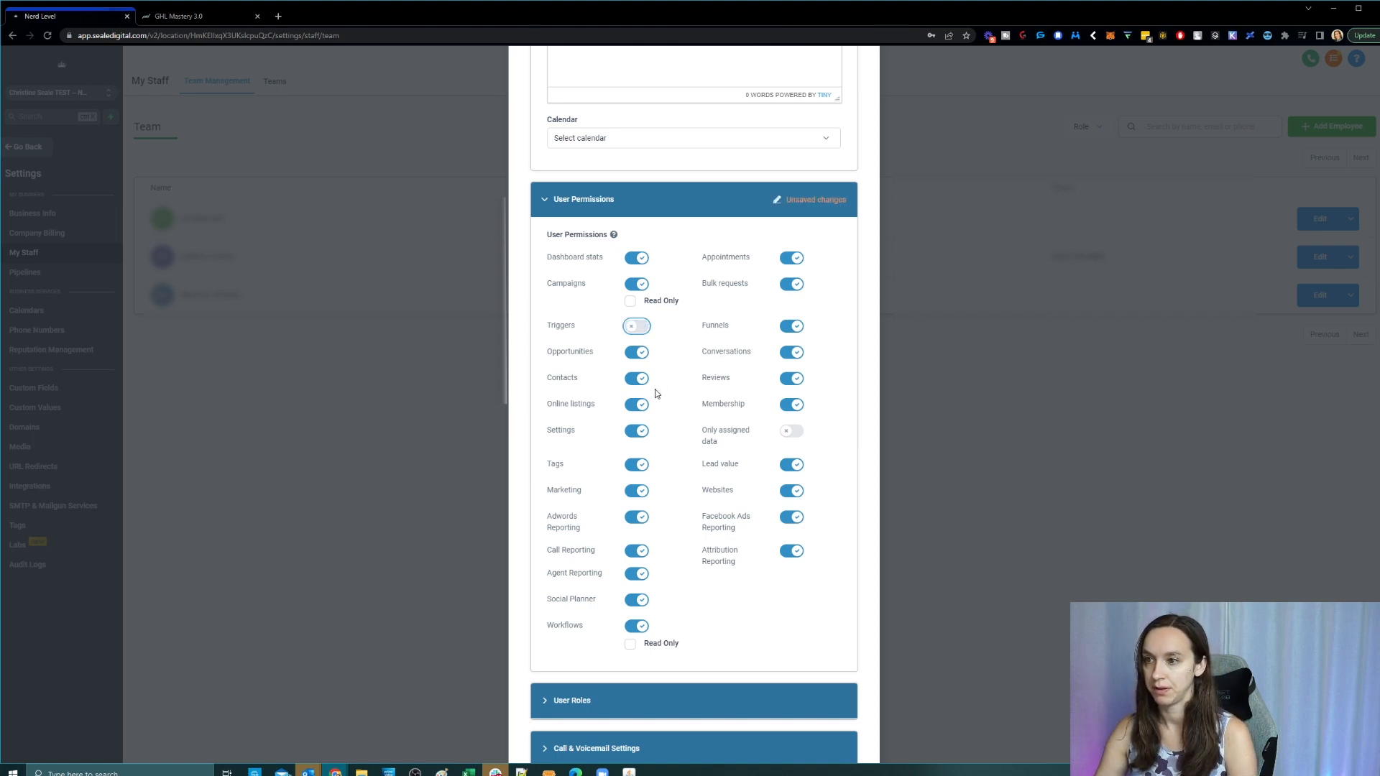
mouse_move(692, 437)
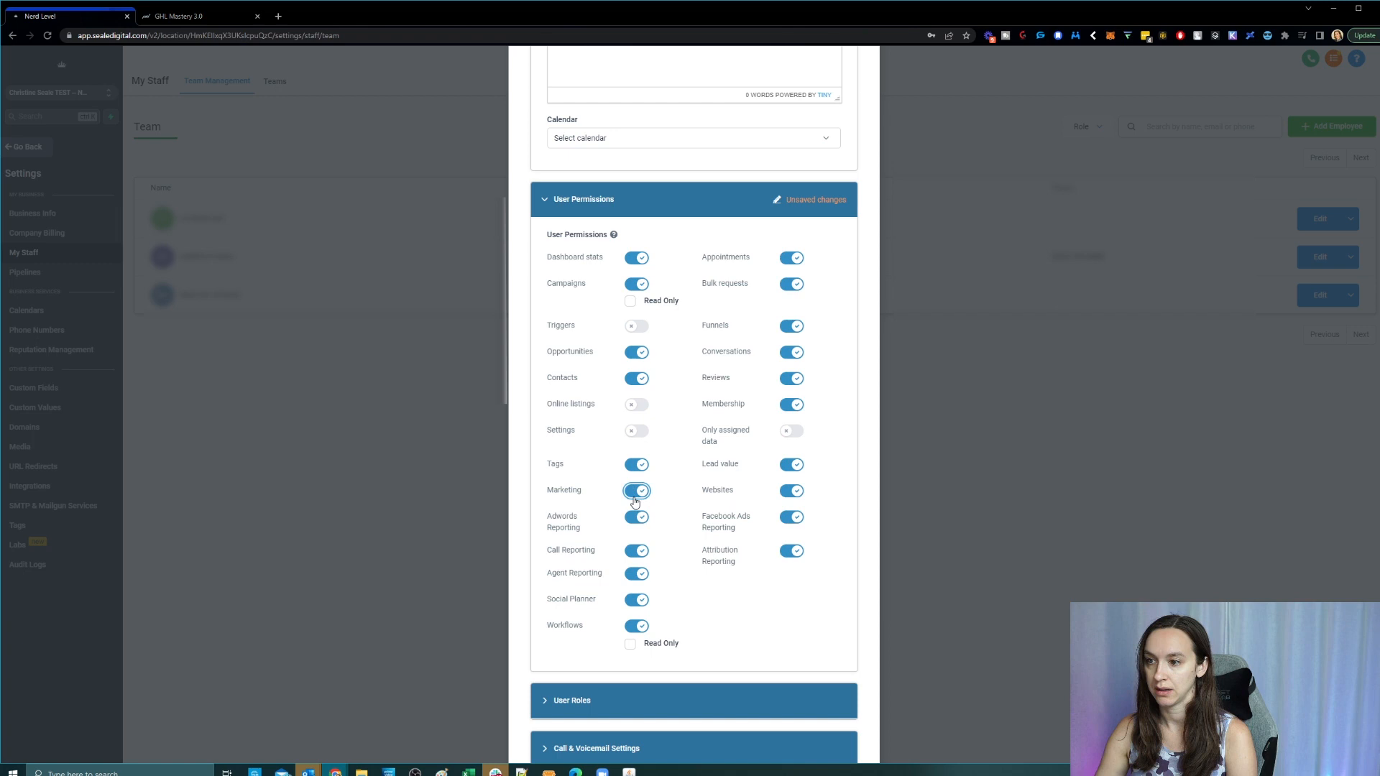
click(635, 490)
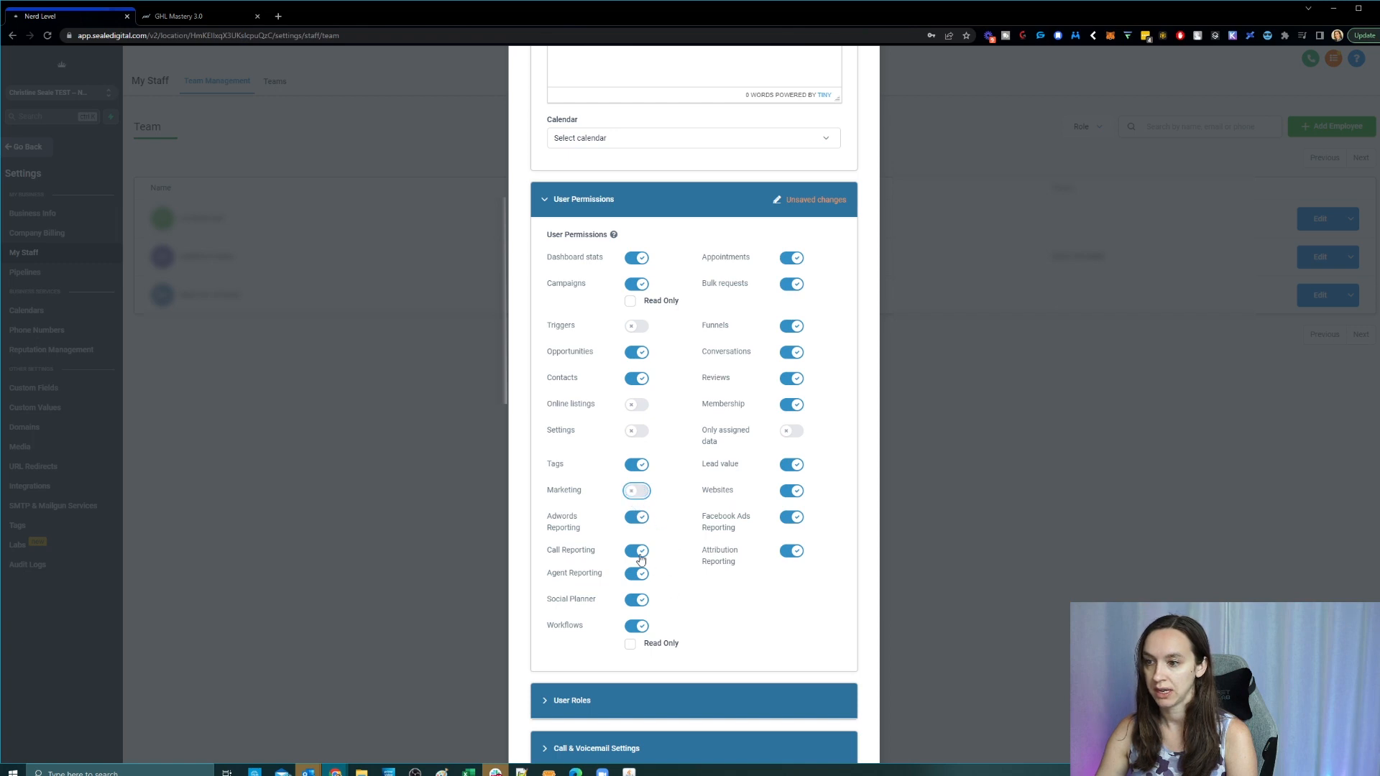
double_click(571, 550)
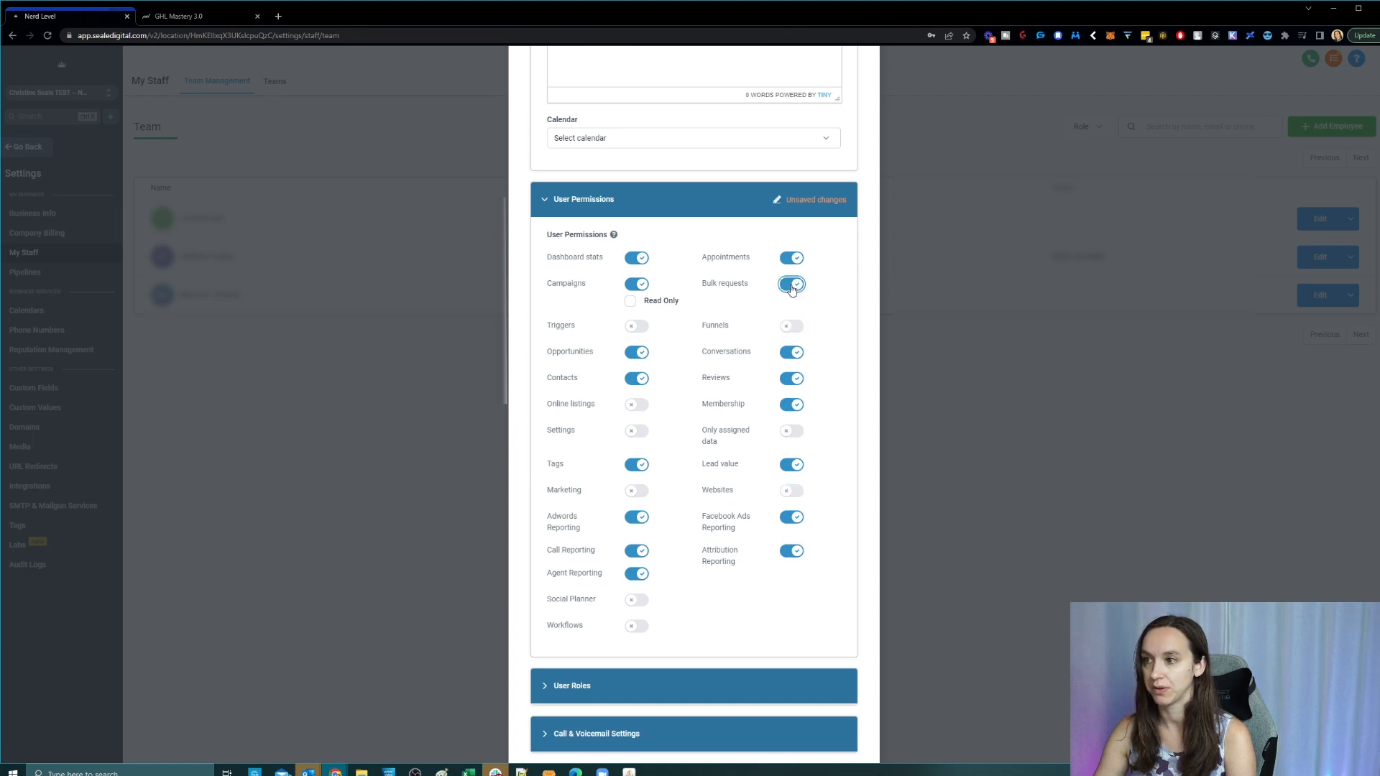
click(791, 284)
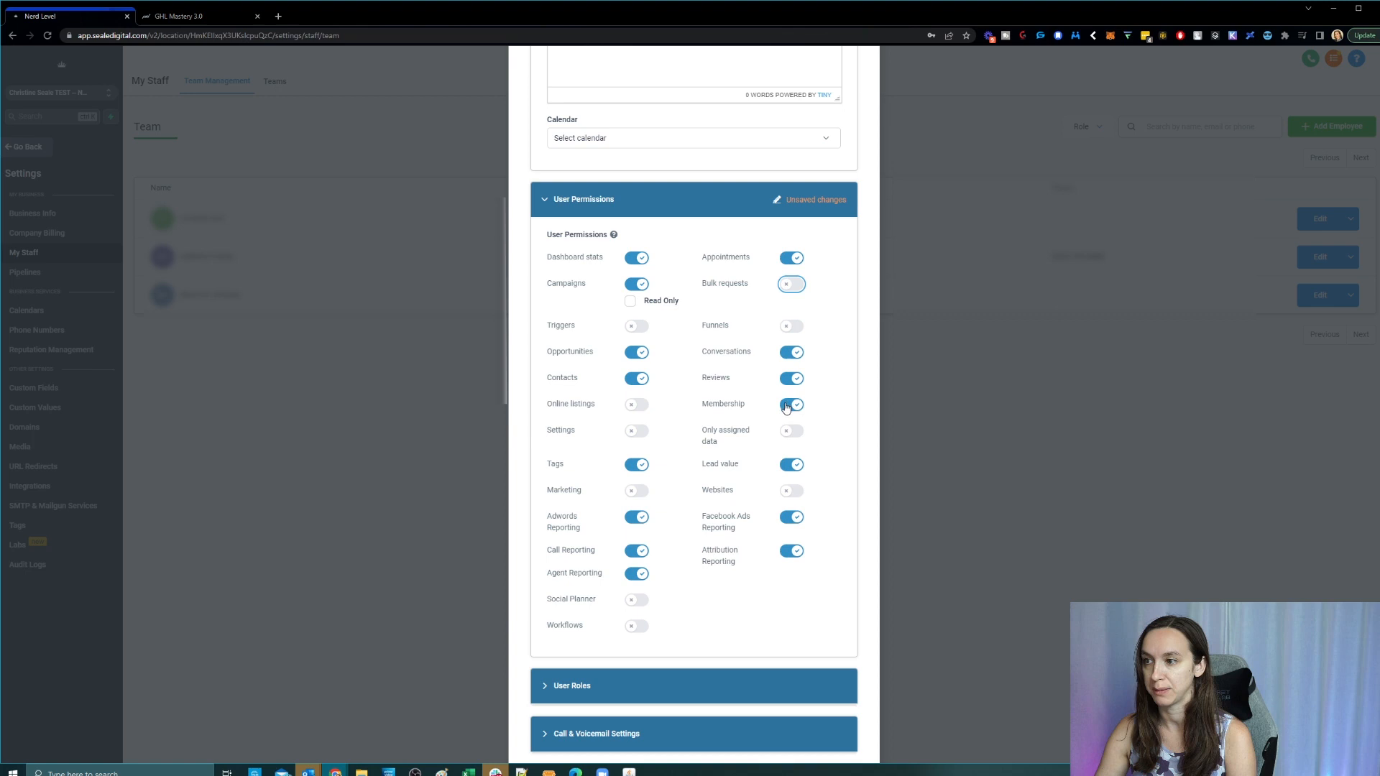
click(791, 406)
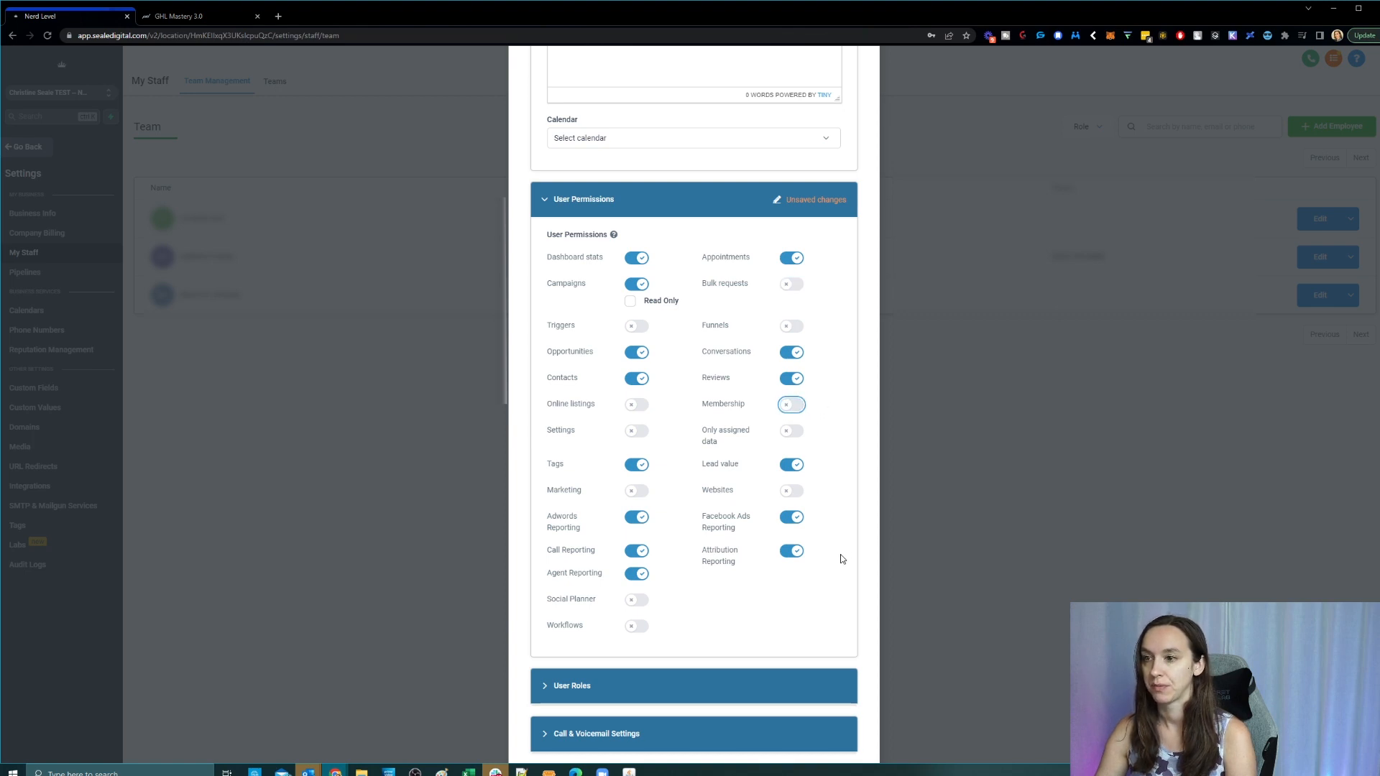
mouse_move(664, 313)
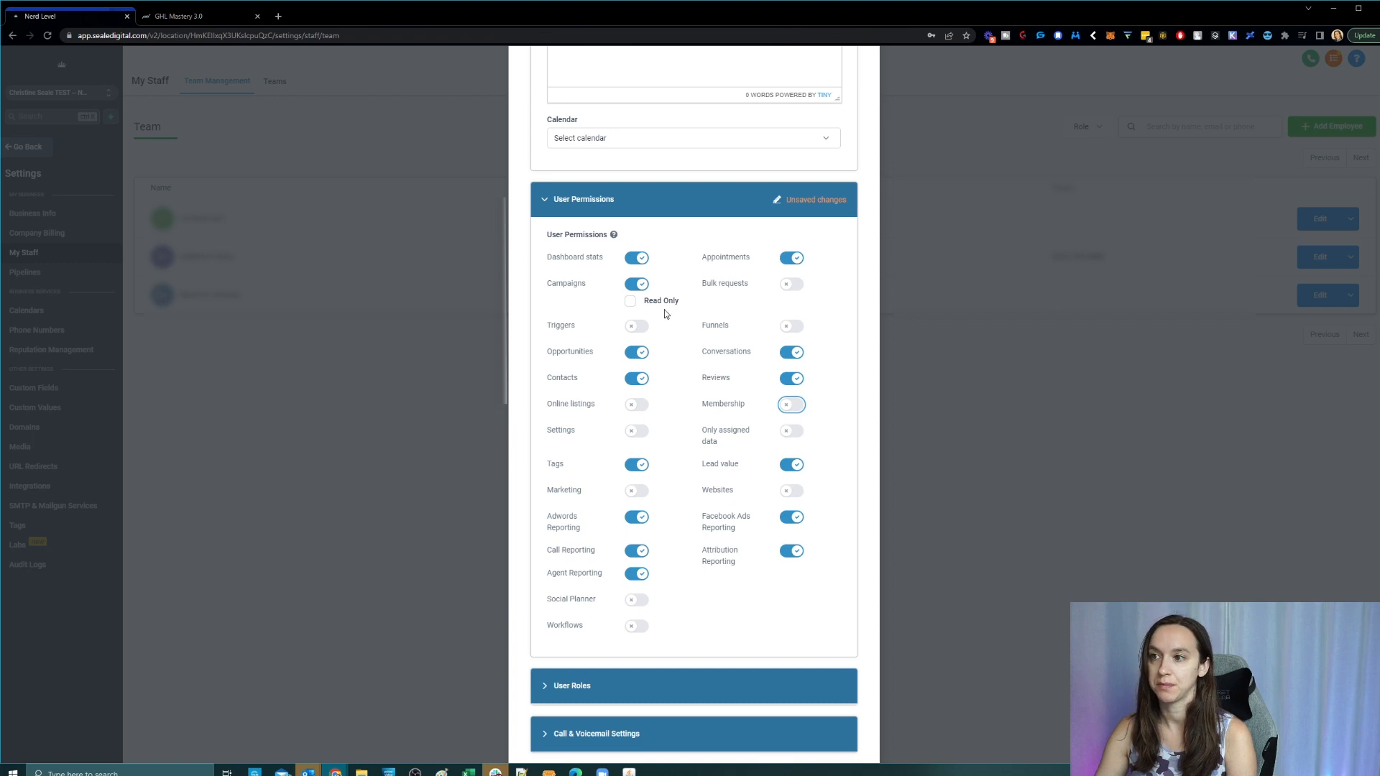
click(636, 283)
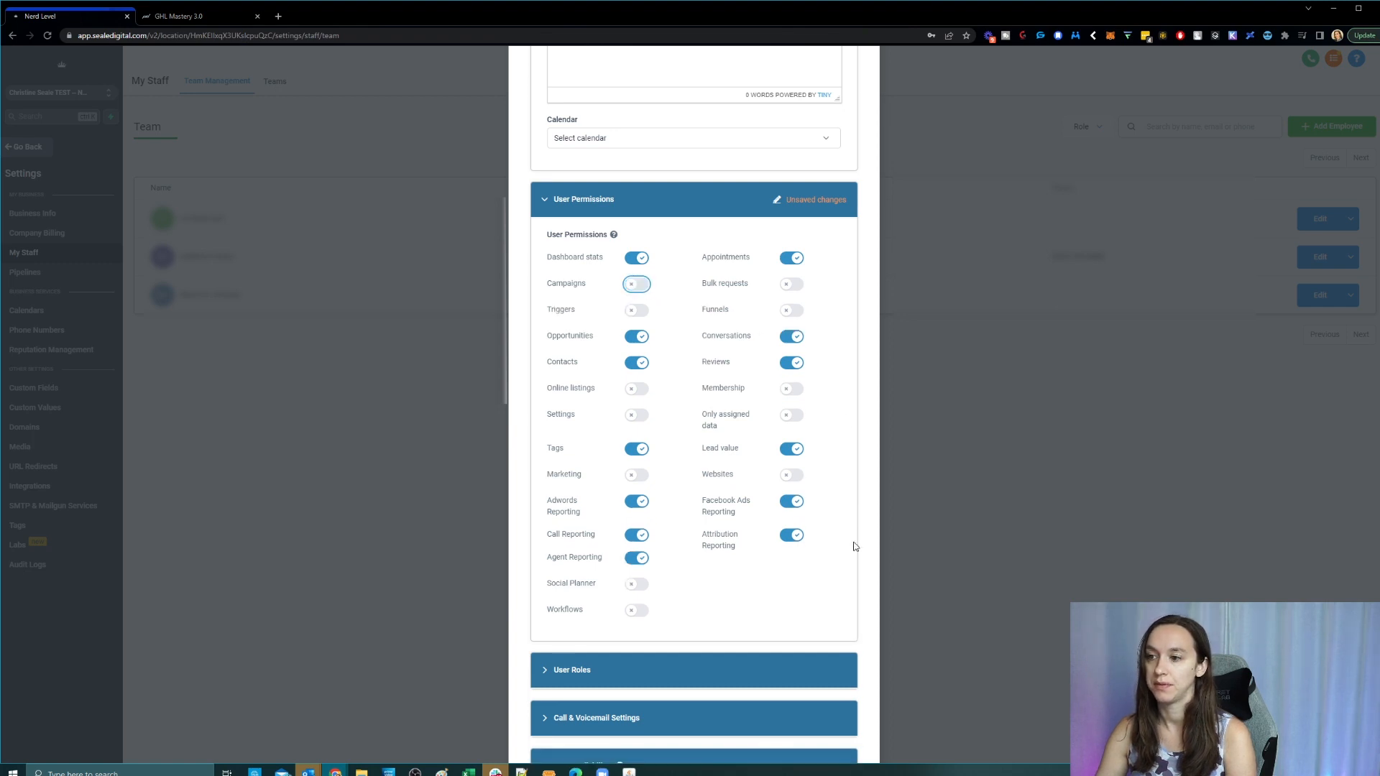
mouse_move(1093, 601)
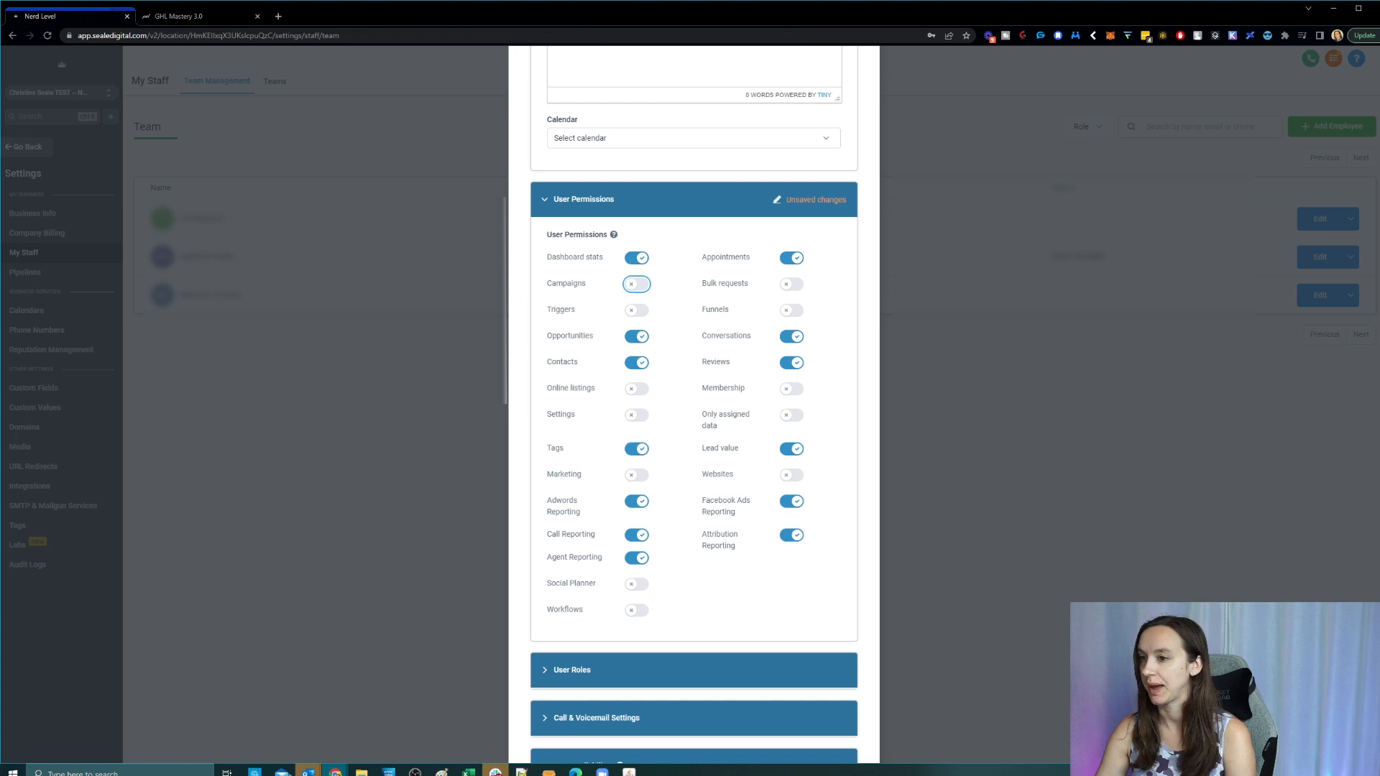
mouse_move(729, 568)
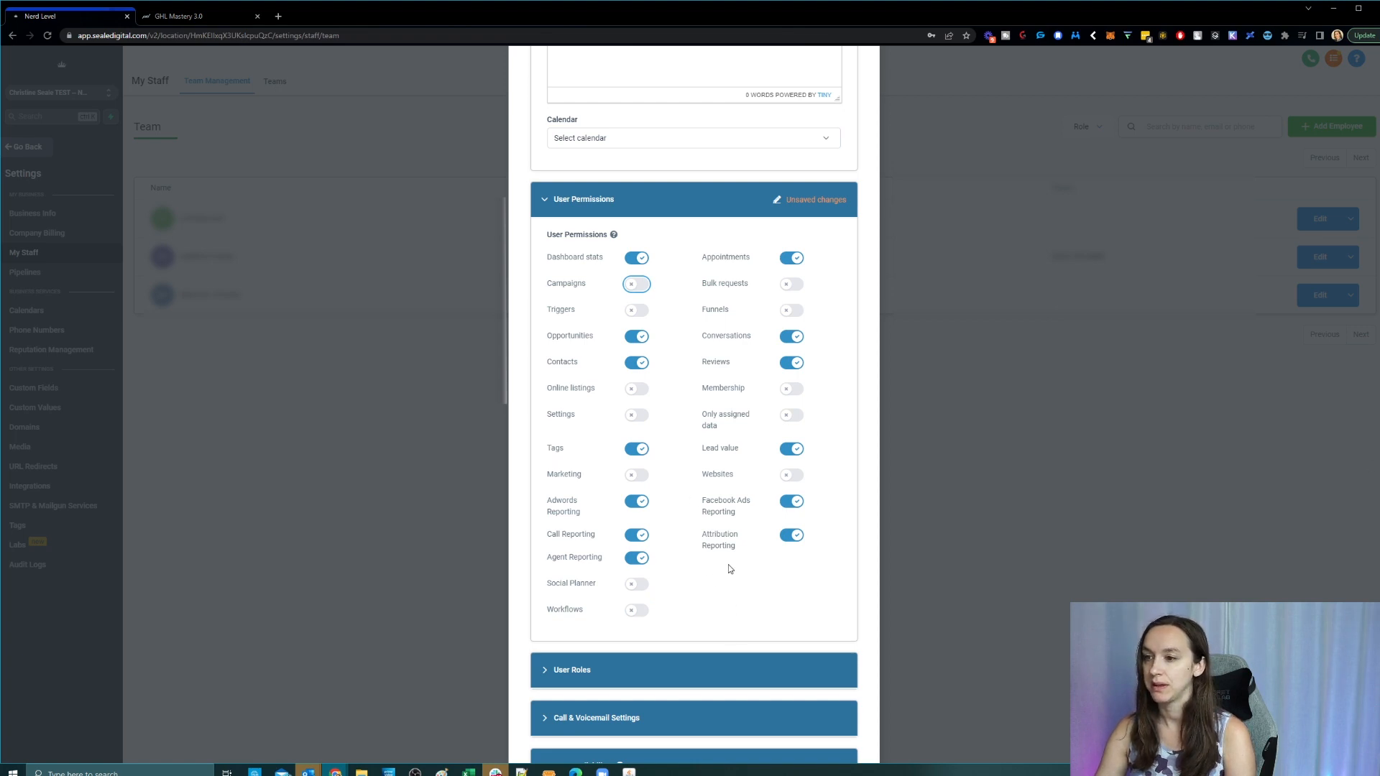
scroll(down, 3)
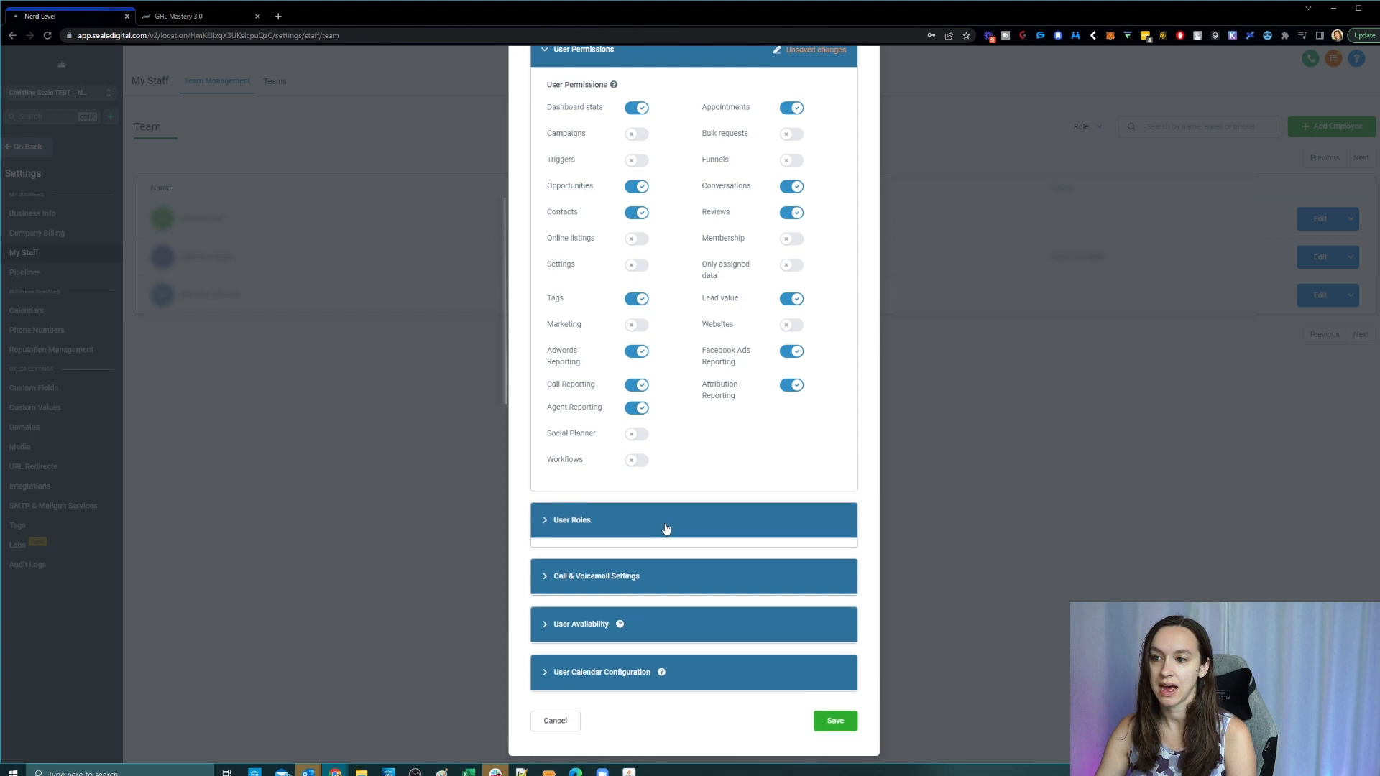
Step: Review the User Role choices and keep the role set to User rather than Admin
click(666, 520)
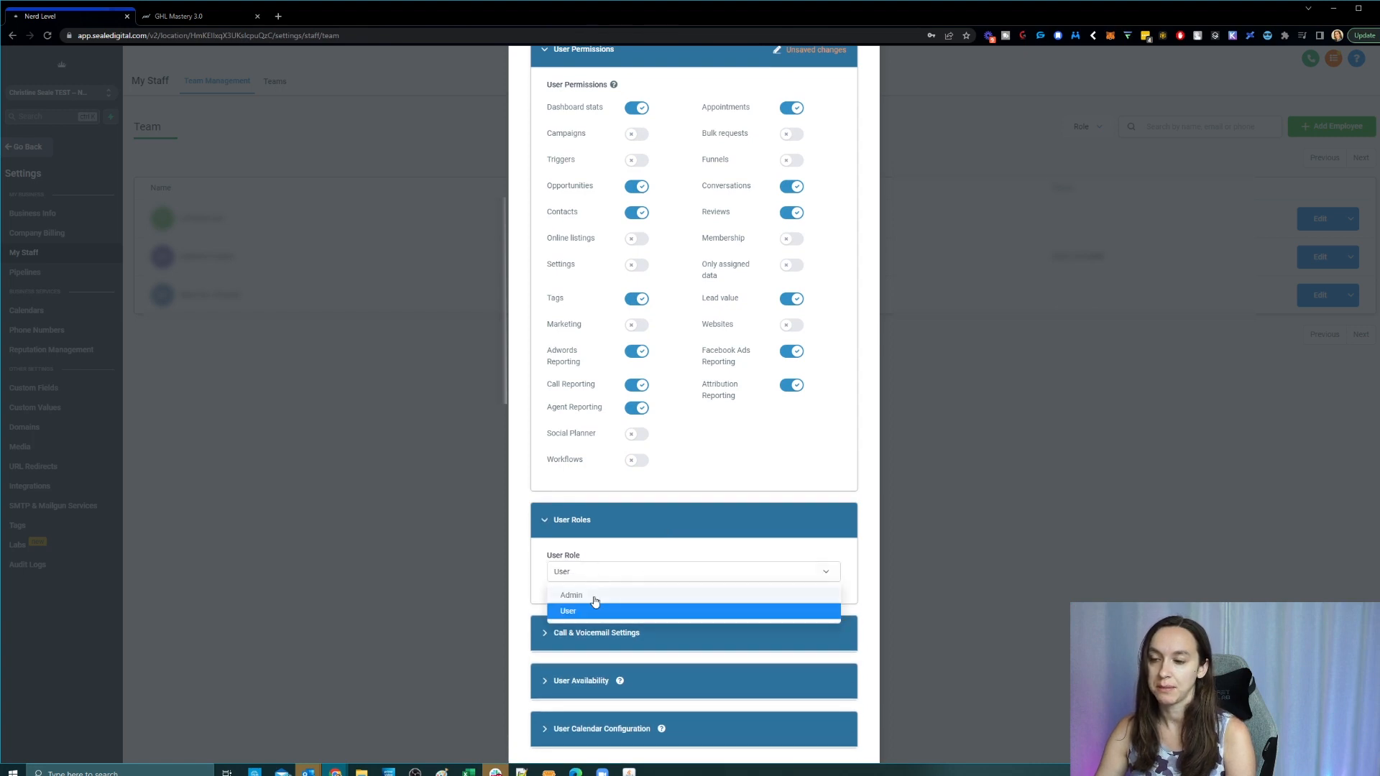
mouse_move(587, 596)
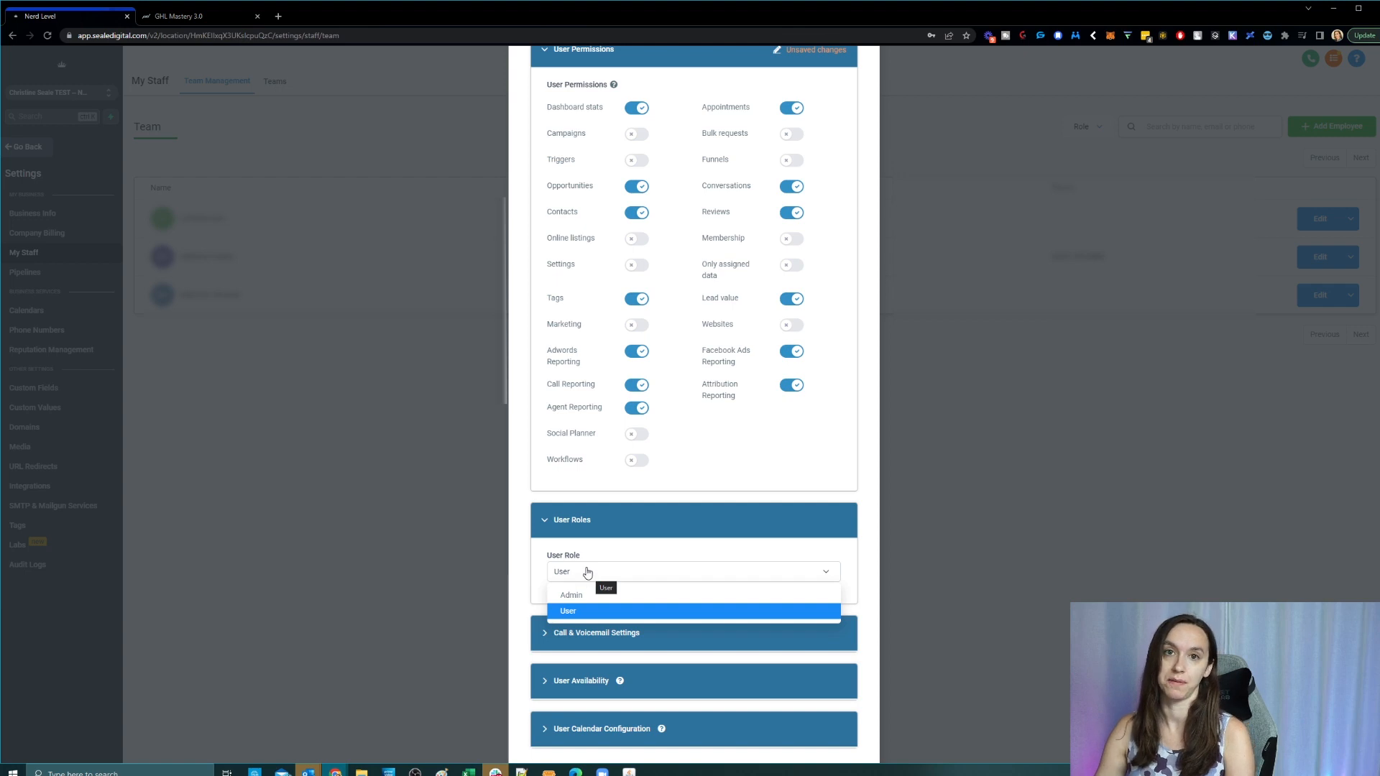
mouse_move(598, 547)
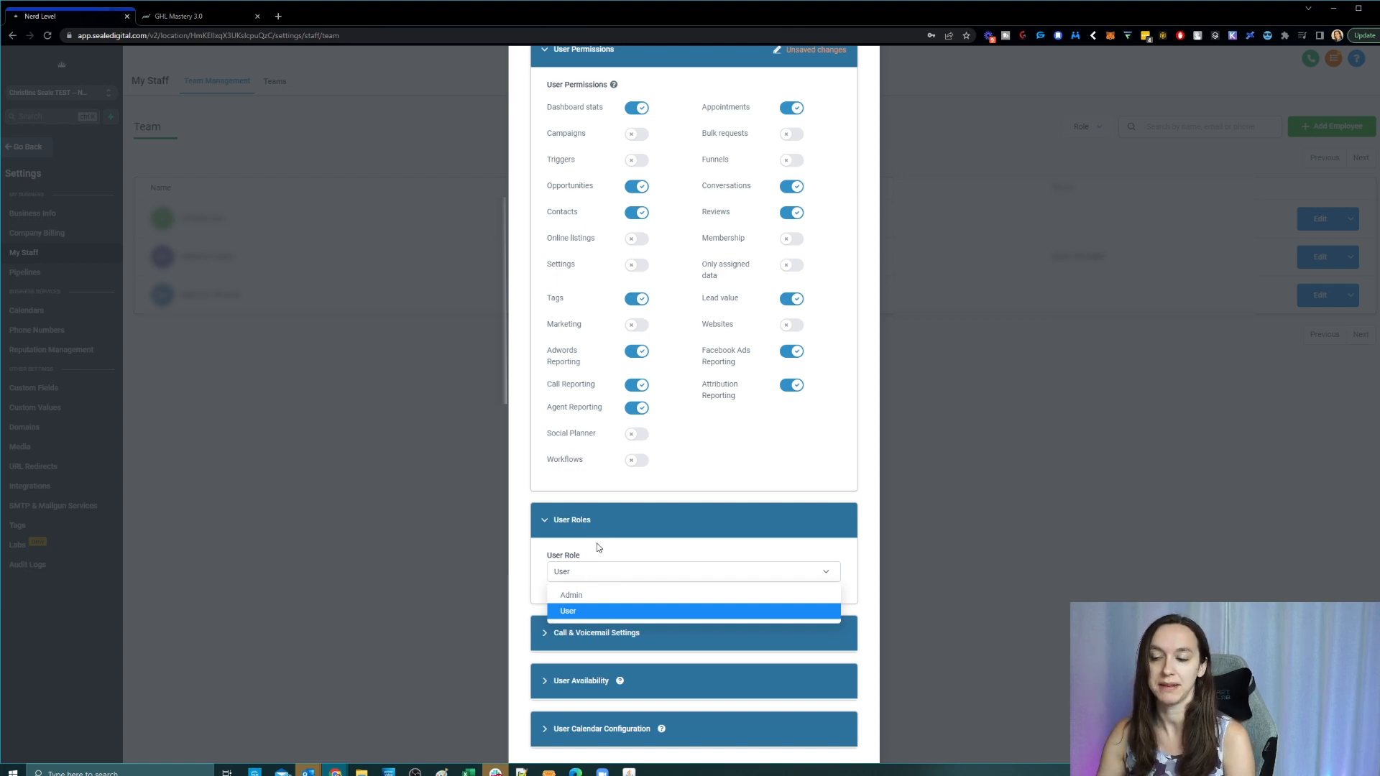
mouse_move(587, 549)
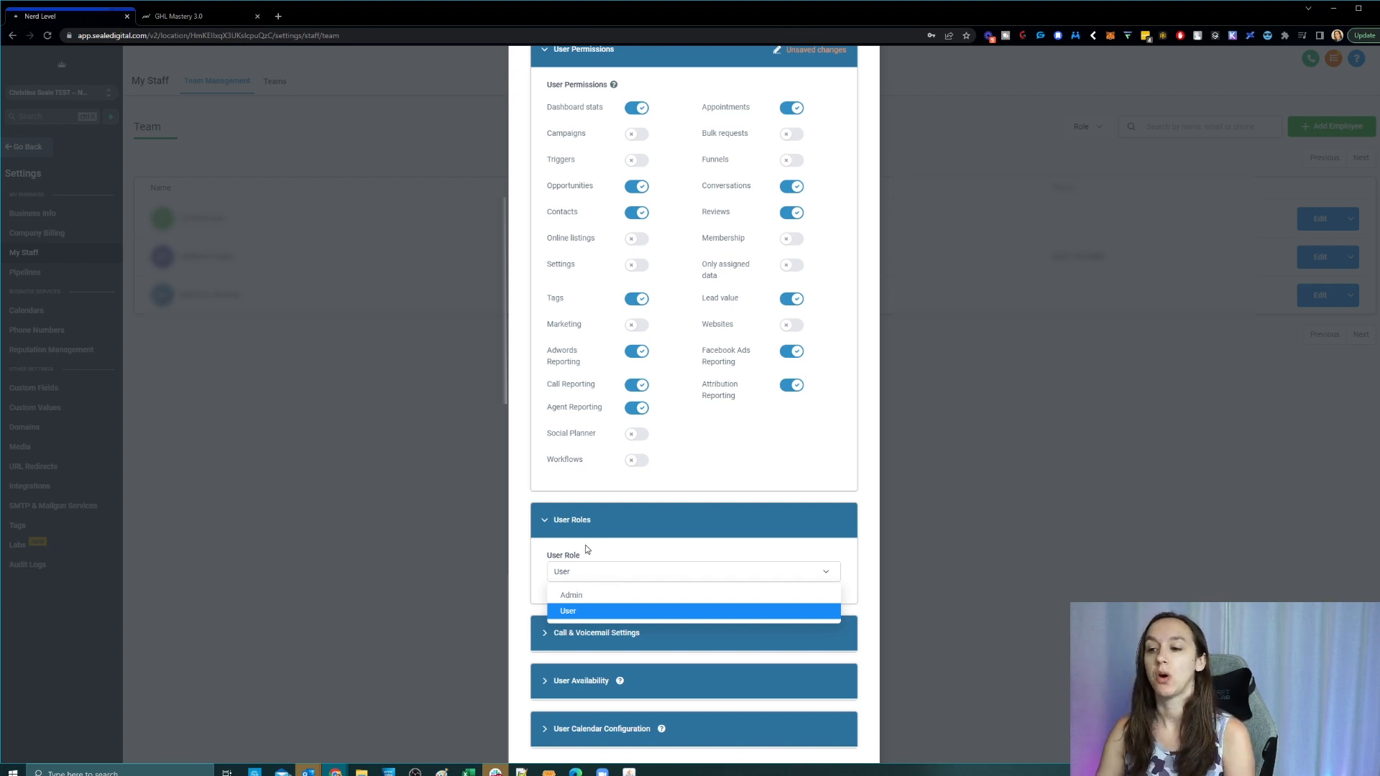
click(568, 611)
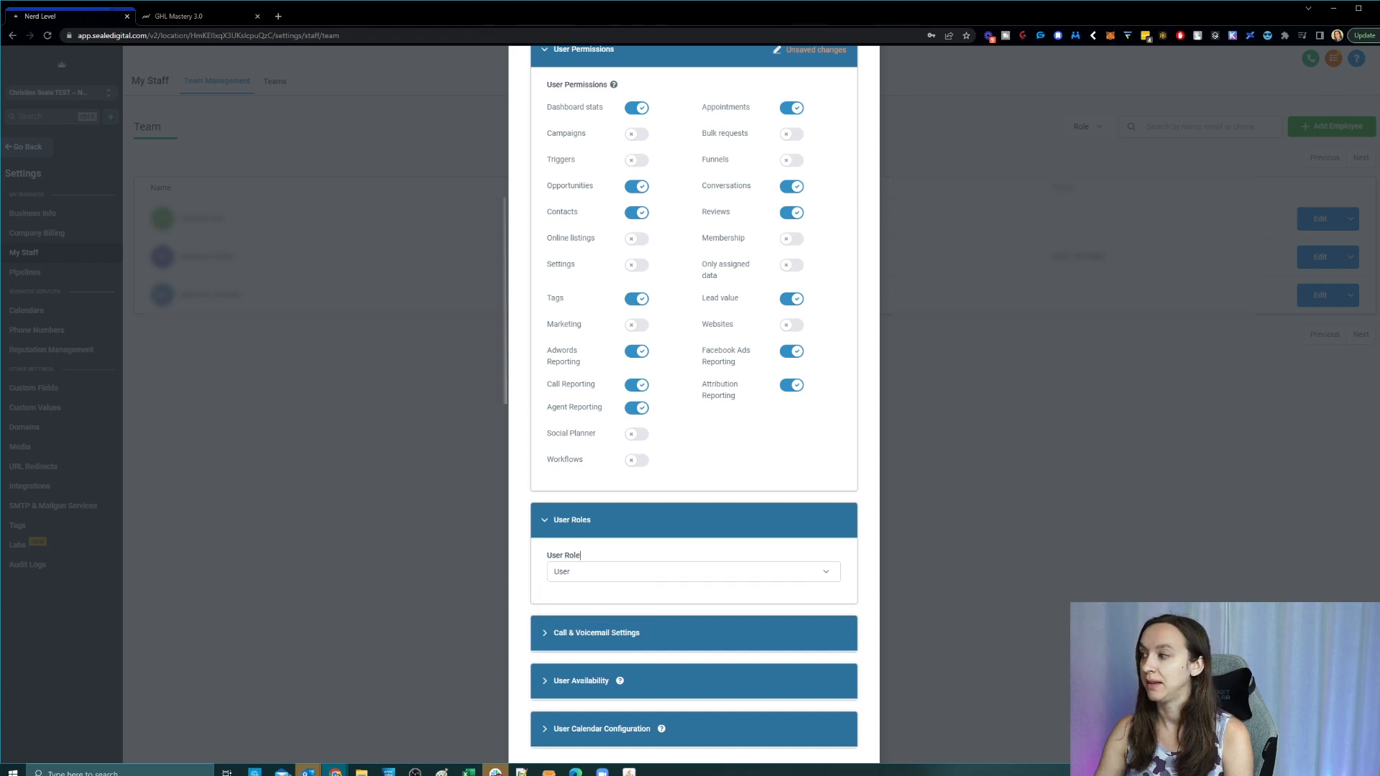